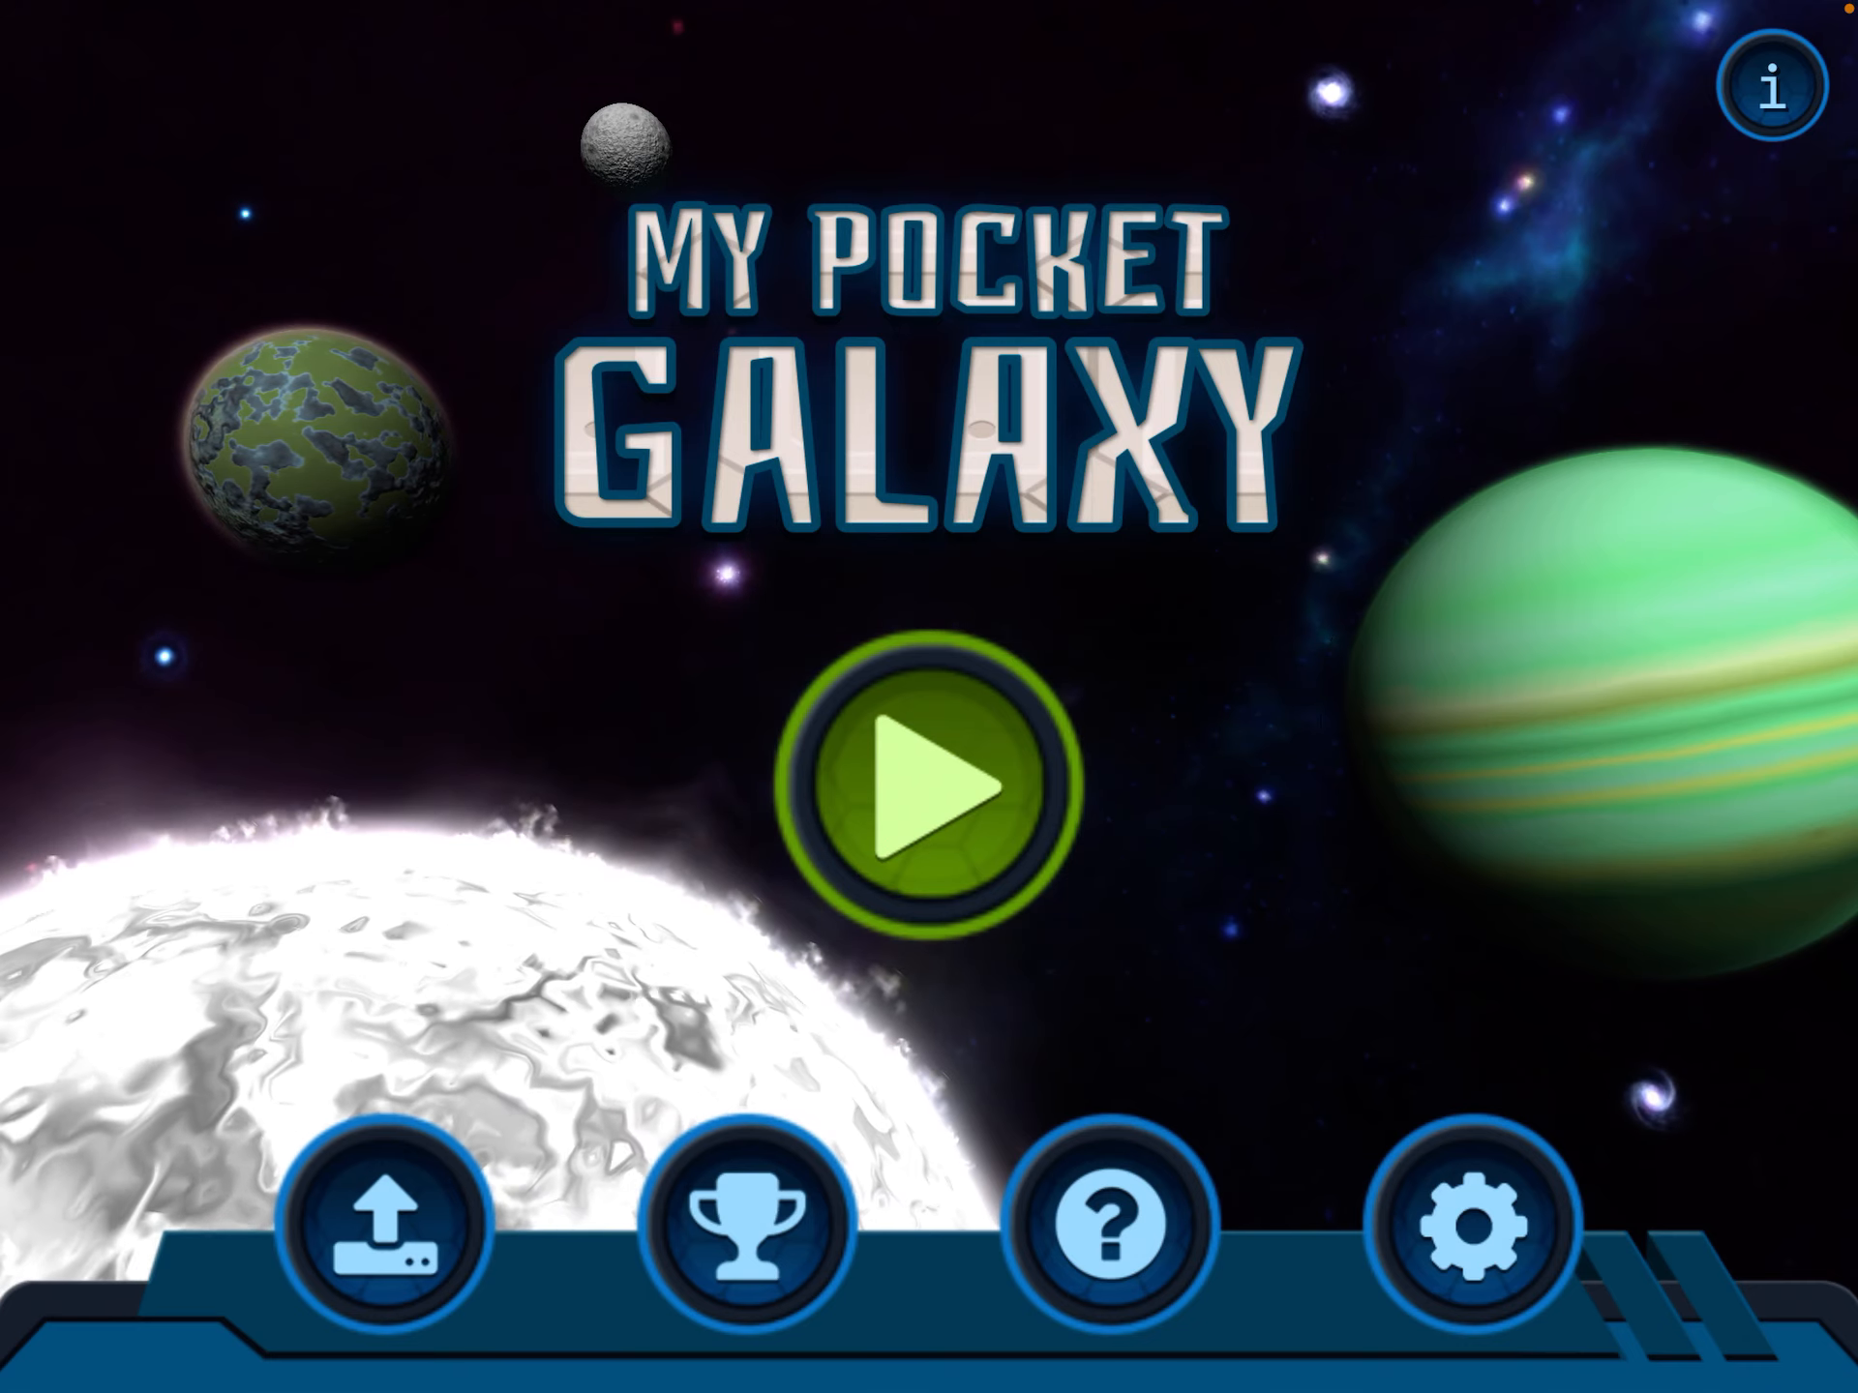
Step: Start a new empty galaxy from the title screen's Play button
click(927, 774)
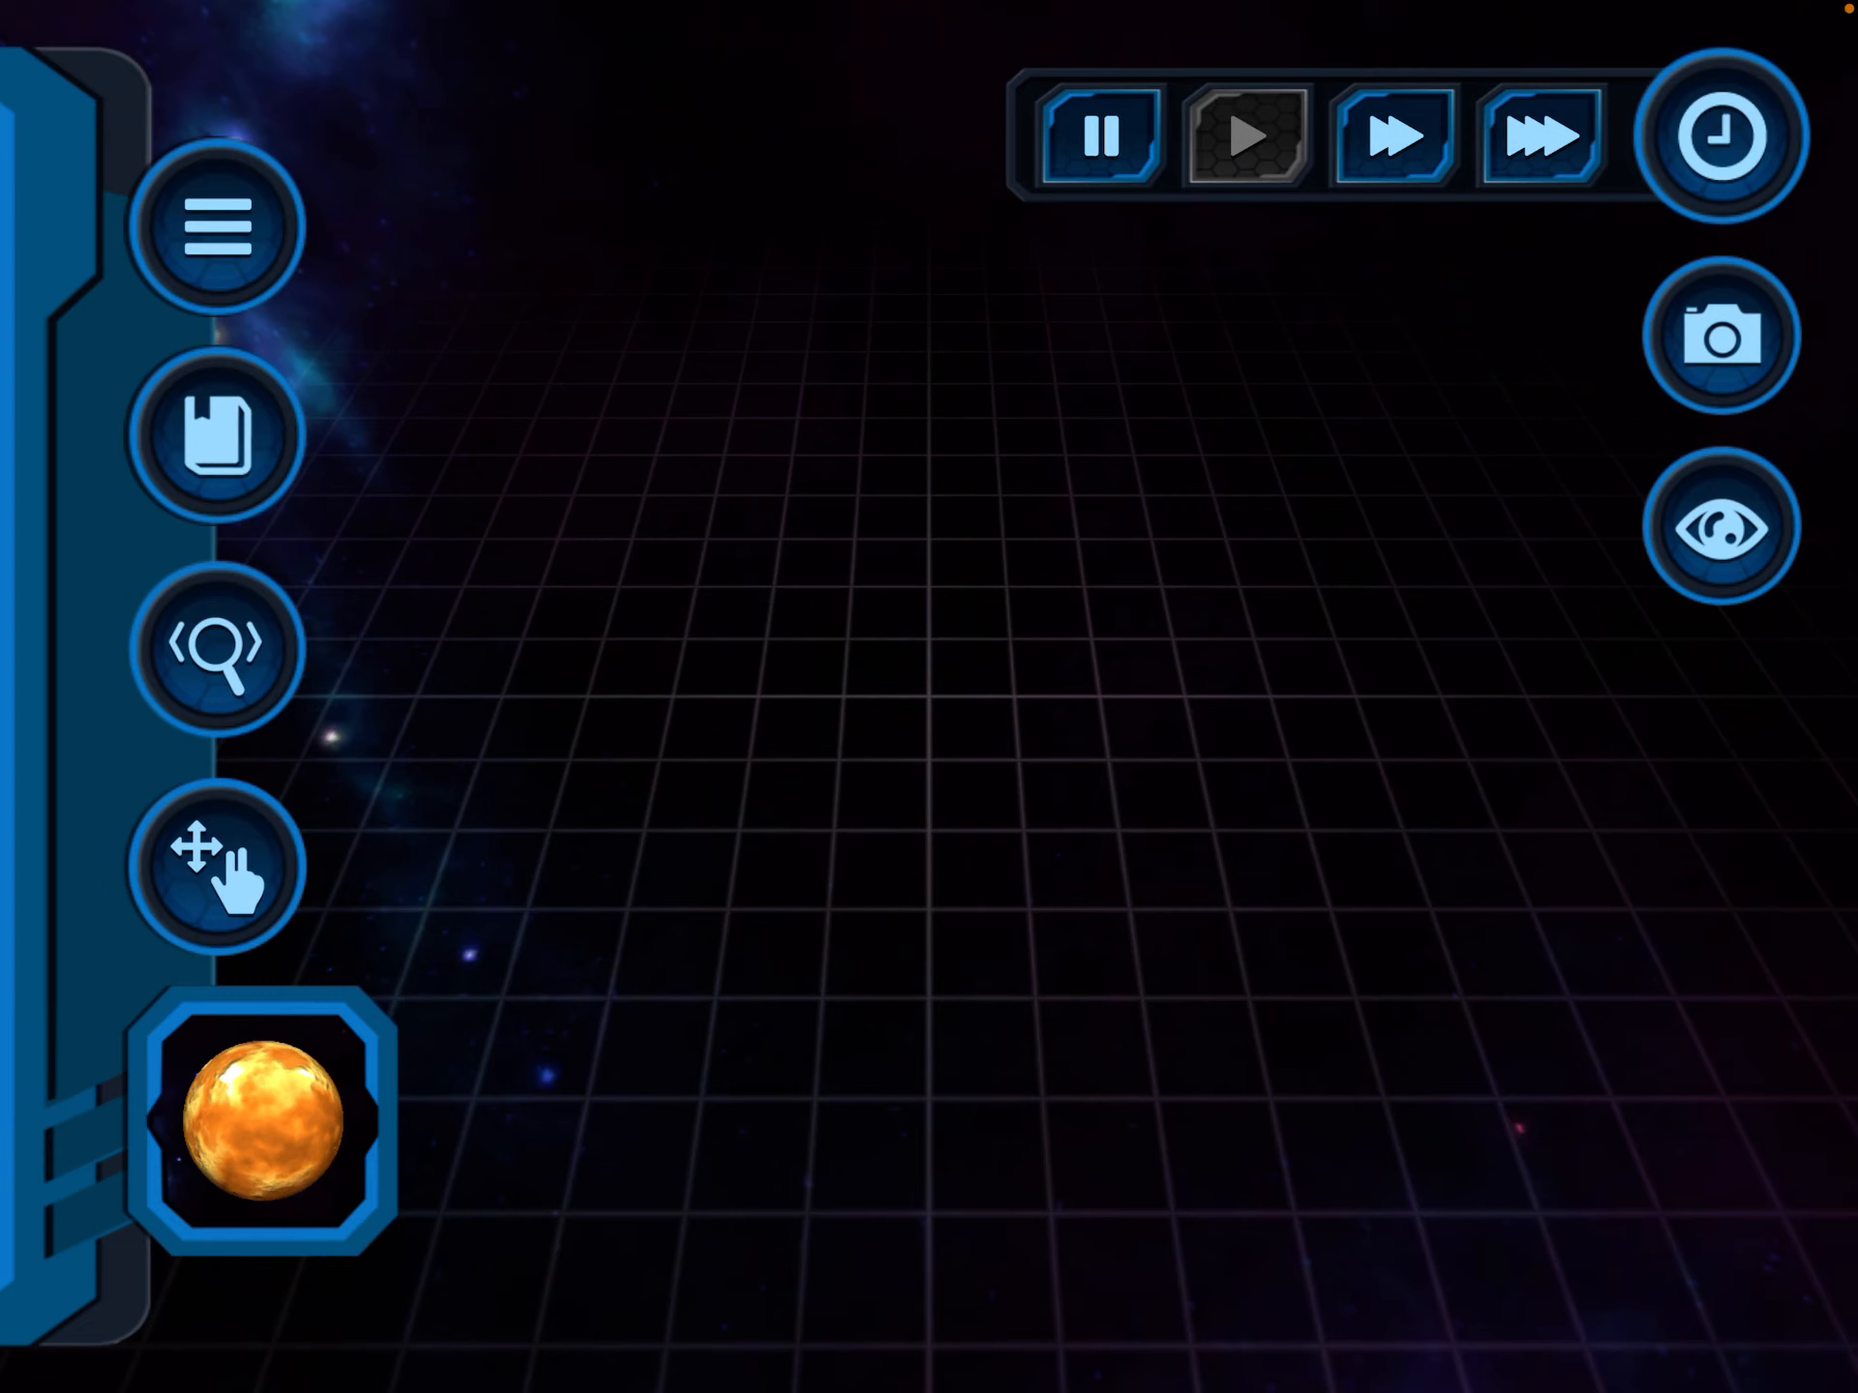
Step: Drop a yellow sun onto the empty grid and switch the touch mode to move
click(274, 1138)
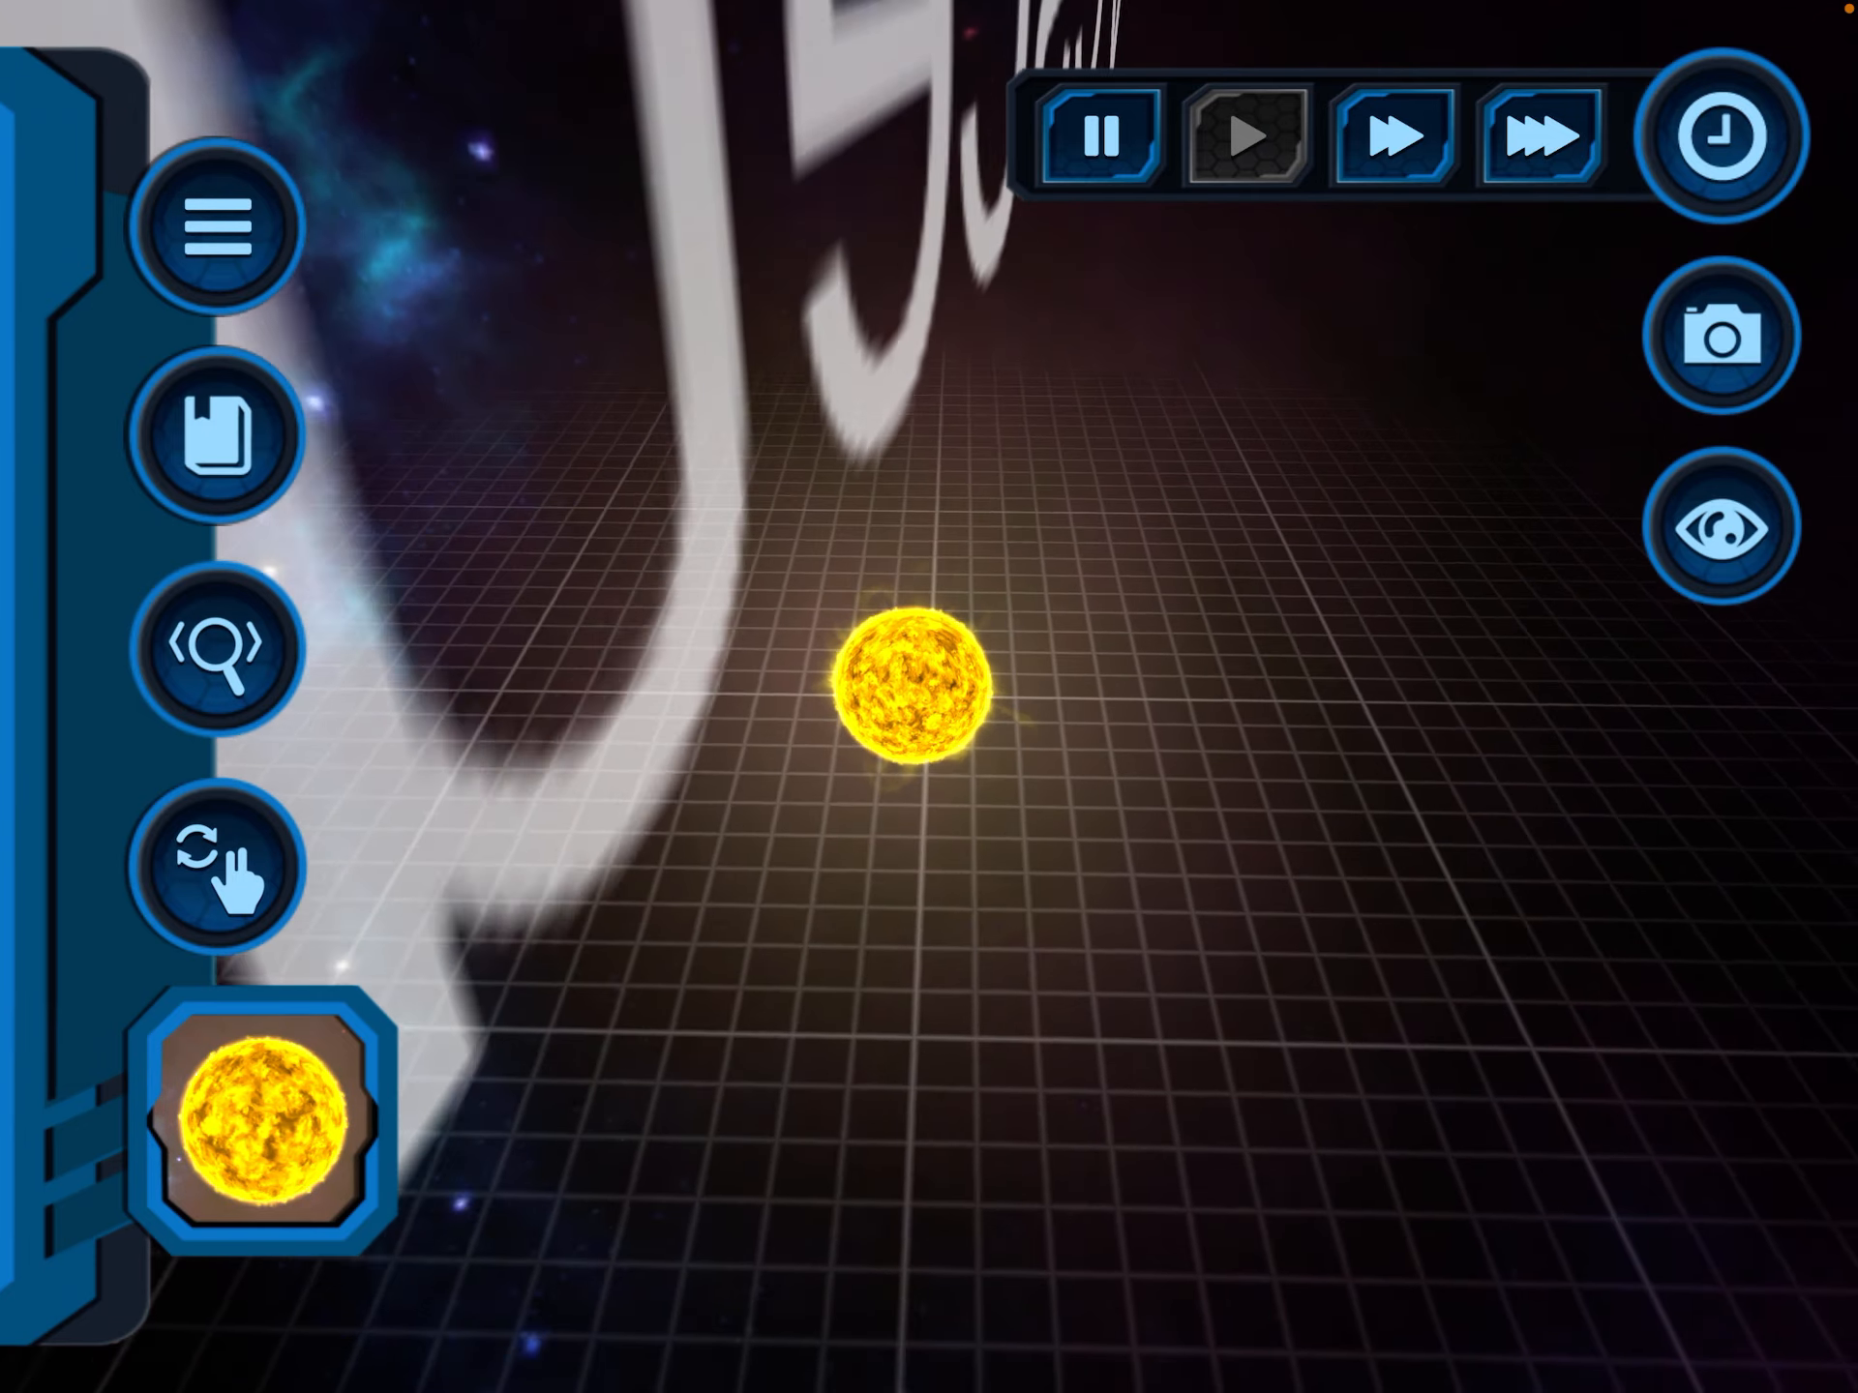
click(219, 864)
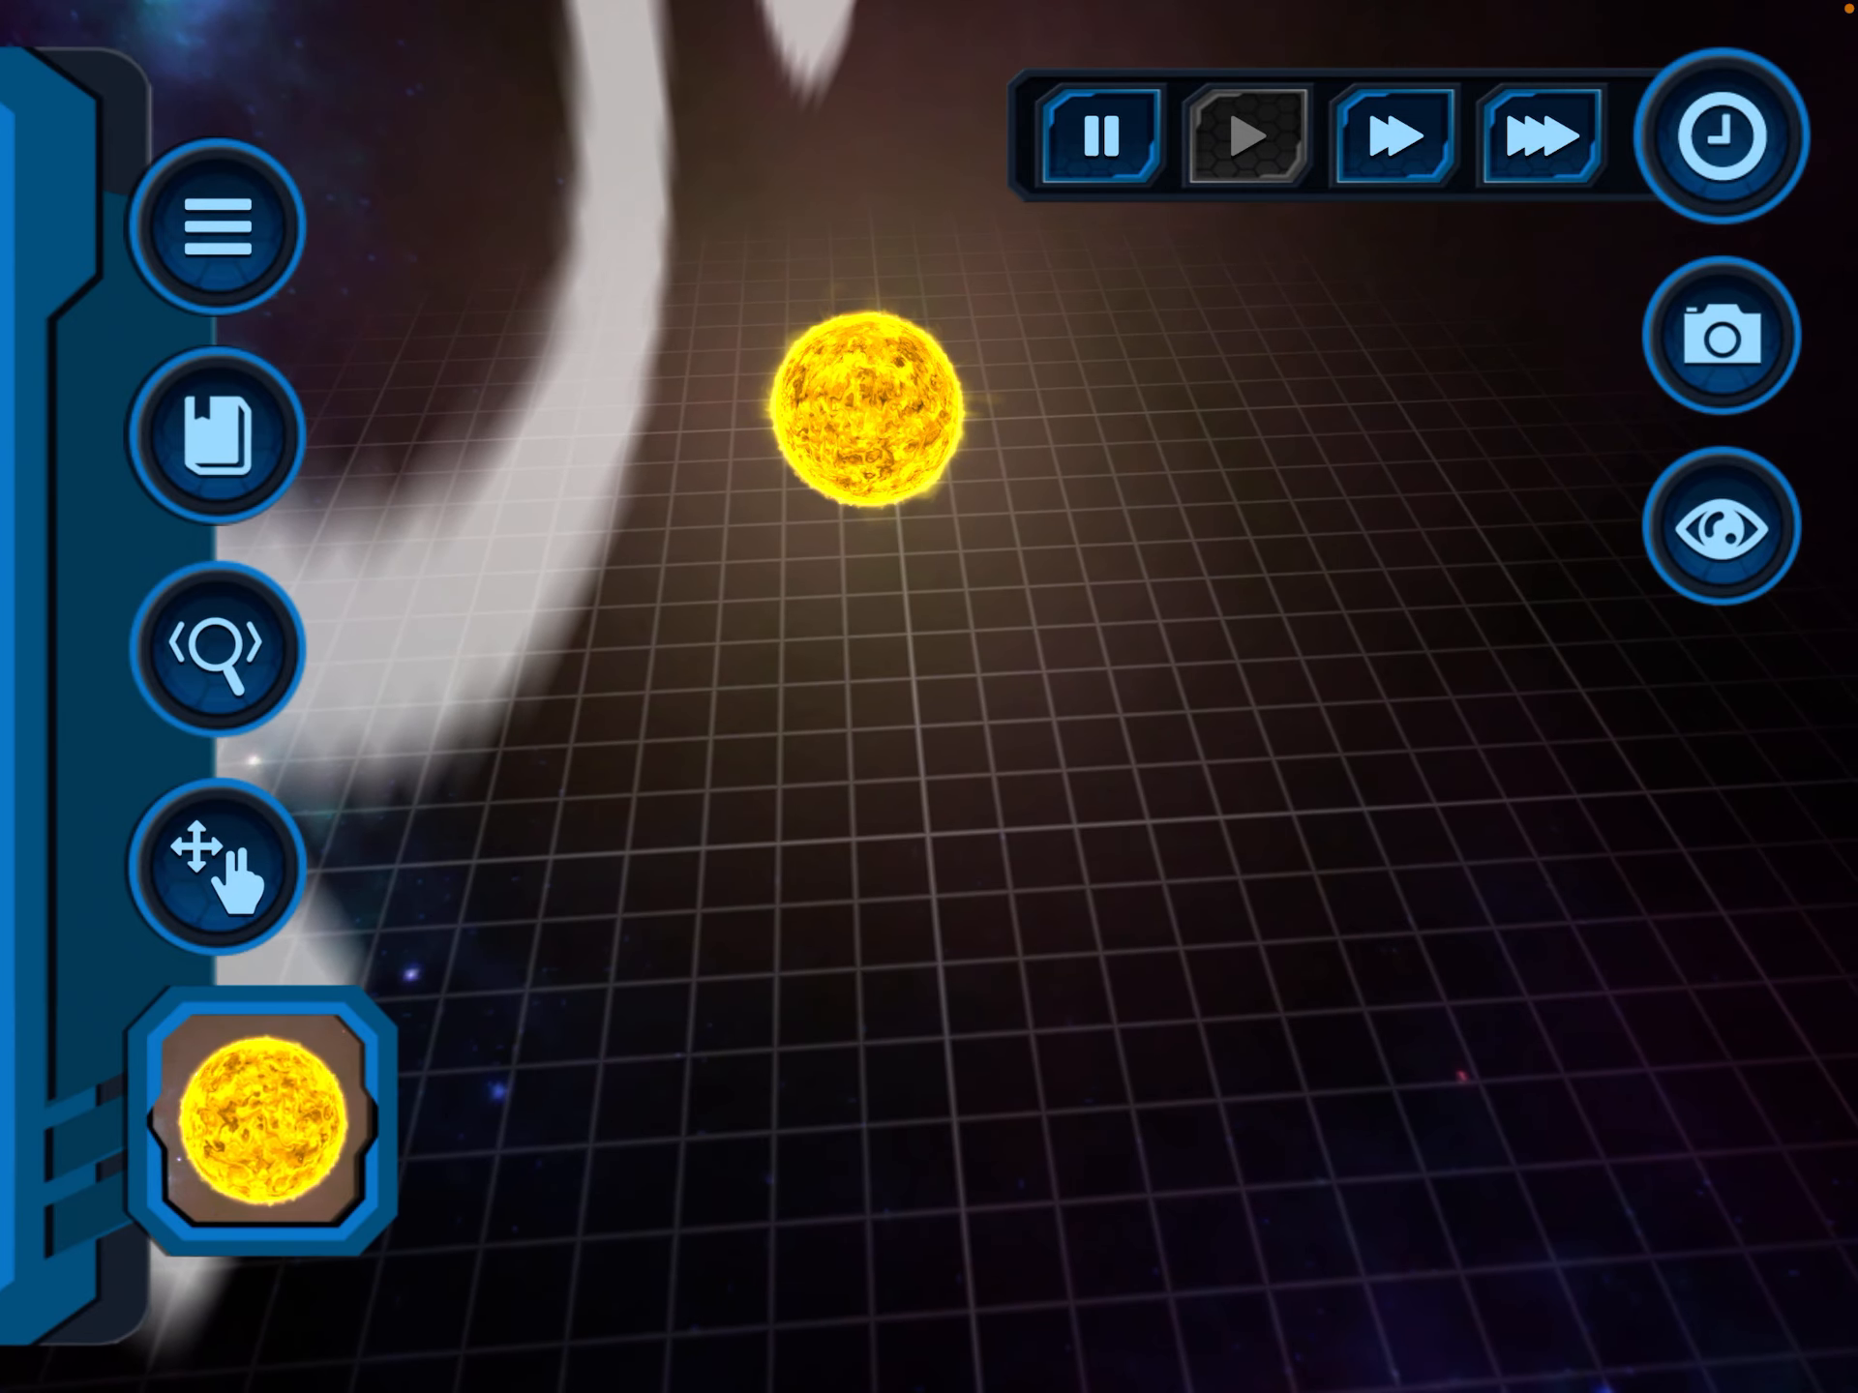
Step: Pick Neptune from the catalogue (past locked Pluto) and set it in a close orbit around the sun
click(279, 1120)
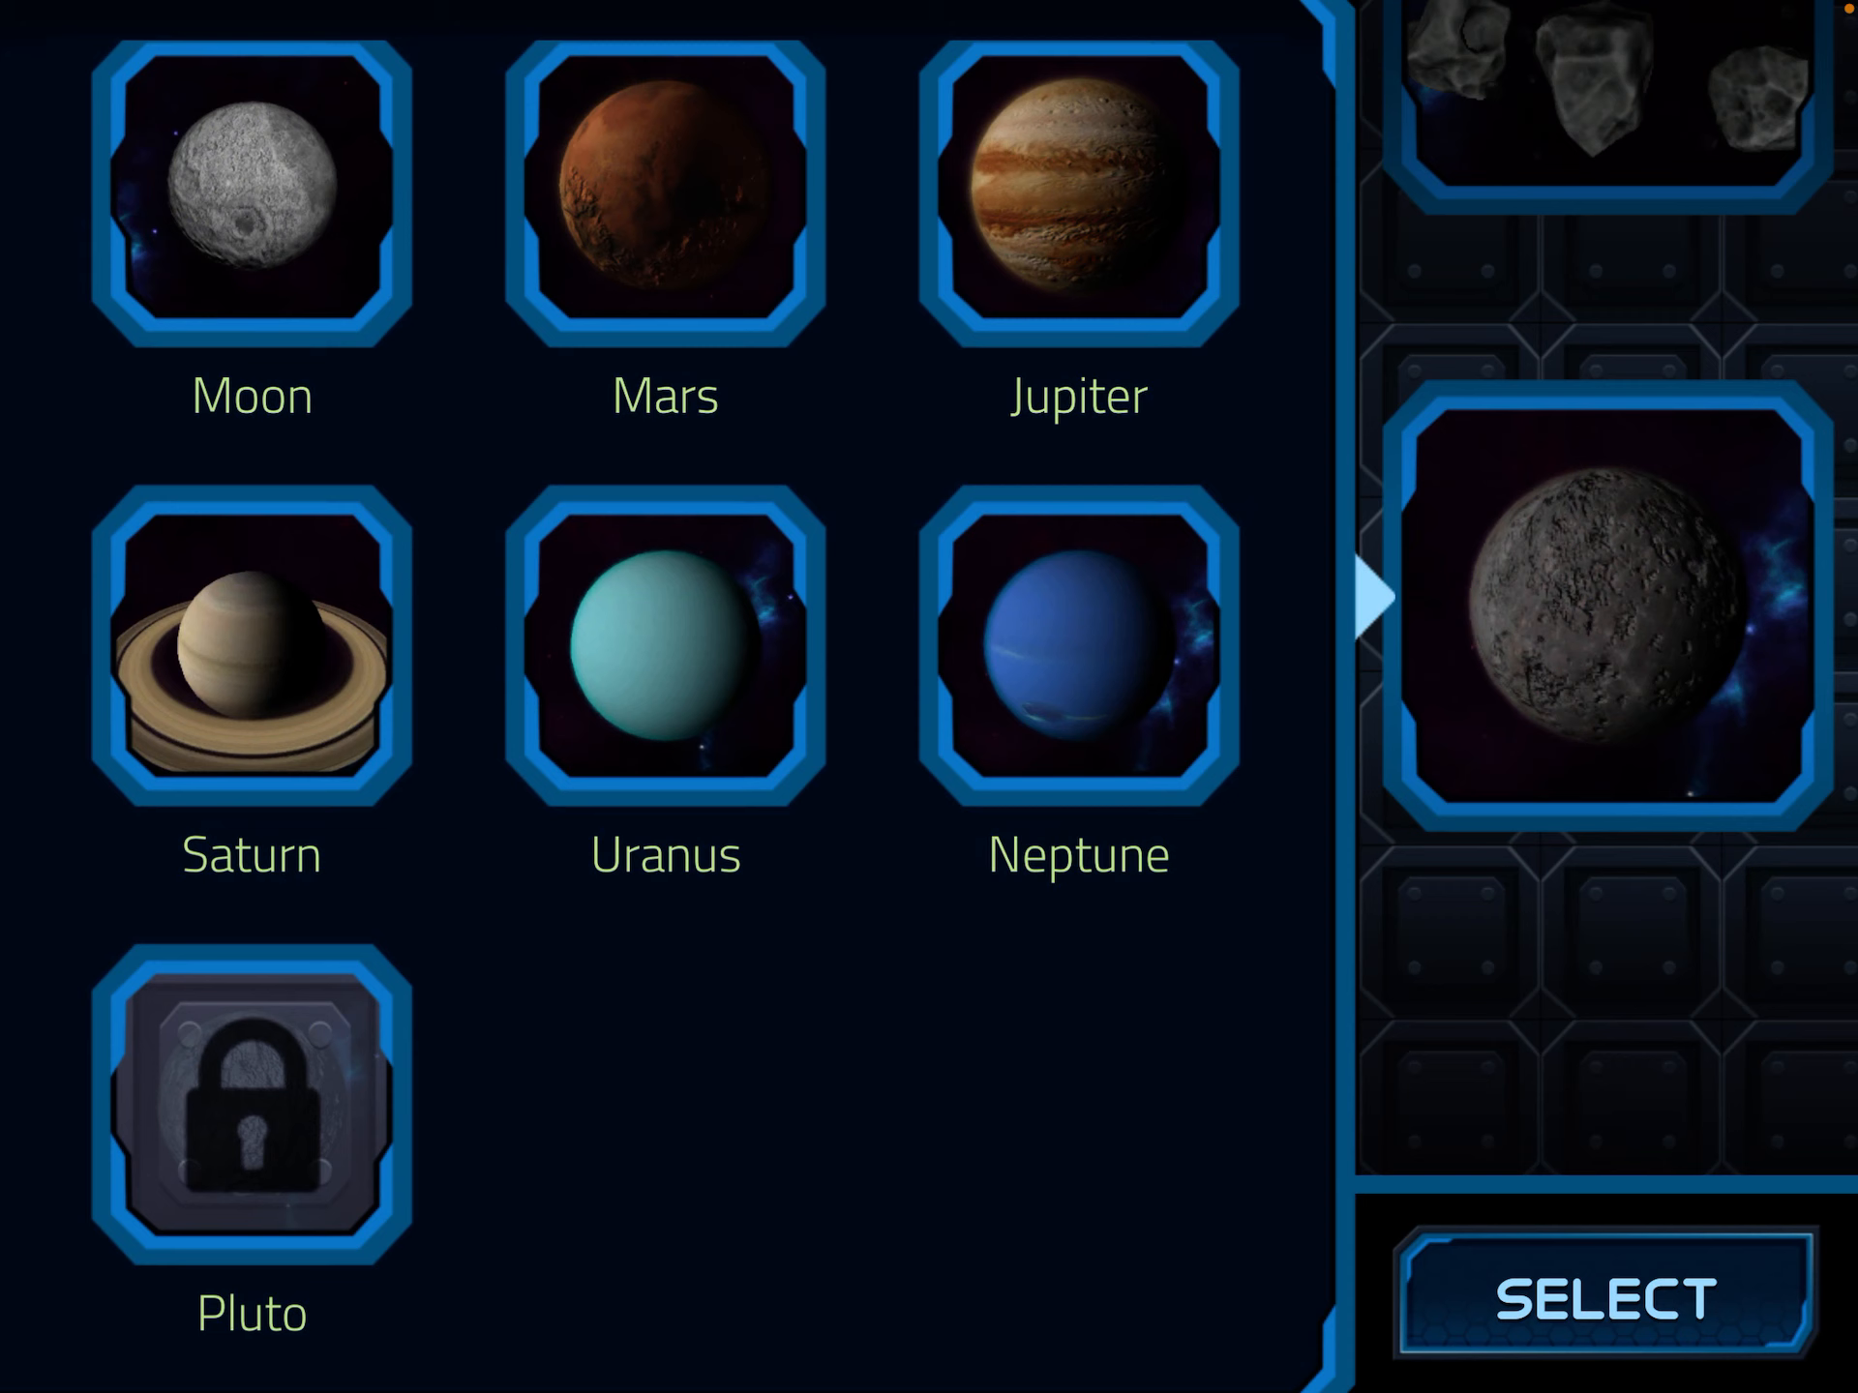
click(250, 1097)
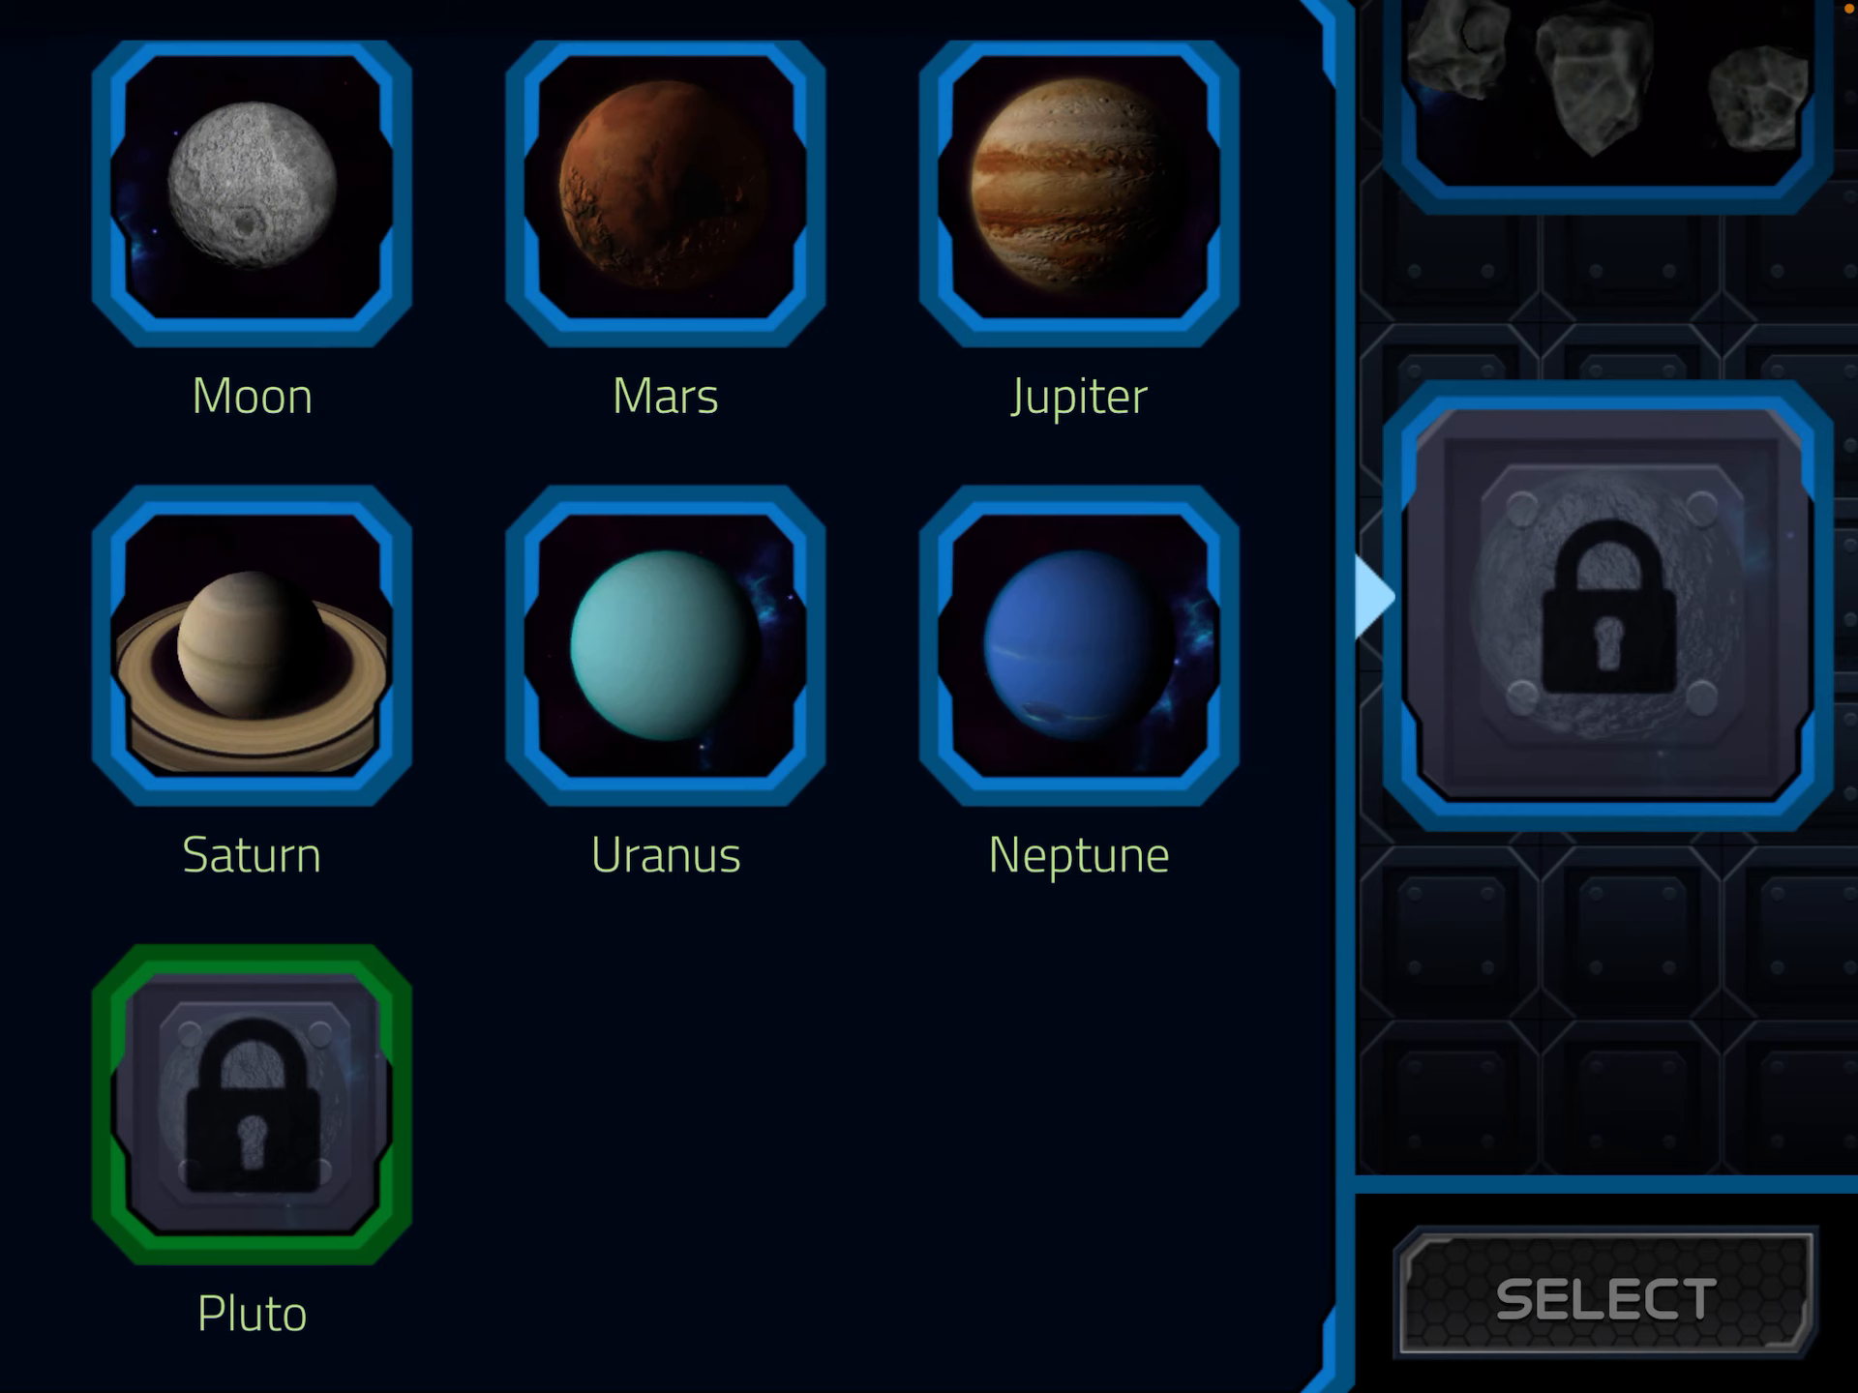
click(1076, 660)
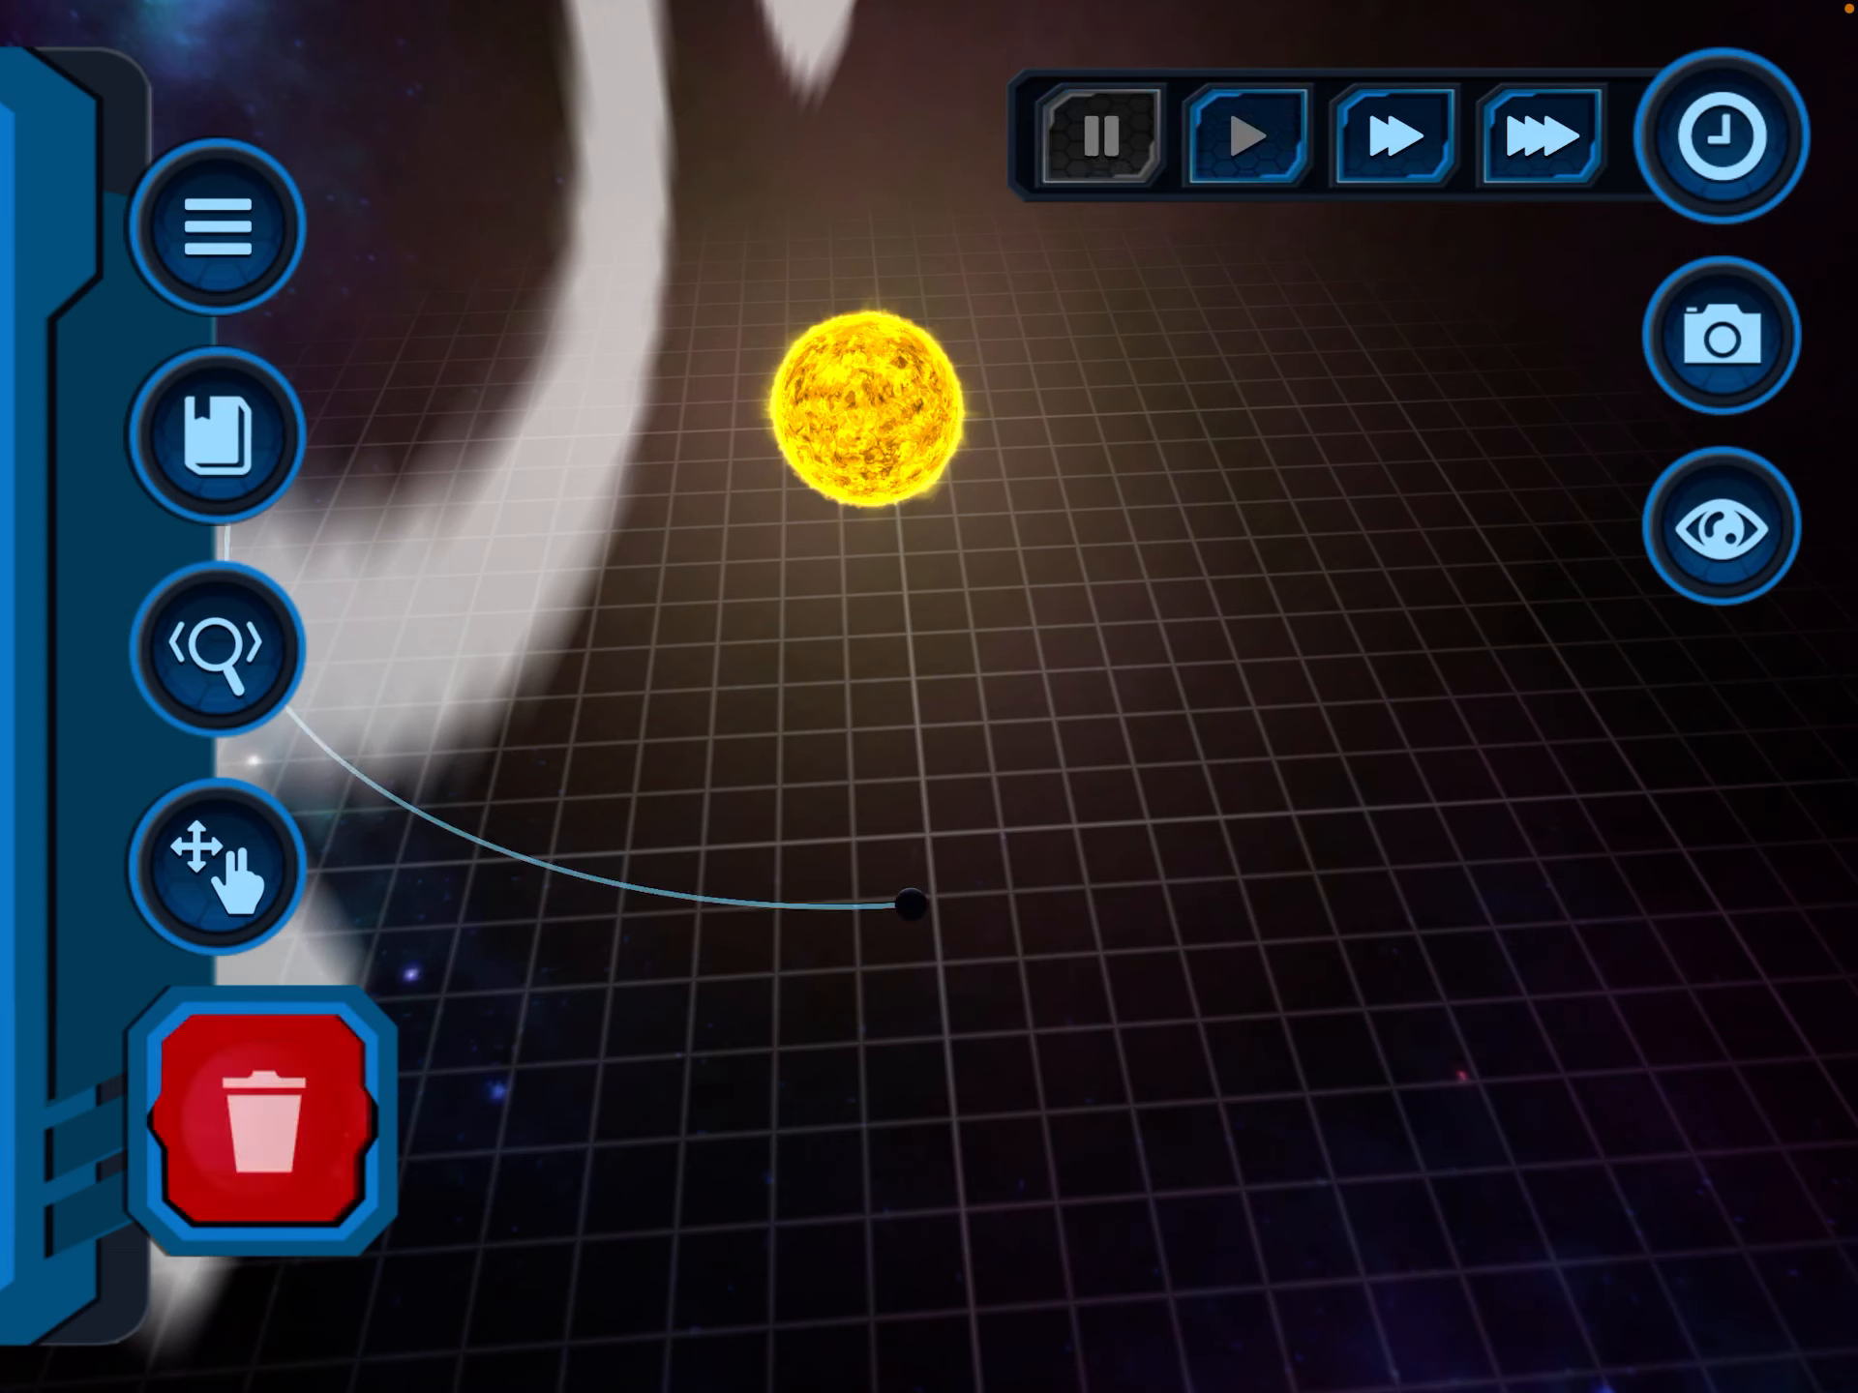
click(910, 904)
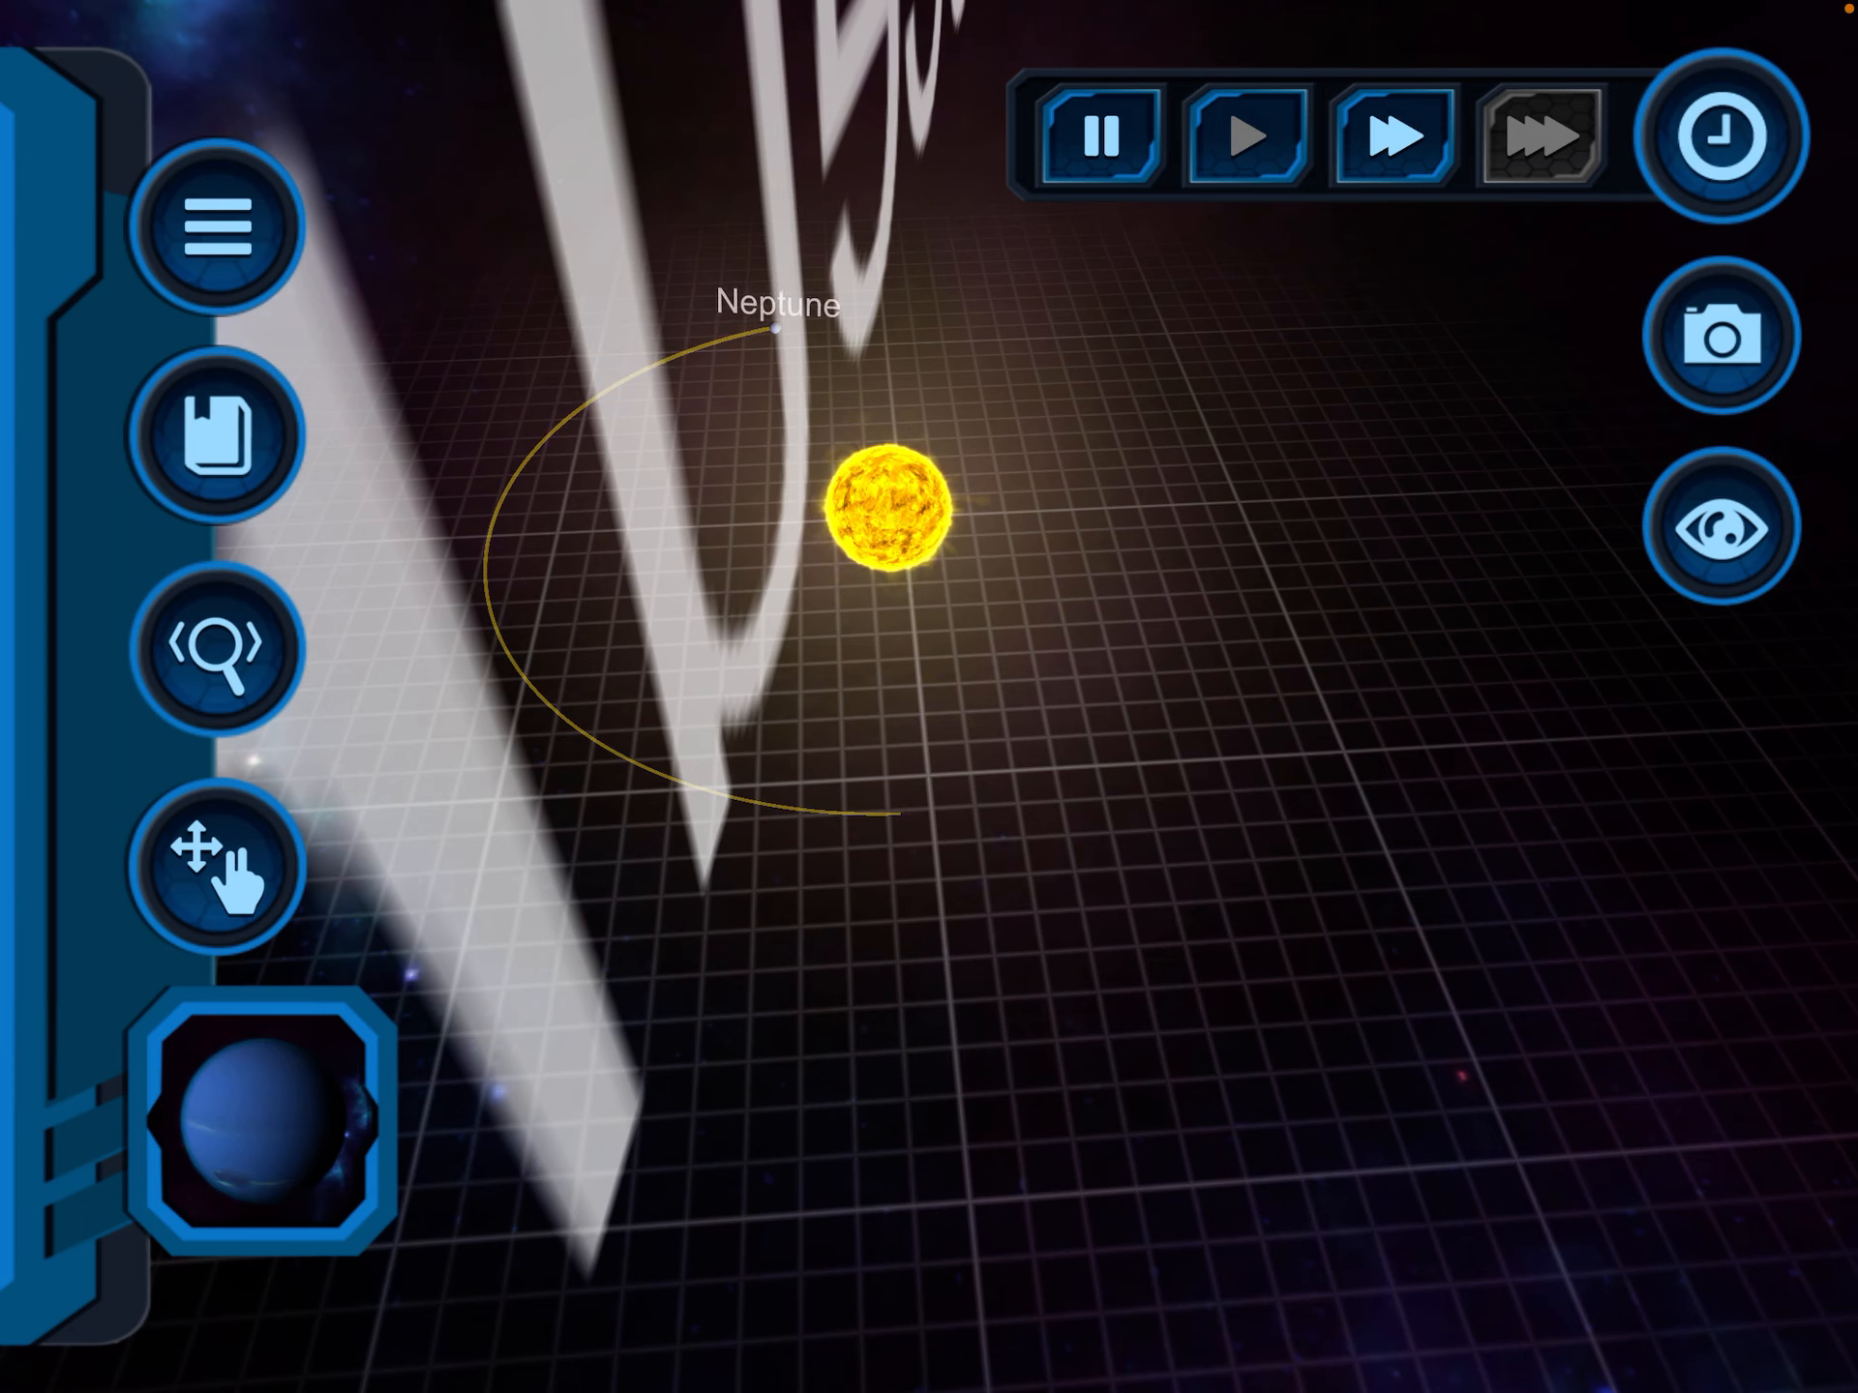
Step: Add Uranus and Saturn from the catalogue in wider orbits beyond Neptune
click(264, 1126)
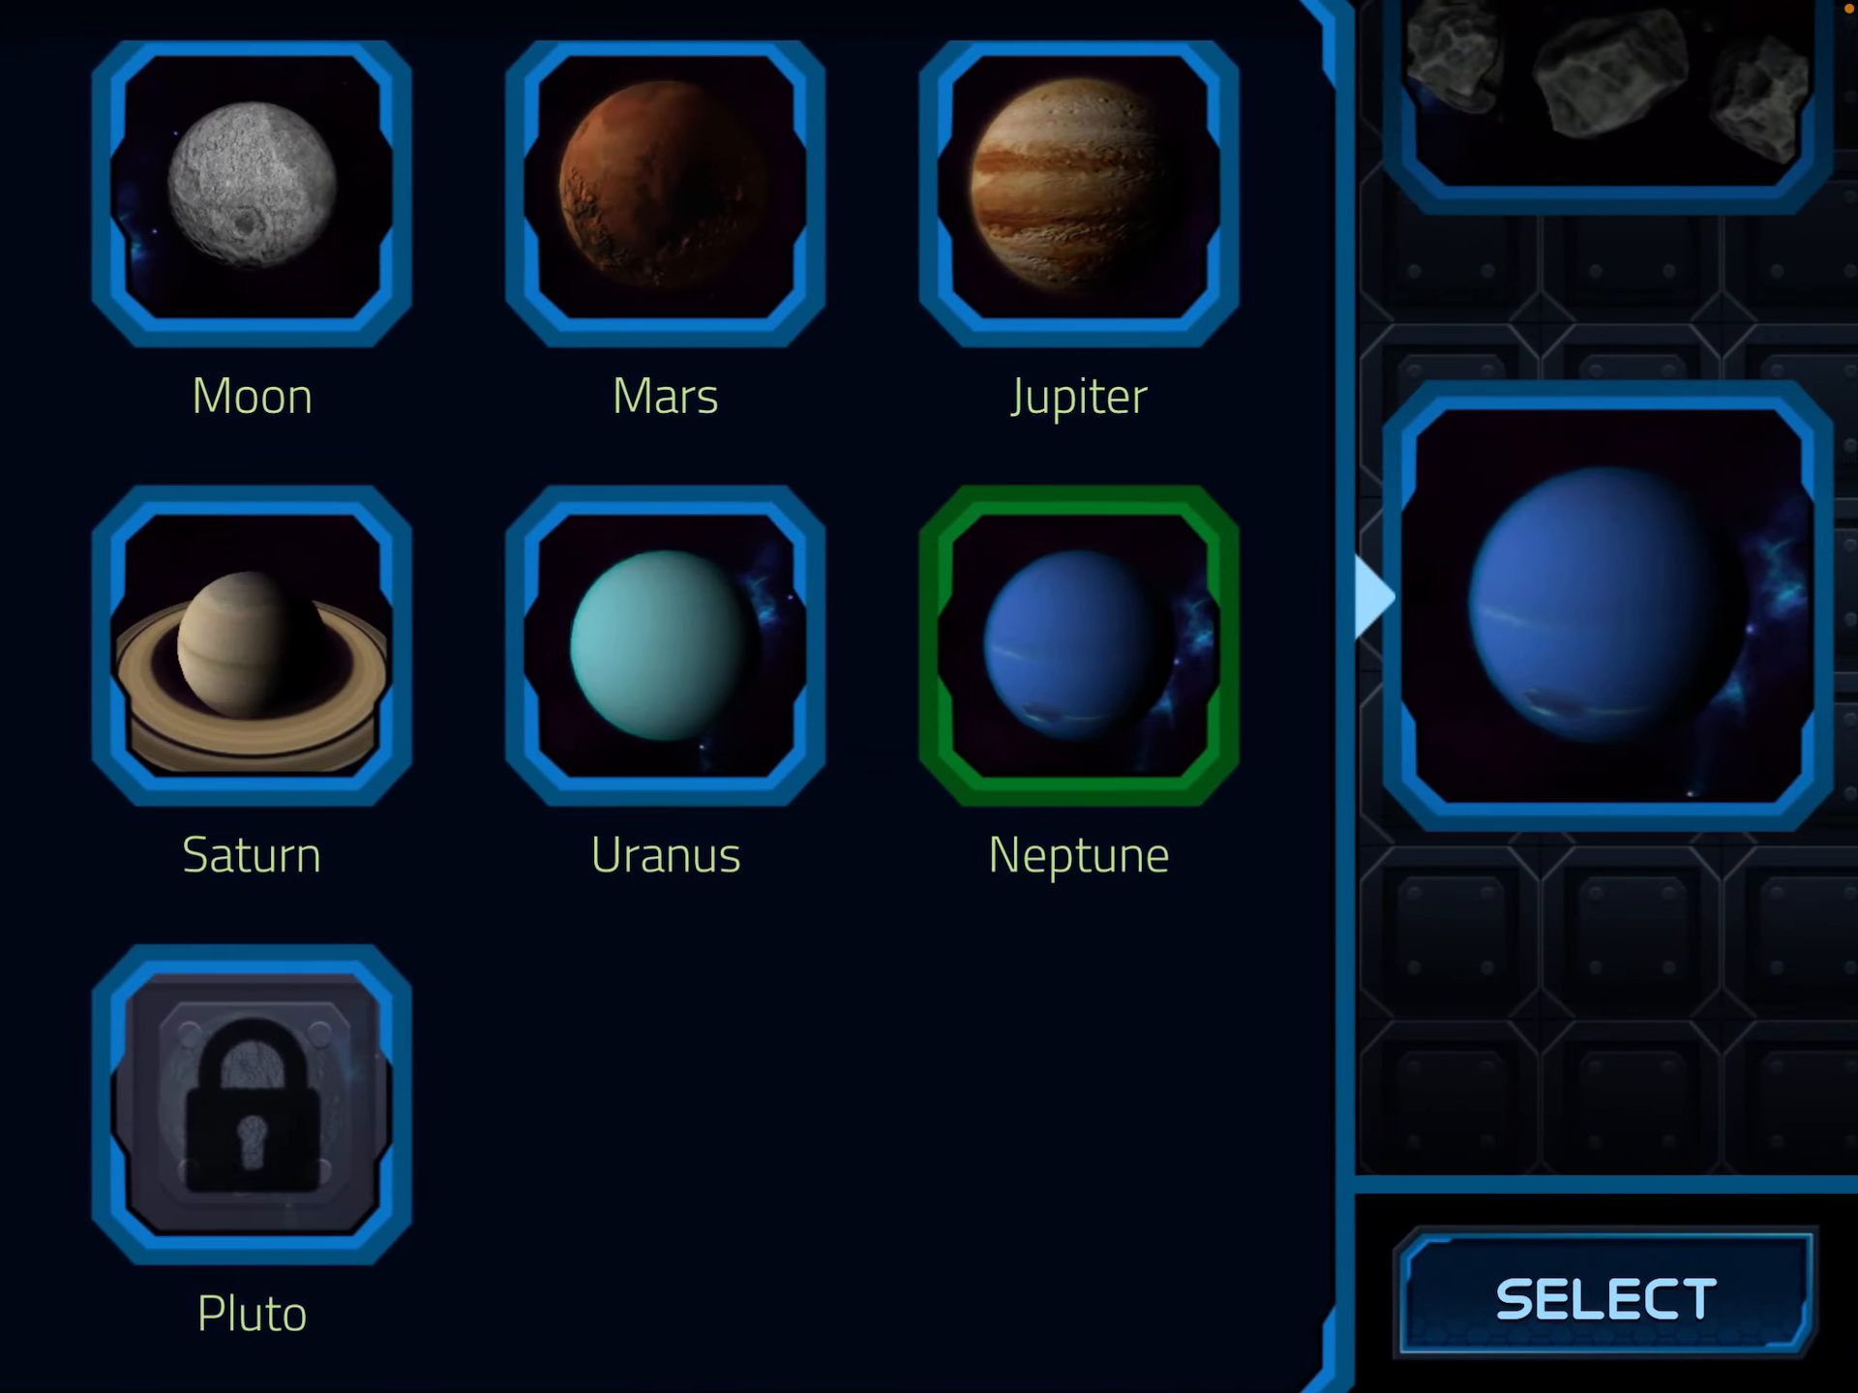
click(1551, 1295)
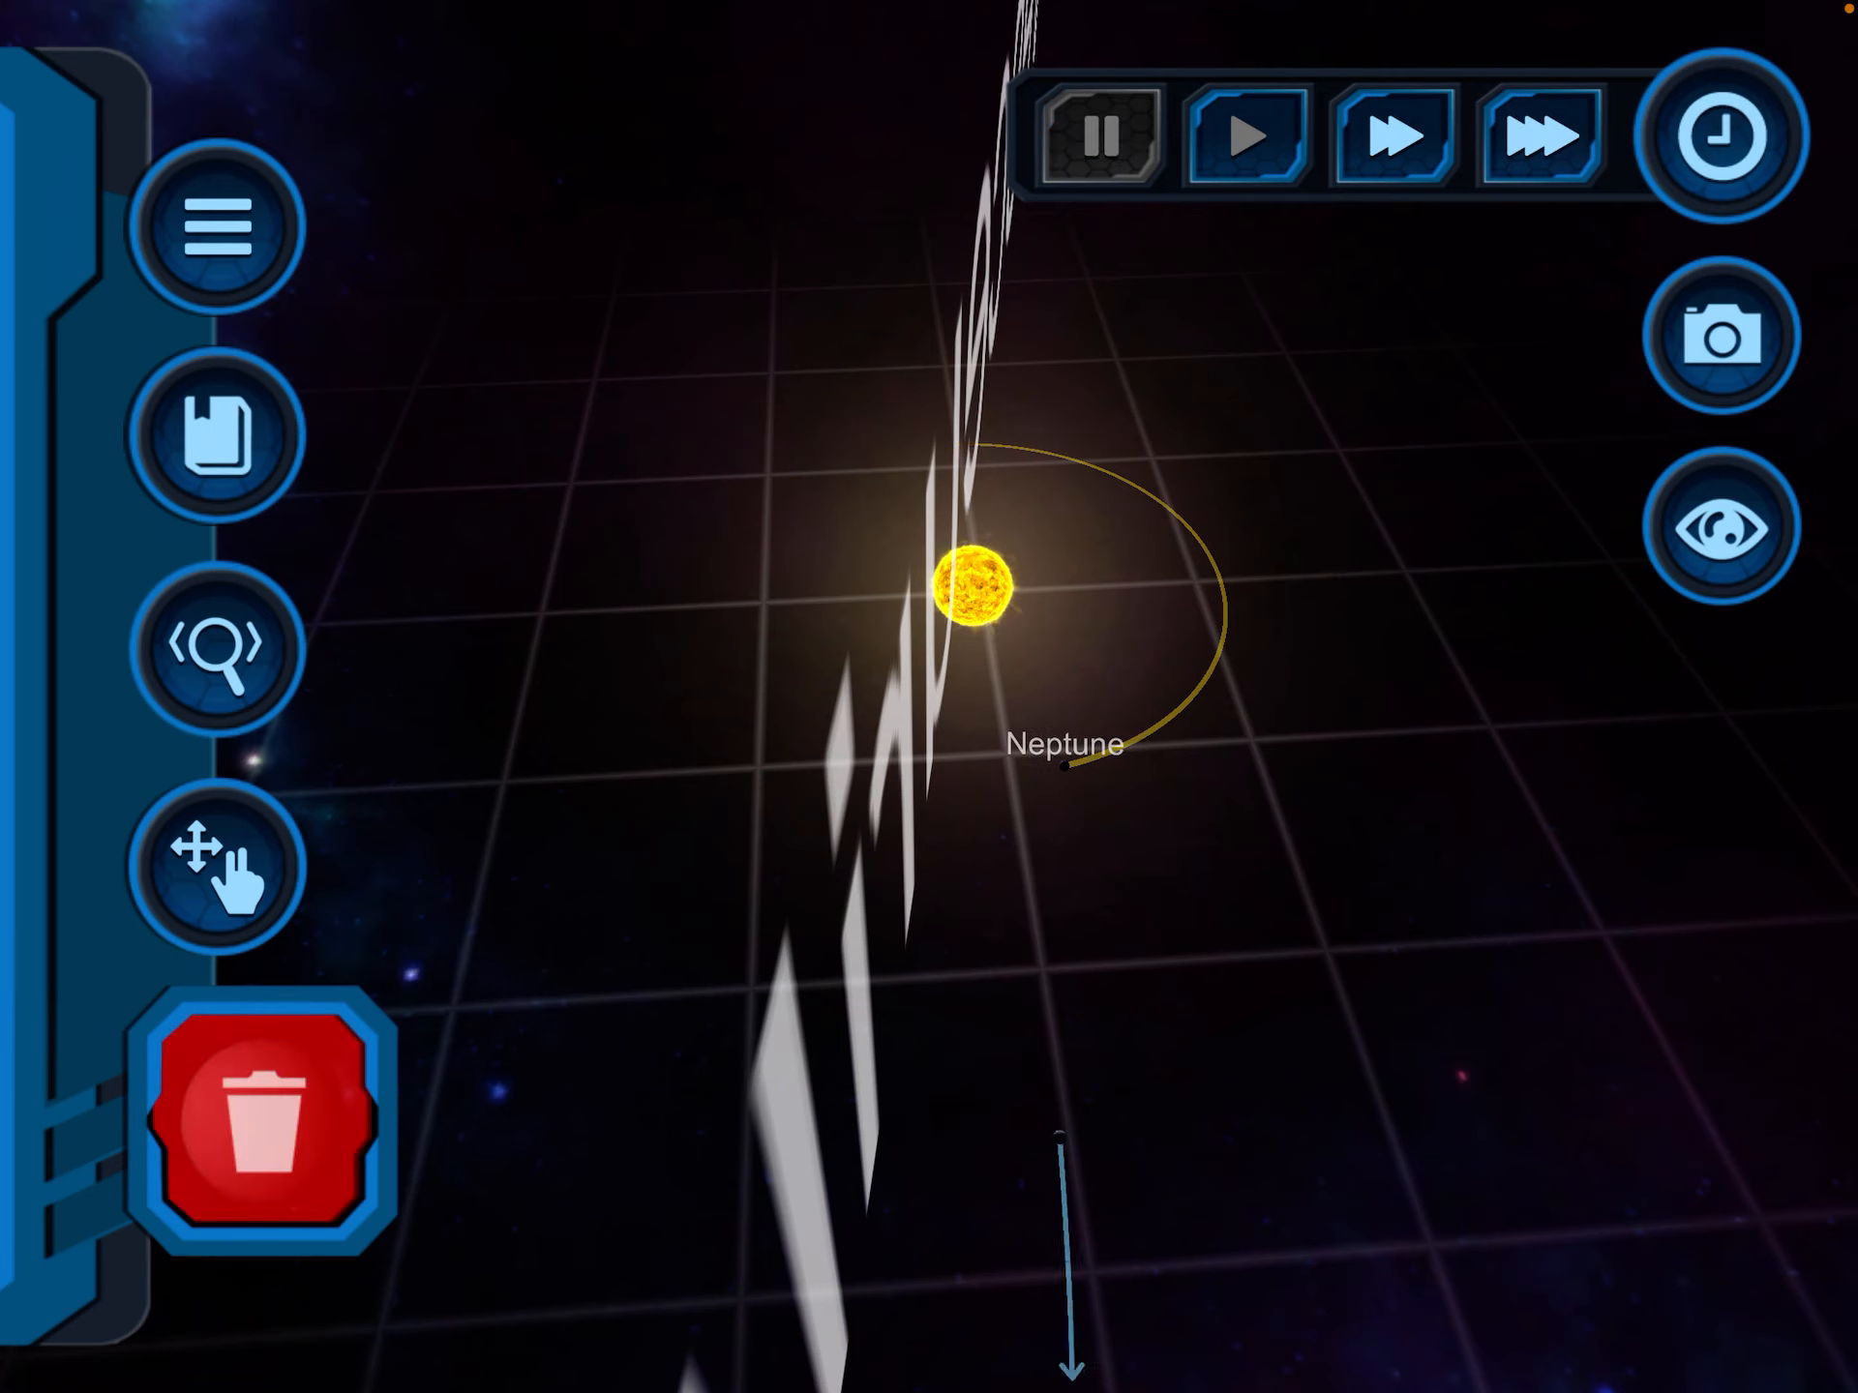
click(1533, 135)
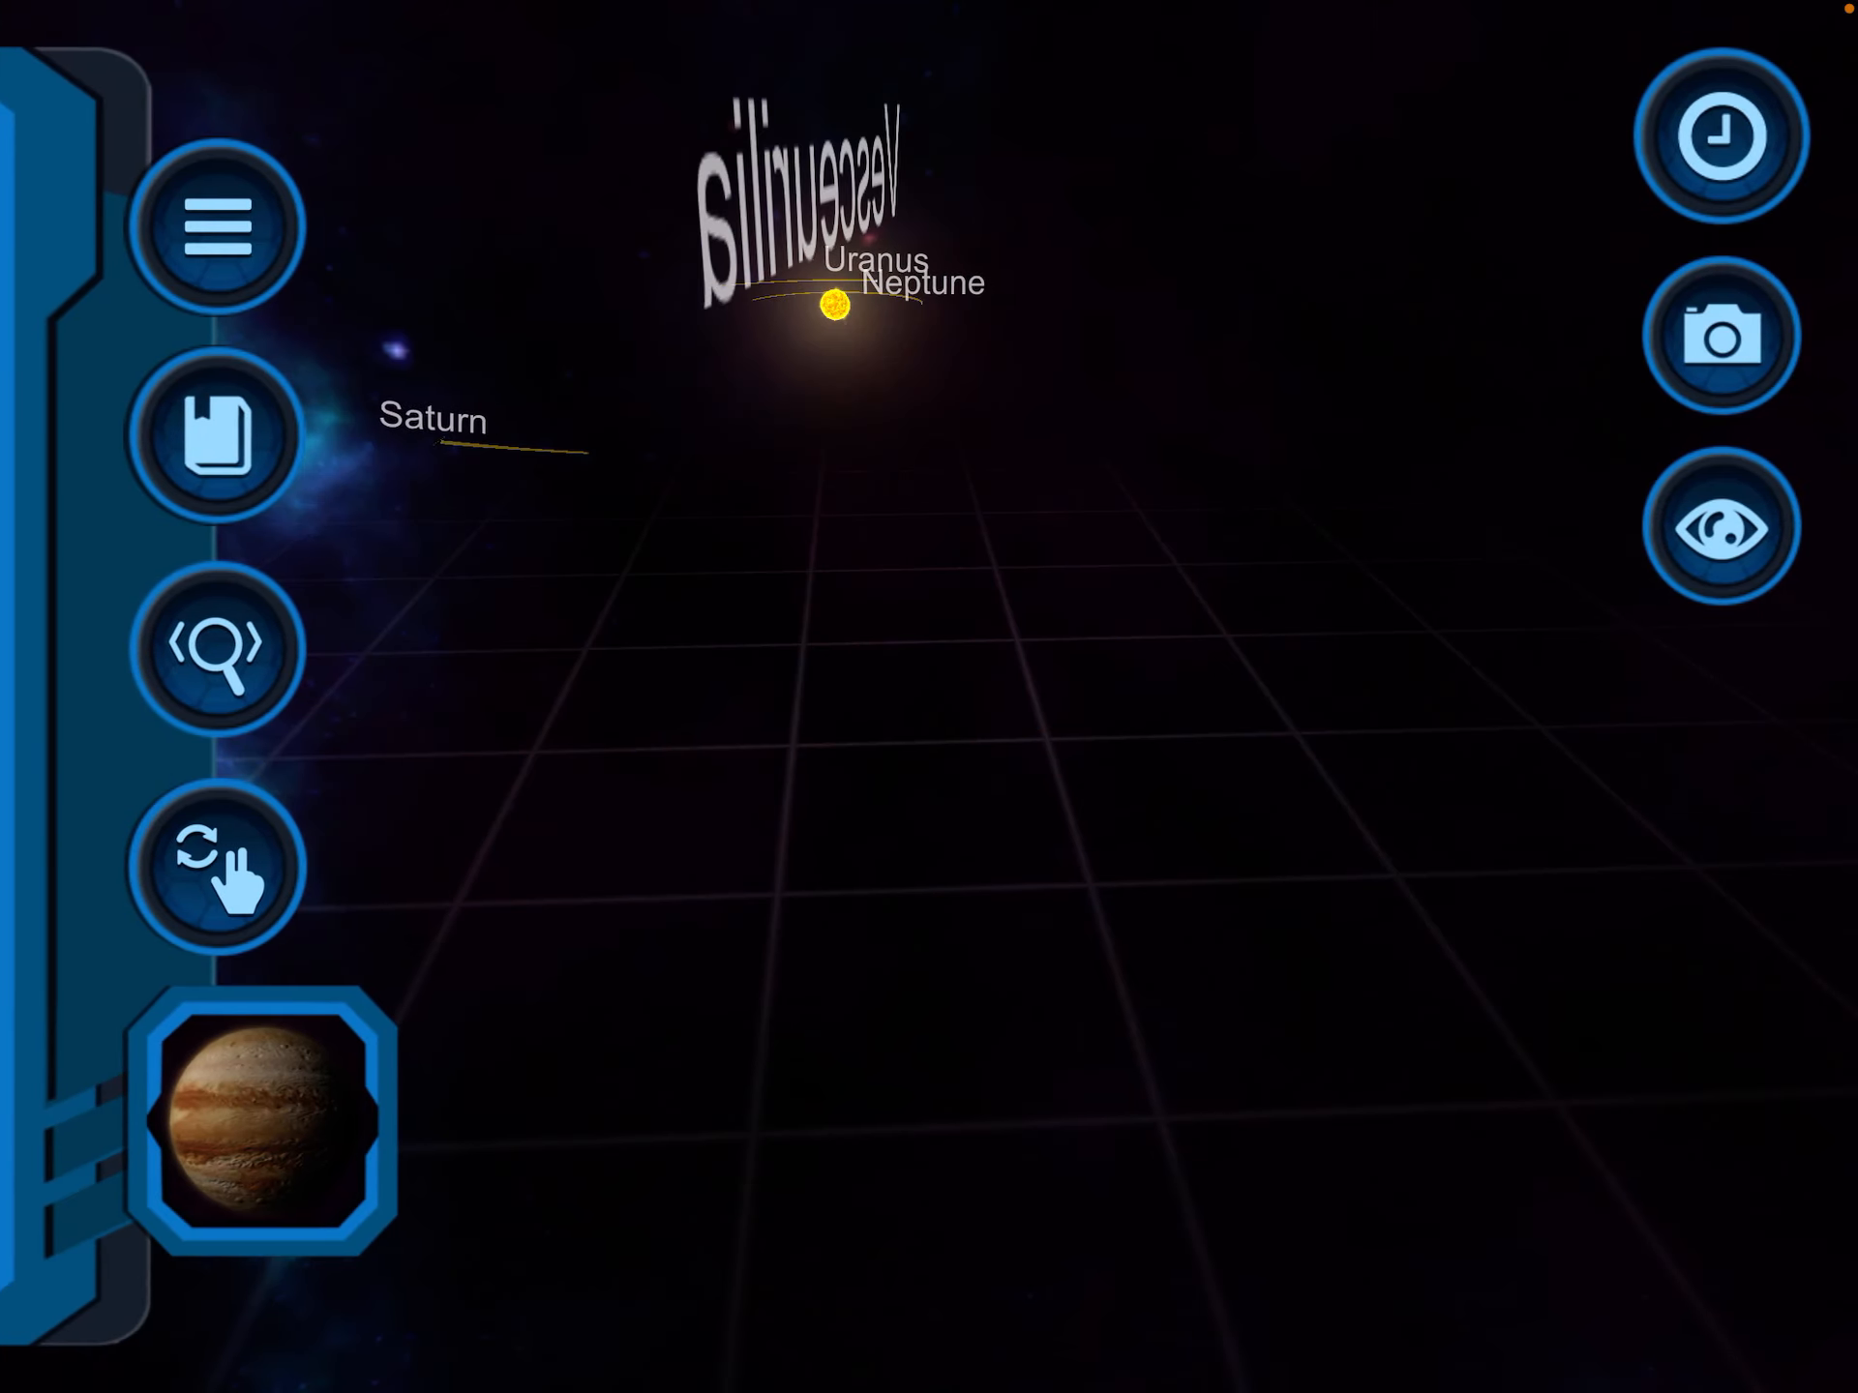
Step: Place Jupiter in an orbit around the sun outside Saturn
click(267, 1123)
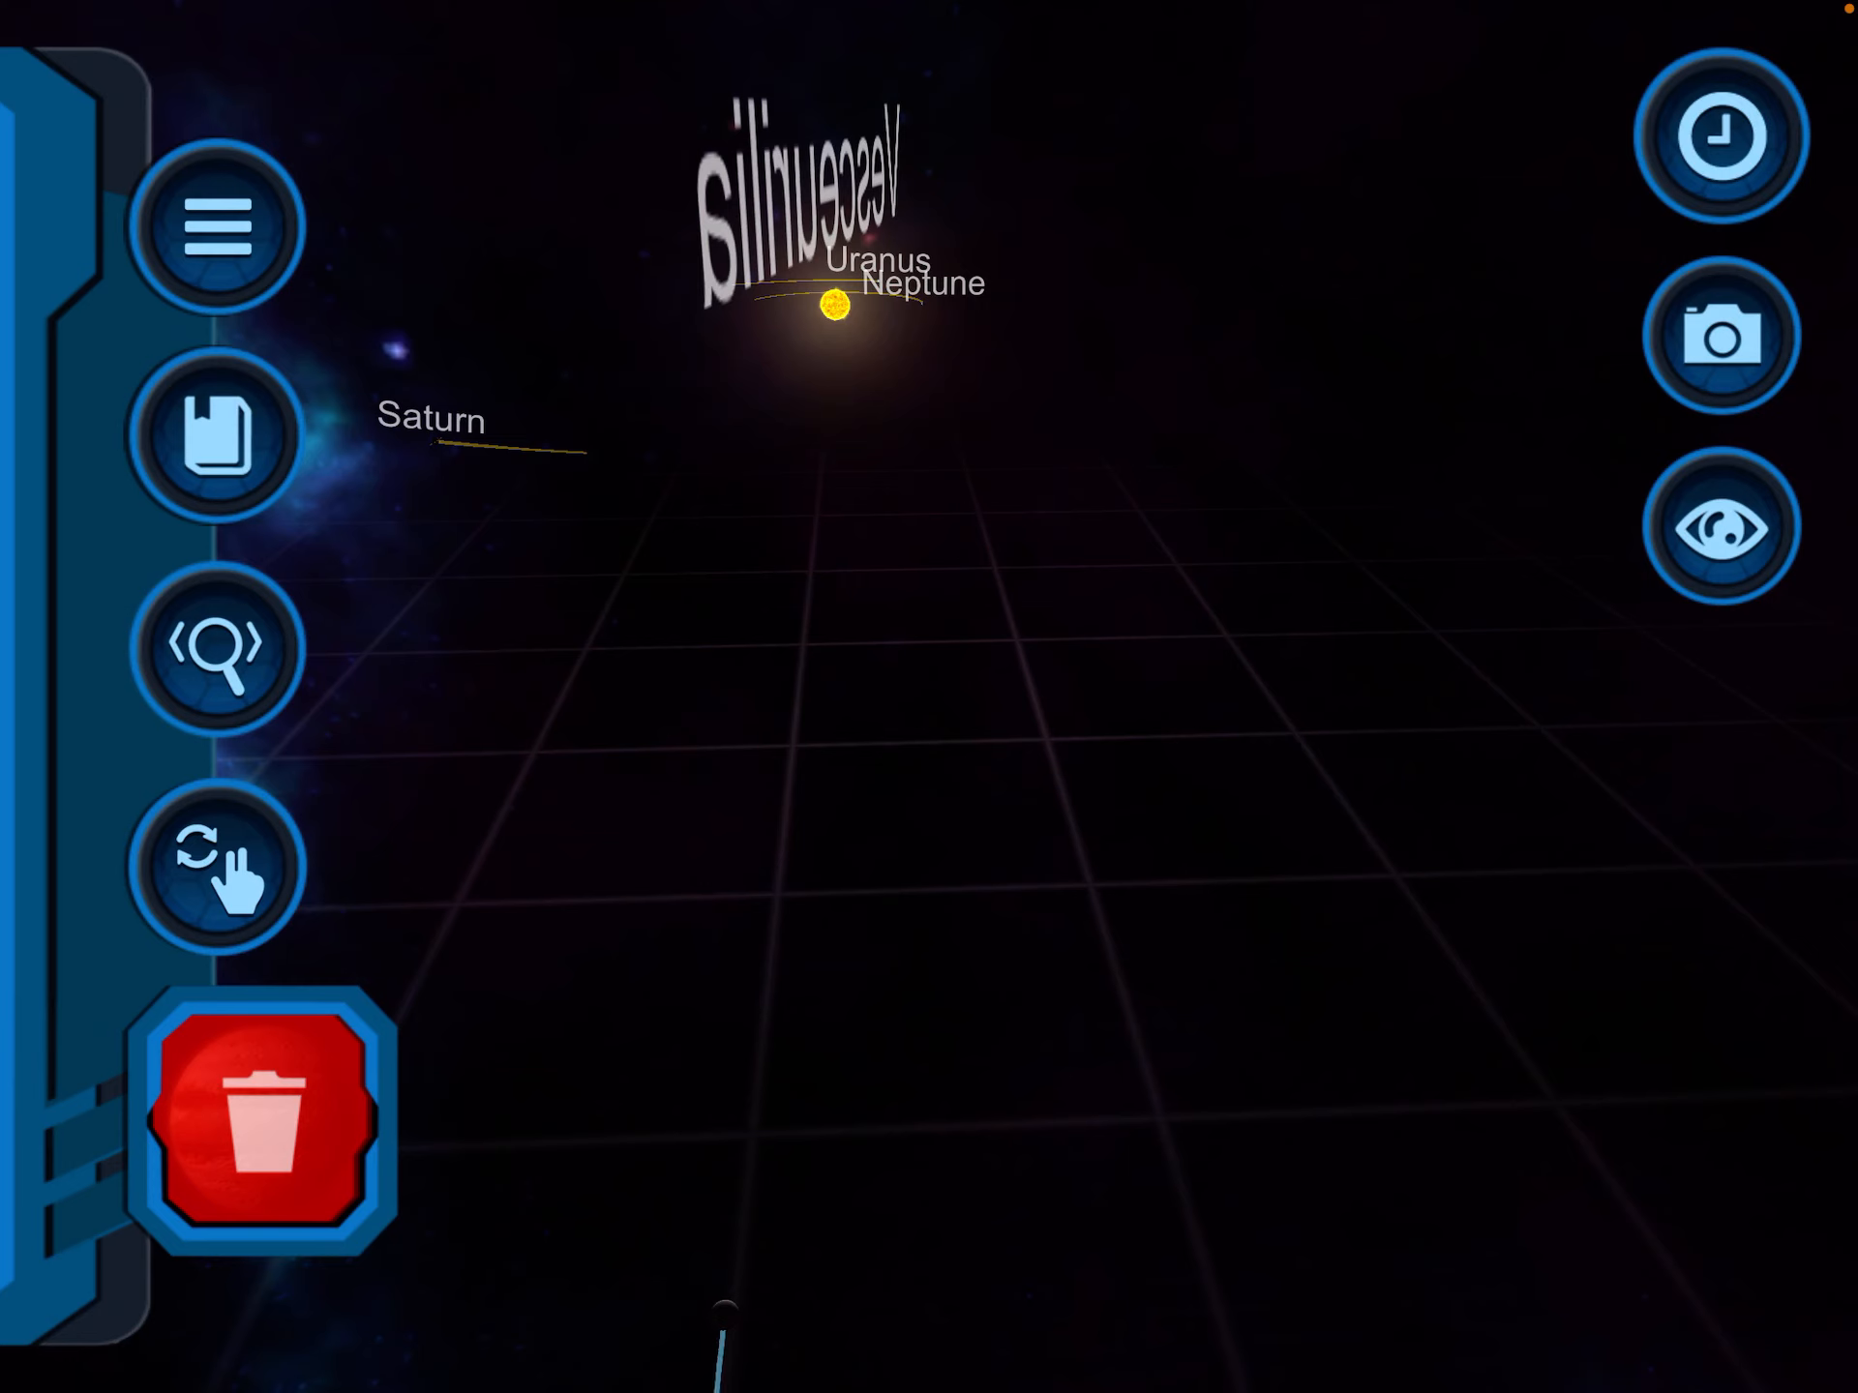
click(271, 1131)
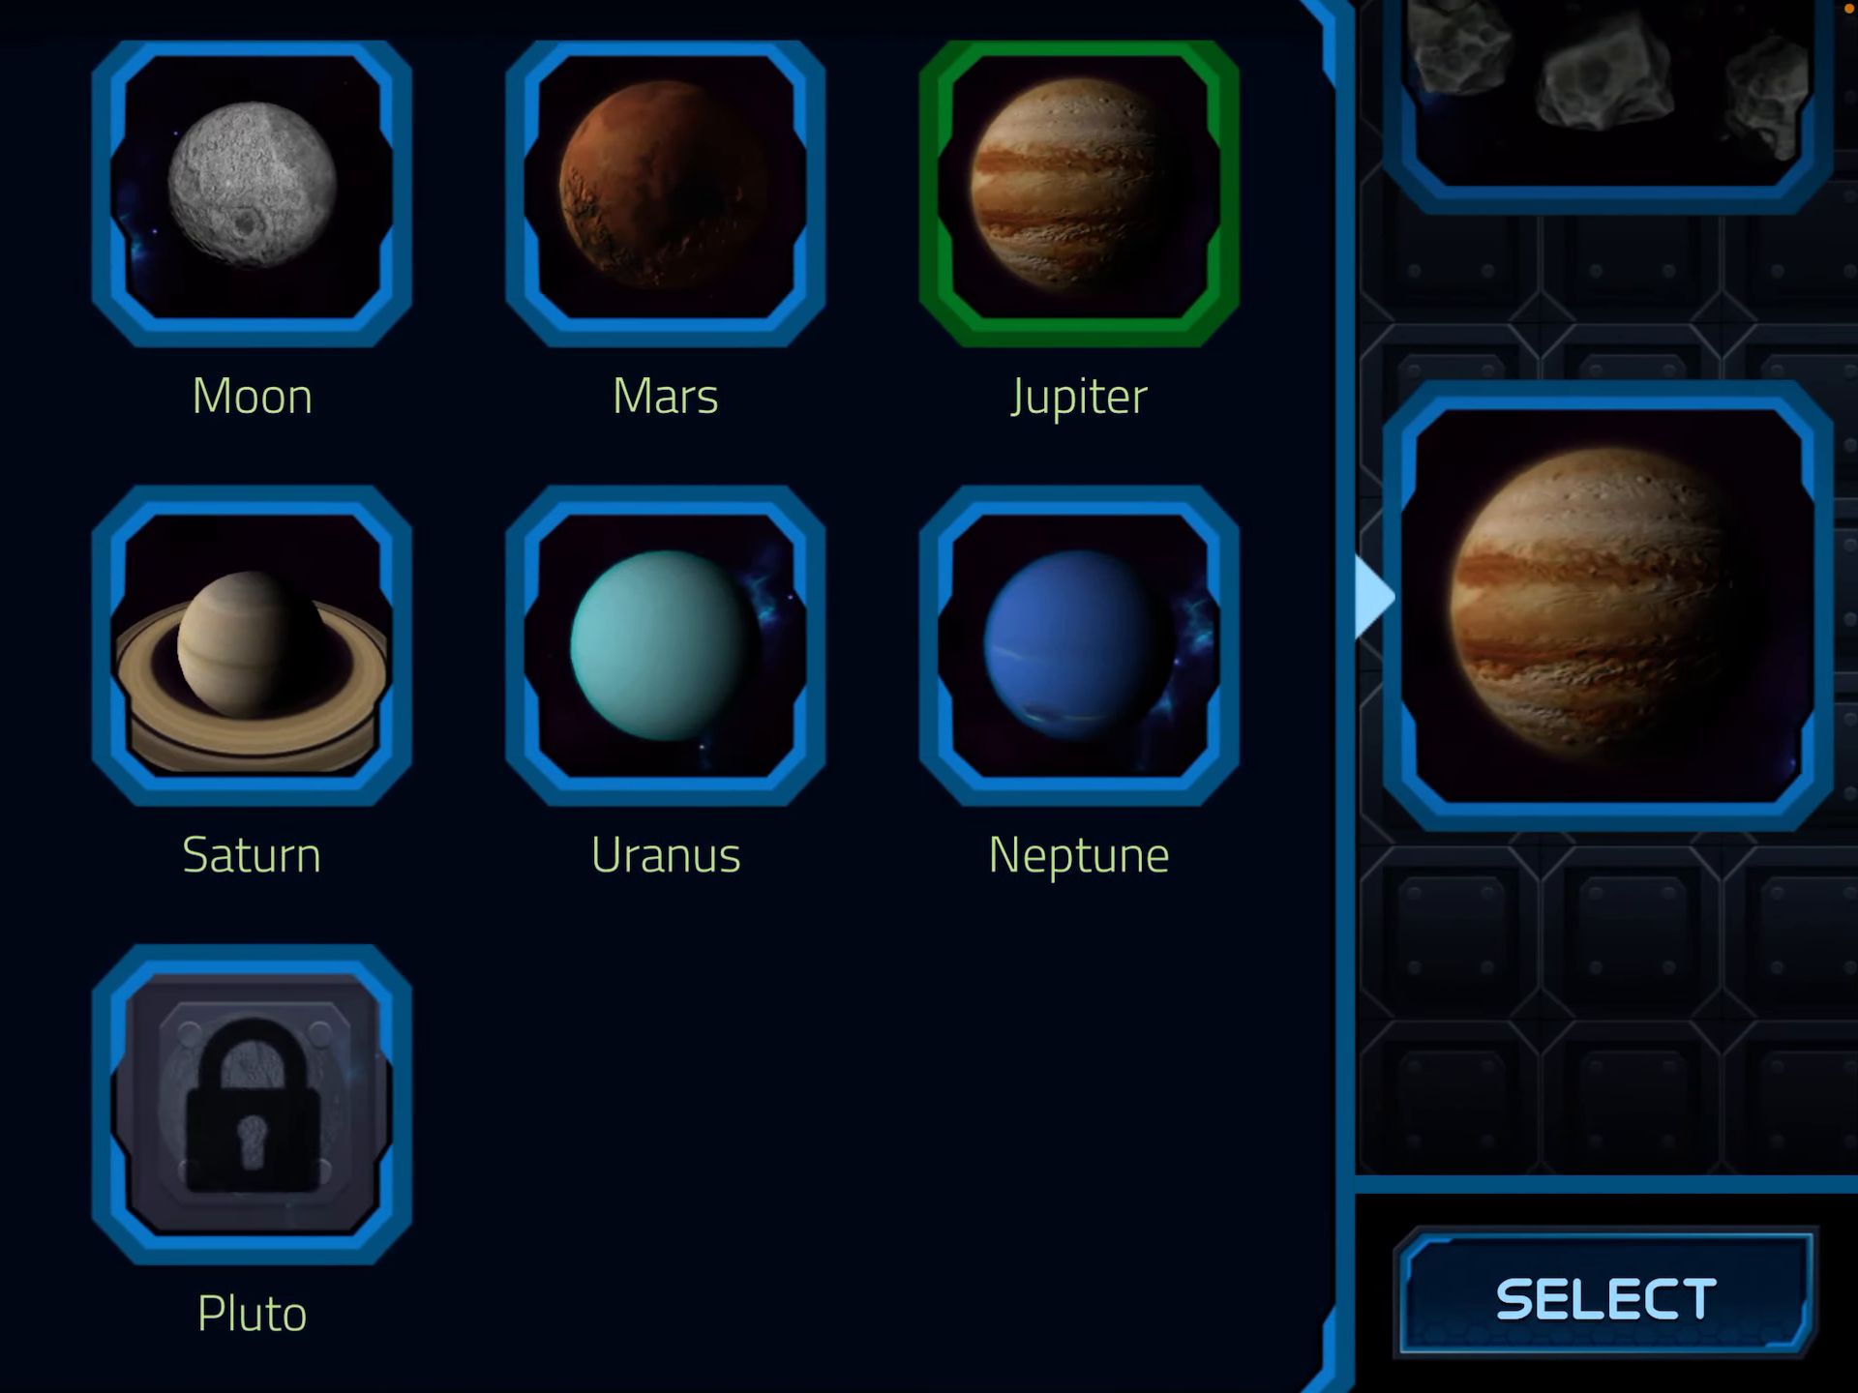
Step: Pick Mars from the catalogue and place it in an orbit beyond Jupiter
click(664, 190)
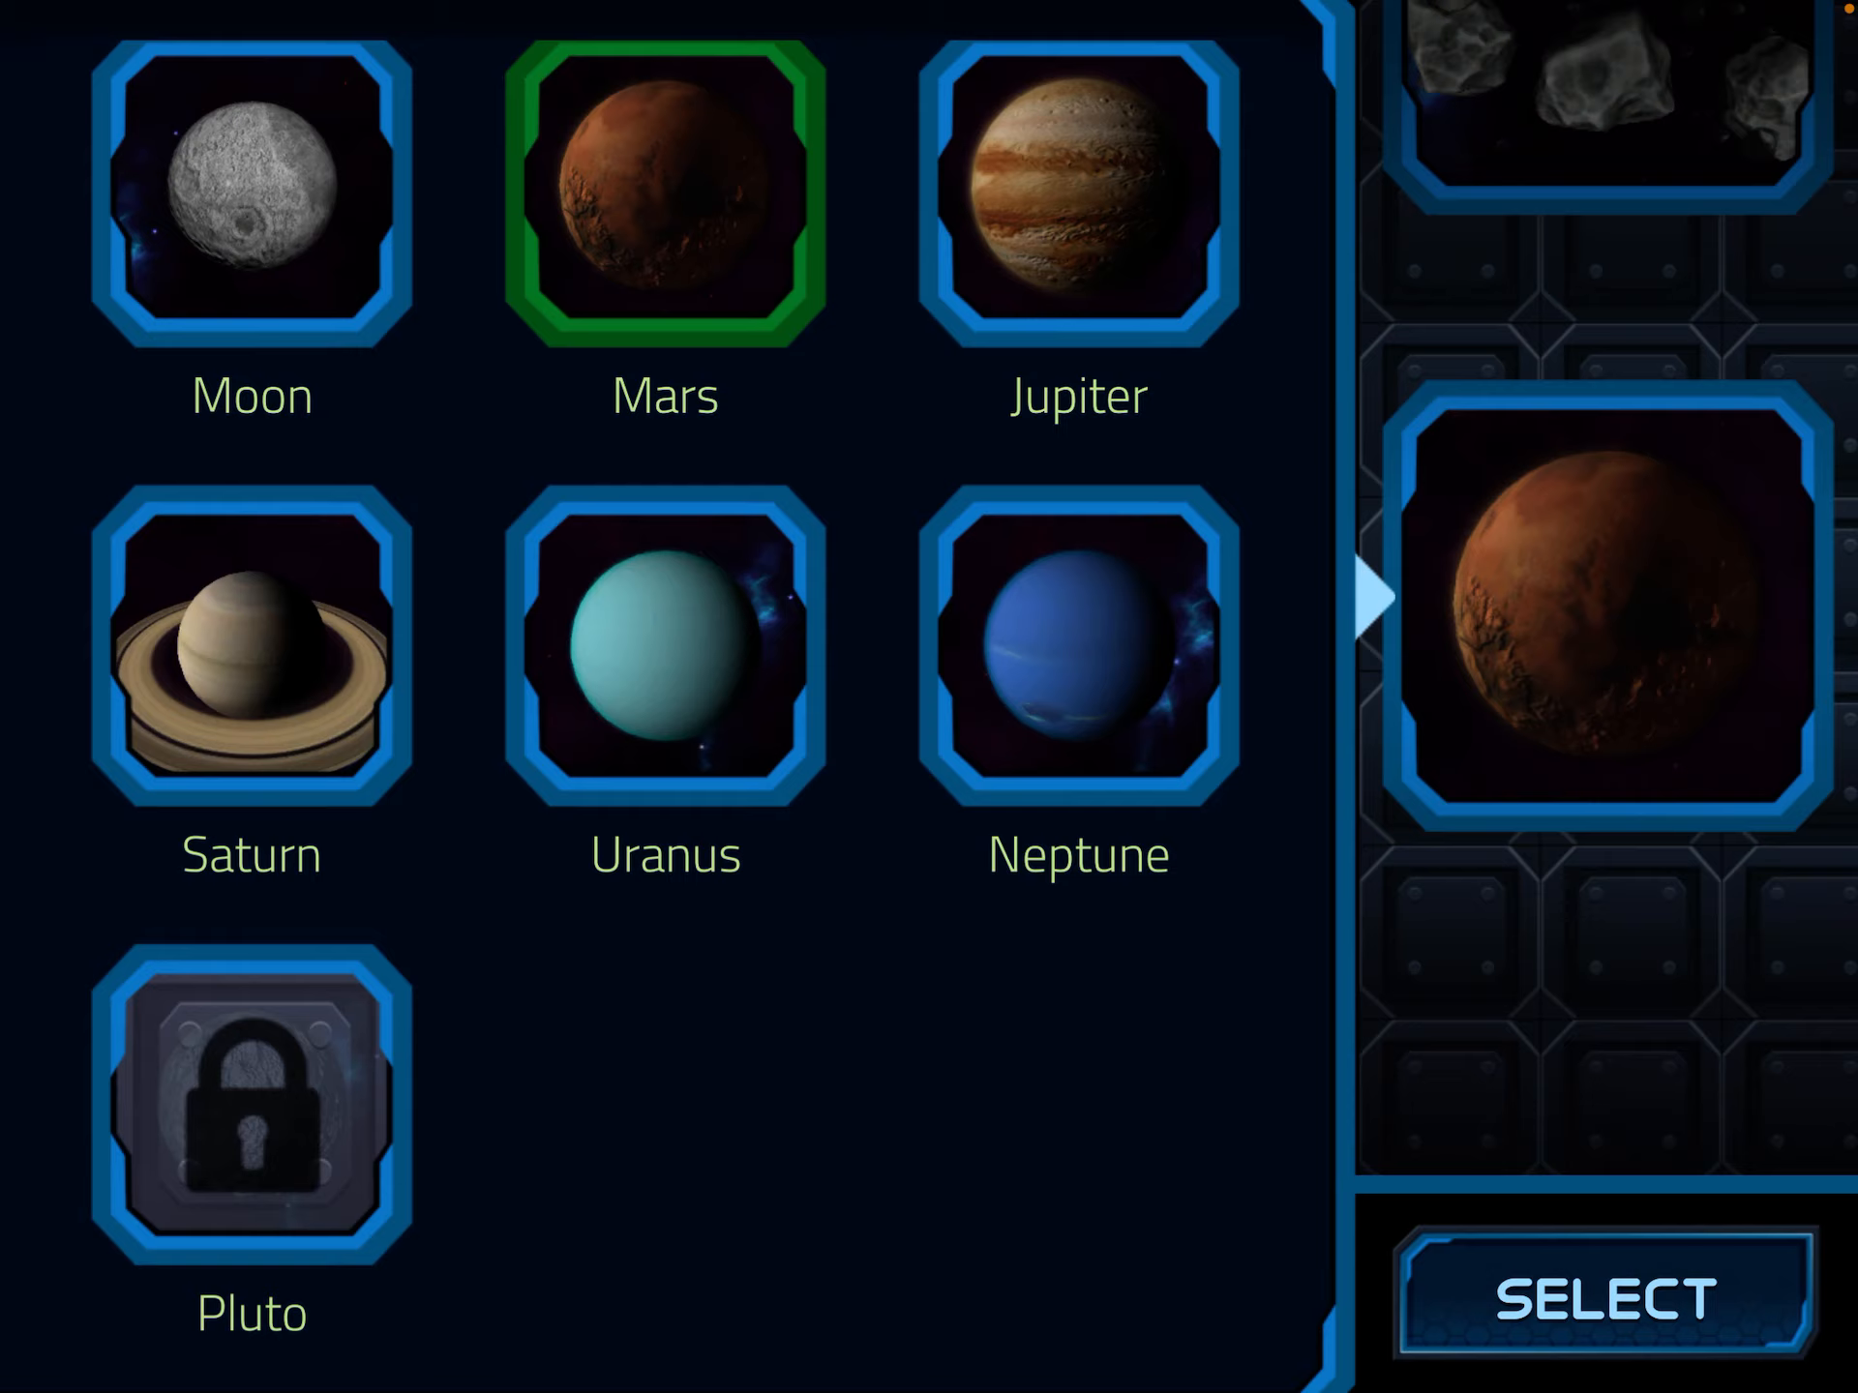
click(1593, 1299)
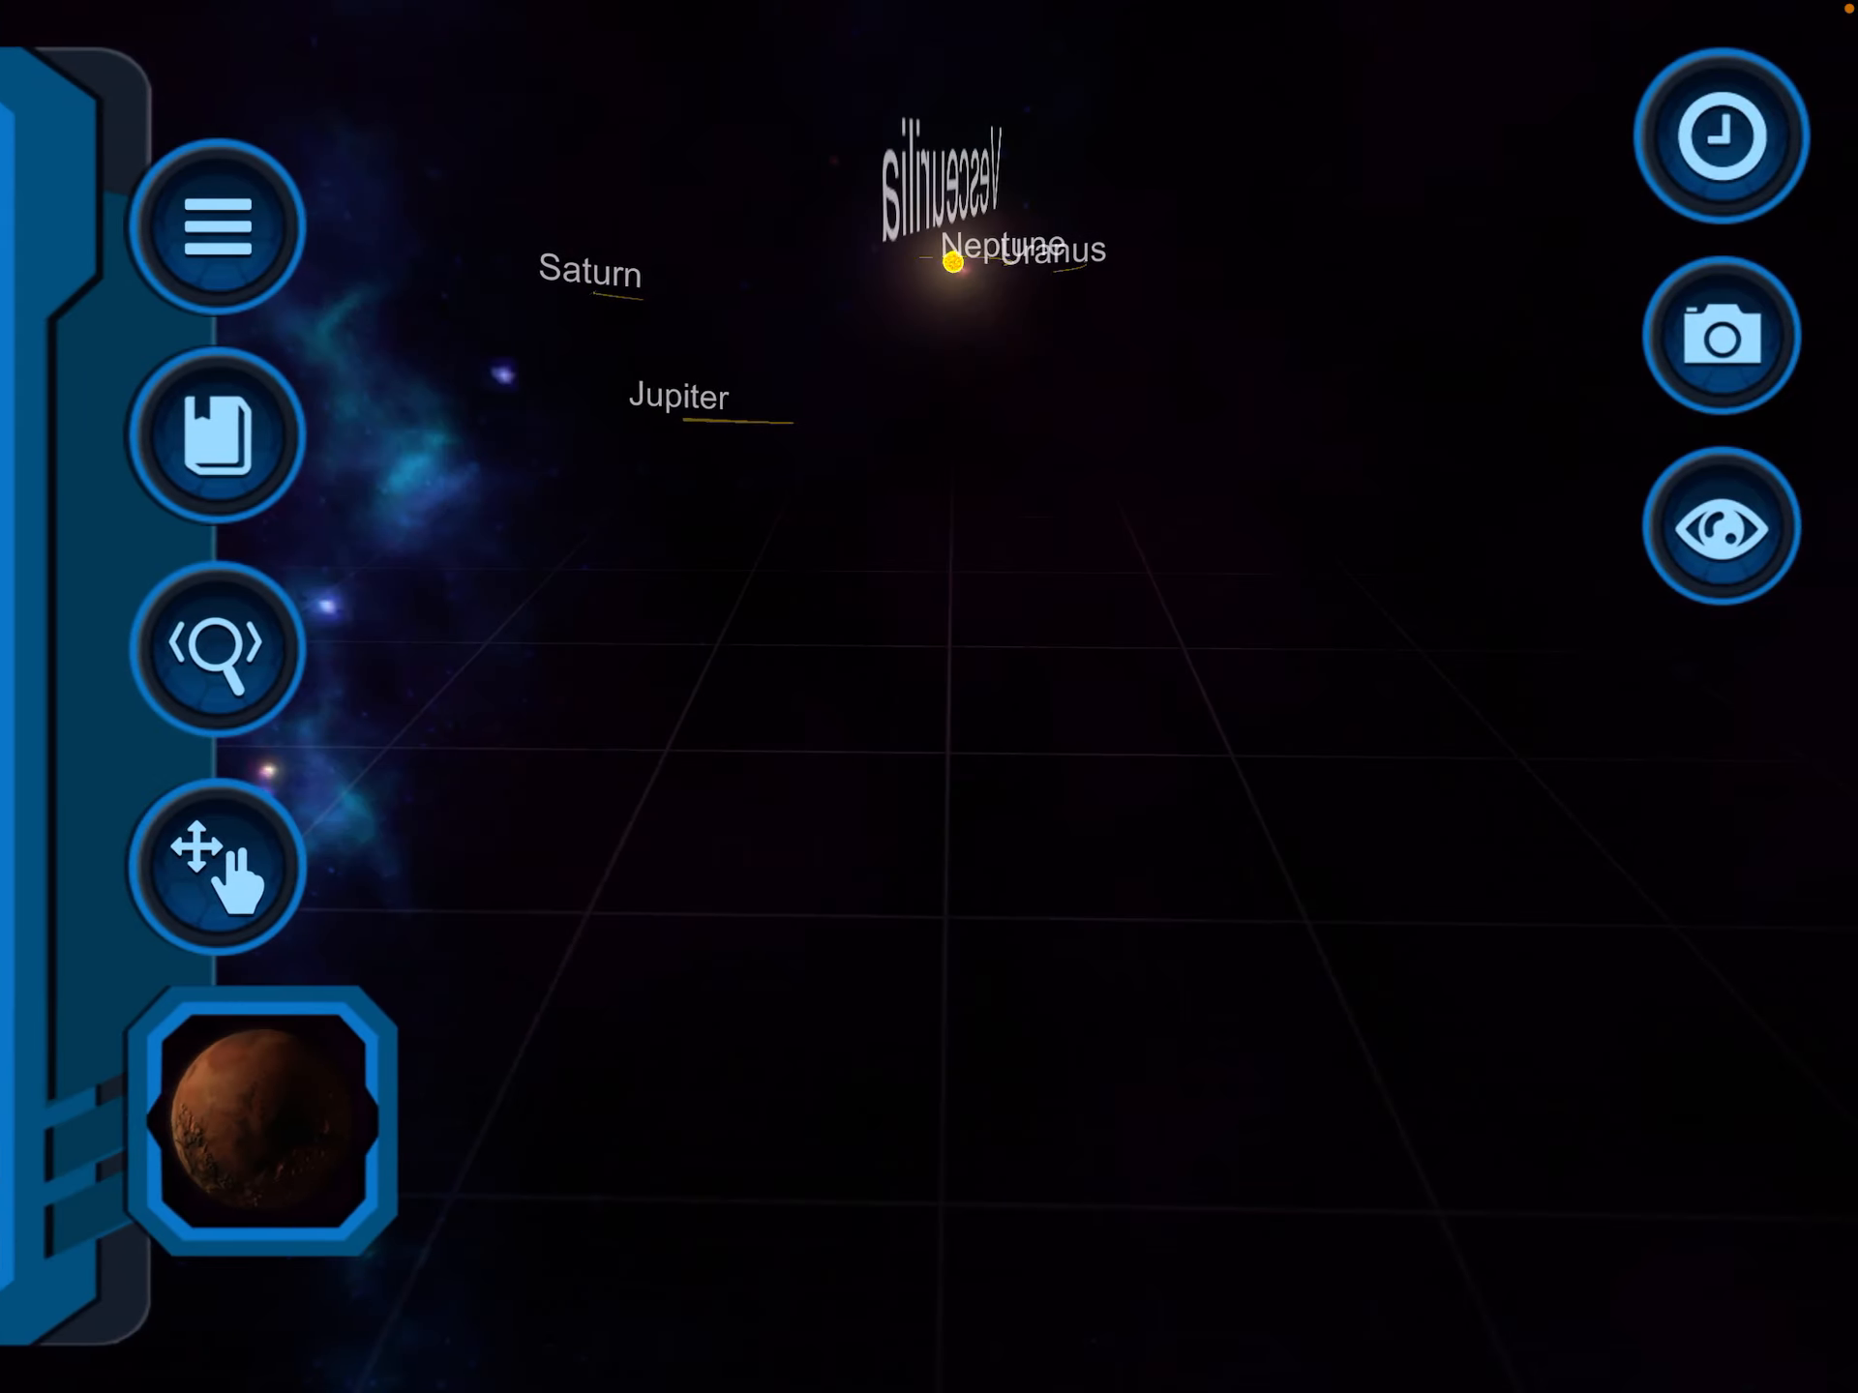
click(271, 1121)
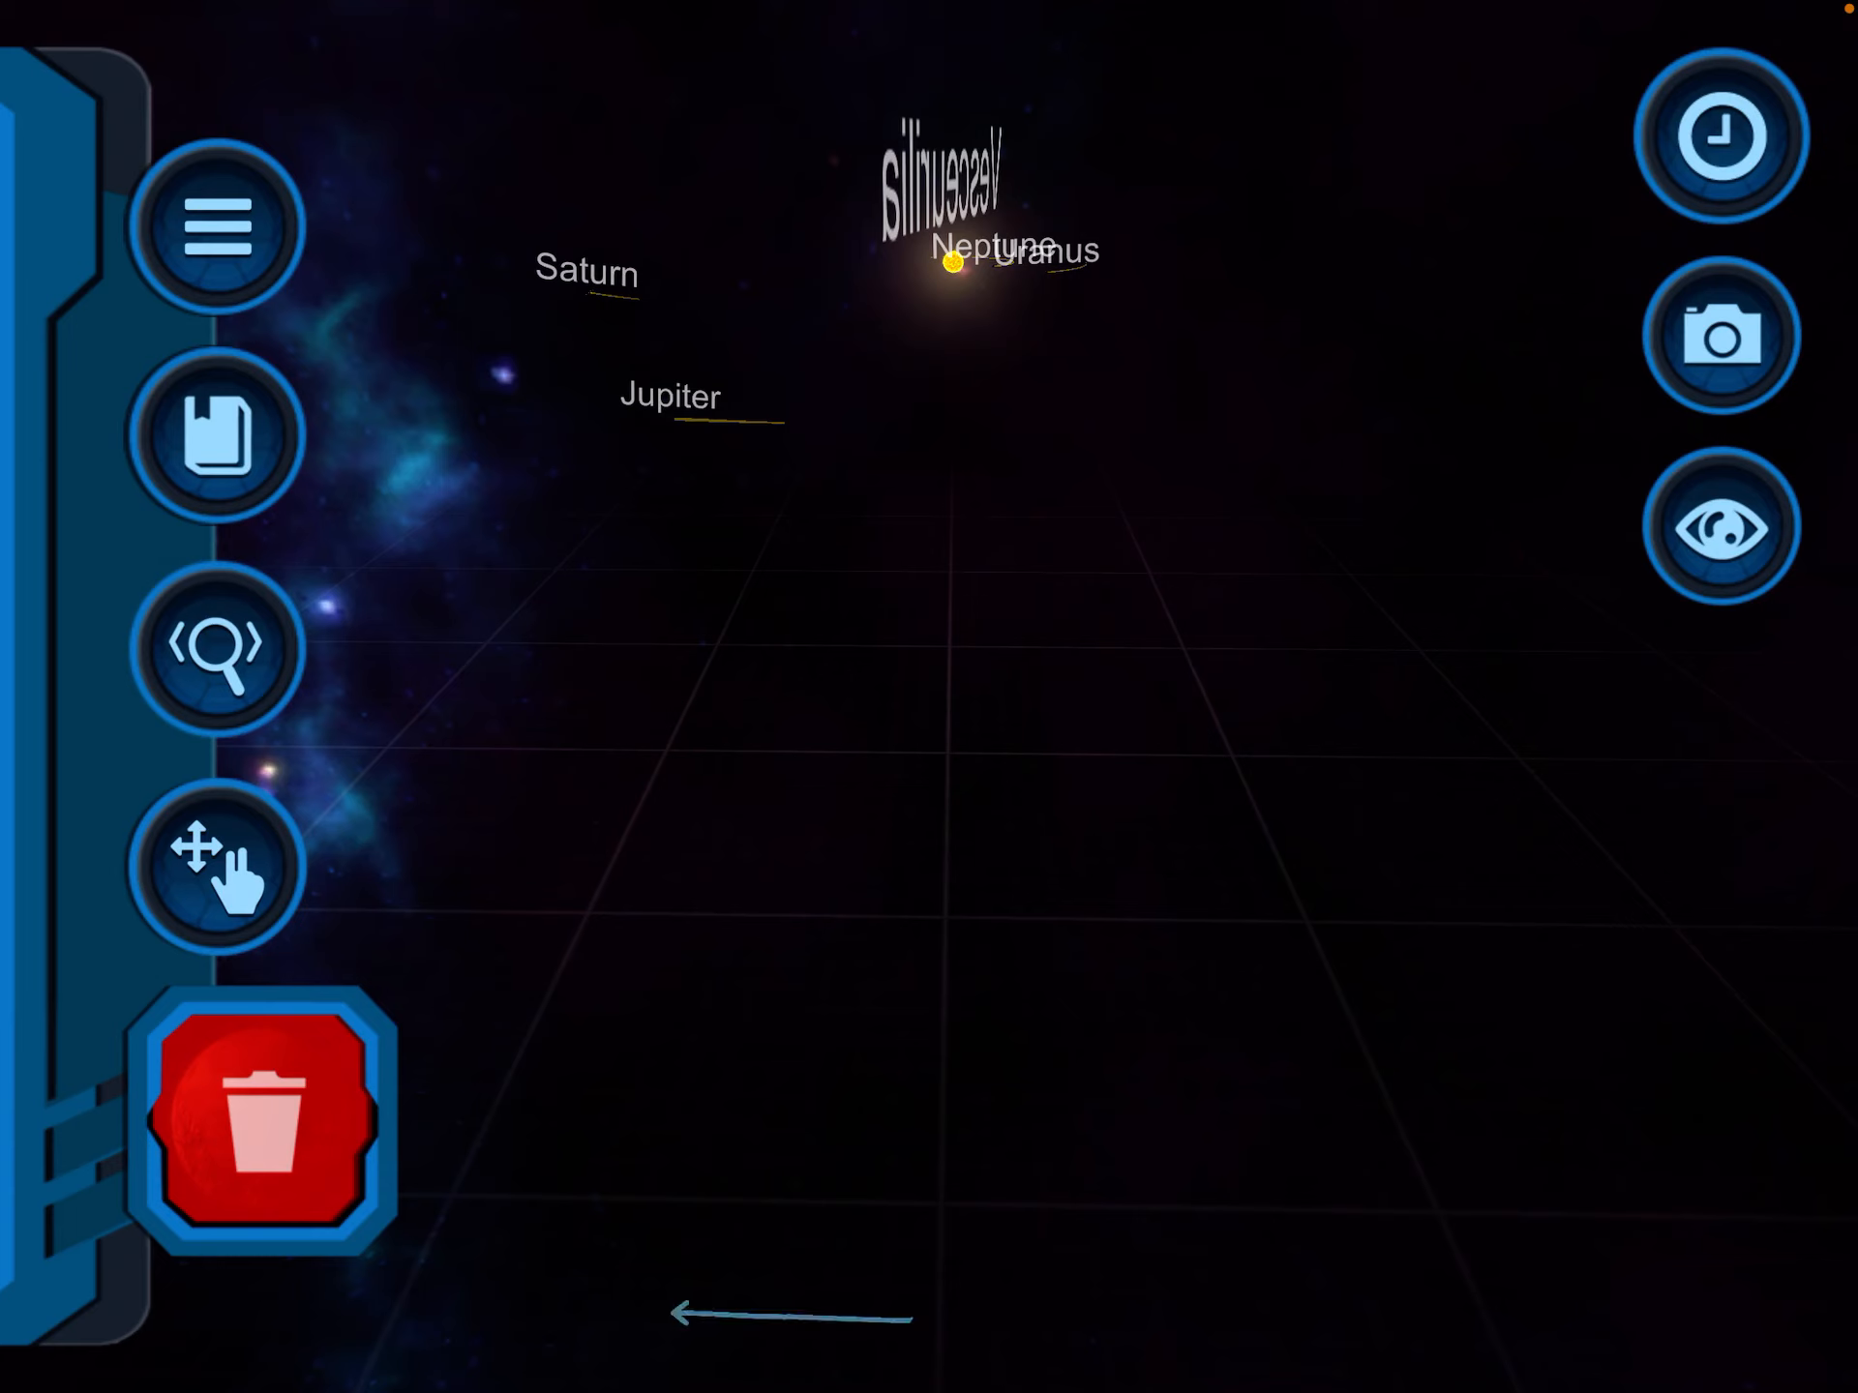
click(271, 1121)
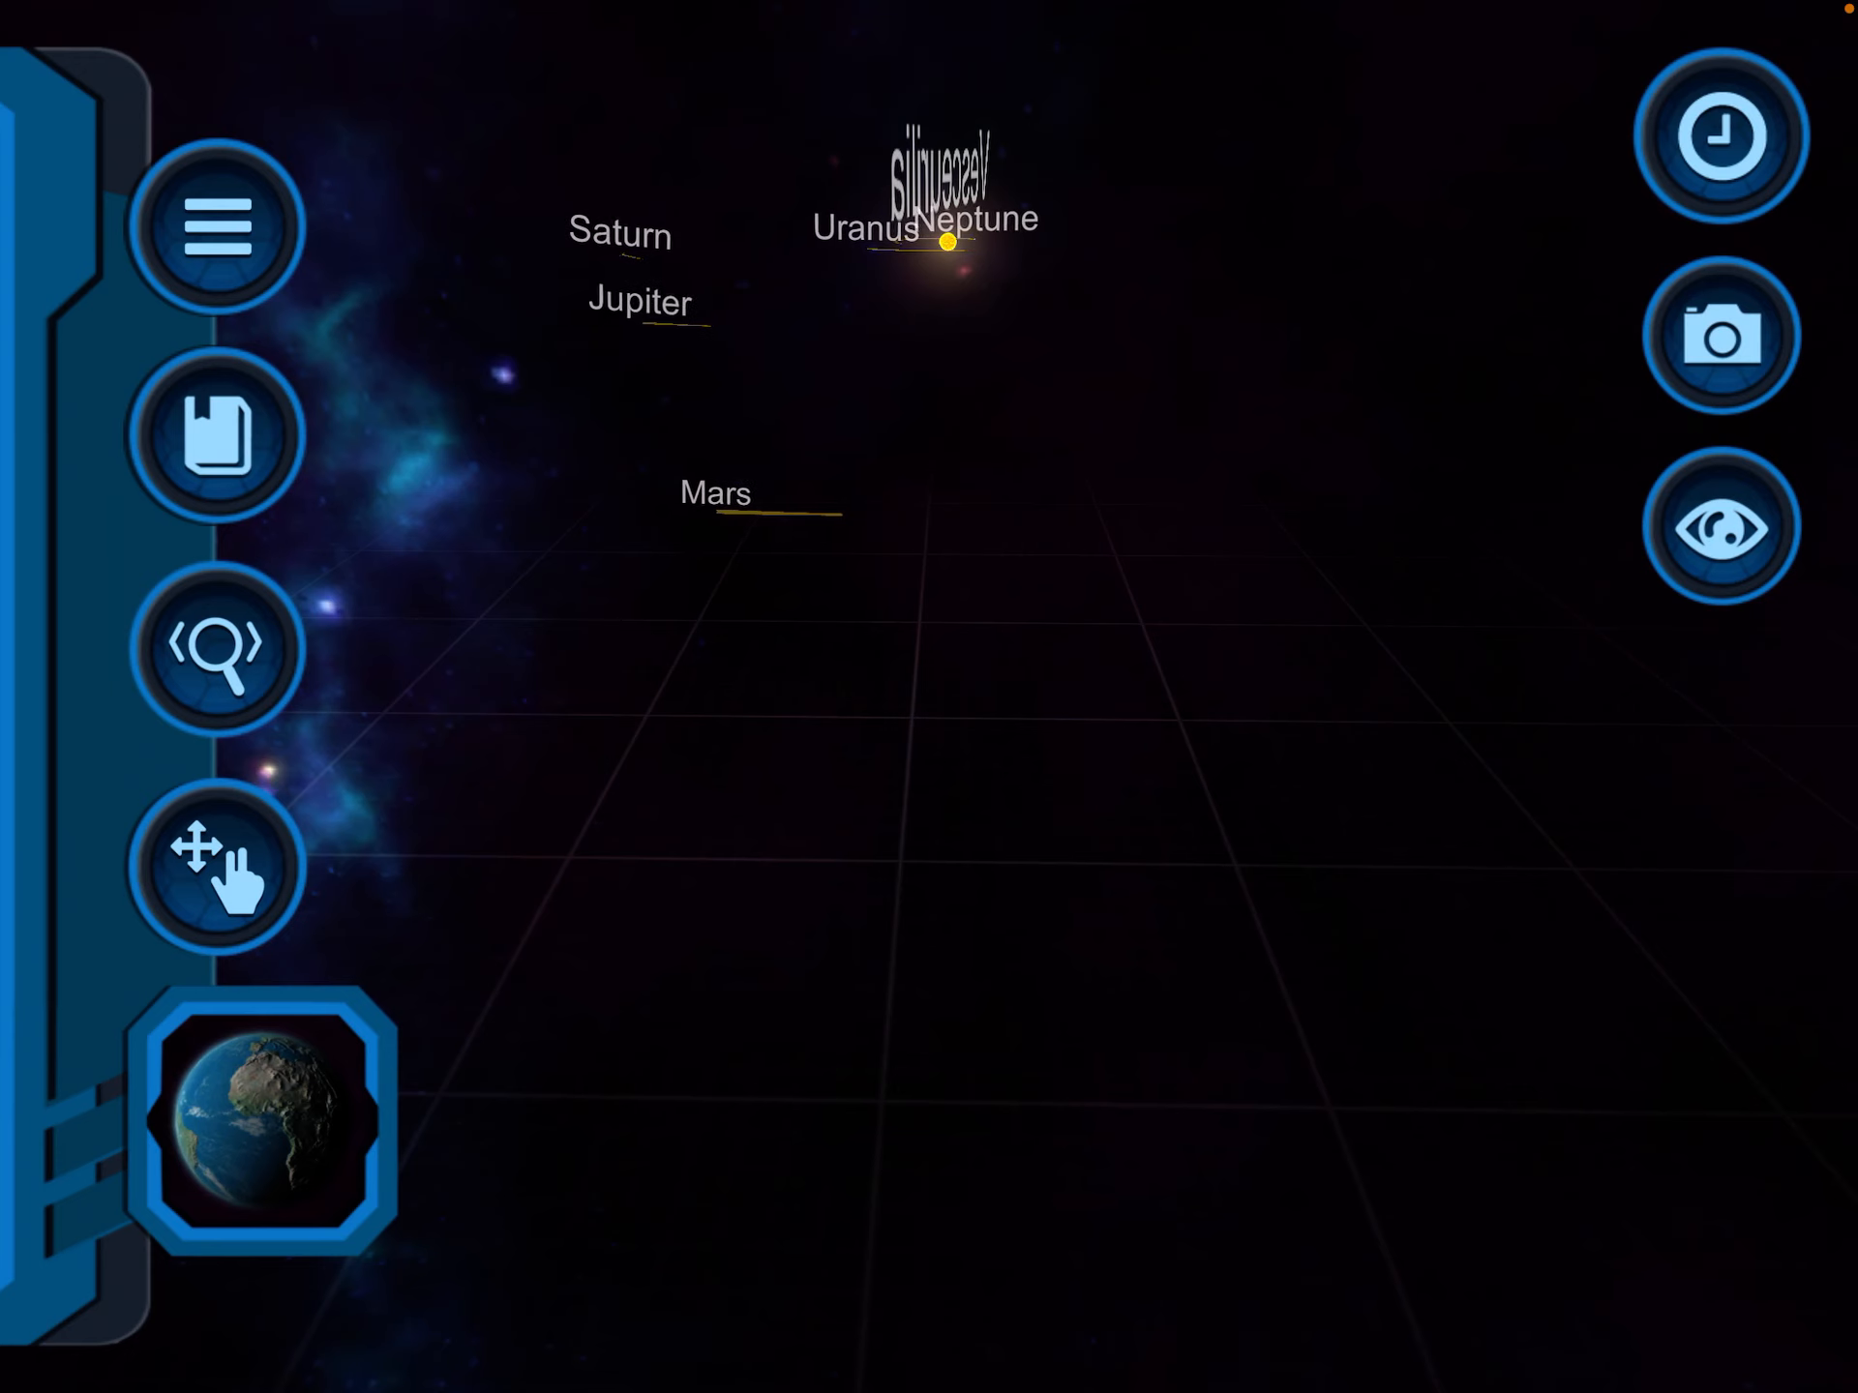
Step: Place Earth beyond Mars, add a Moon circling Earth, and return to the whole-system view
click(271, 1123)
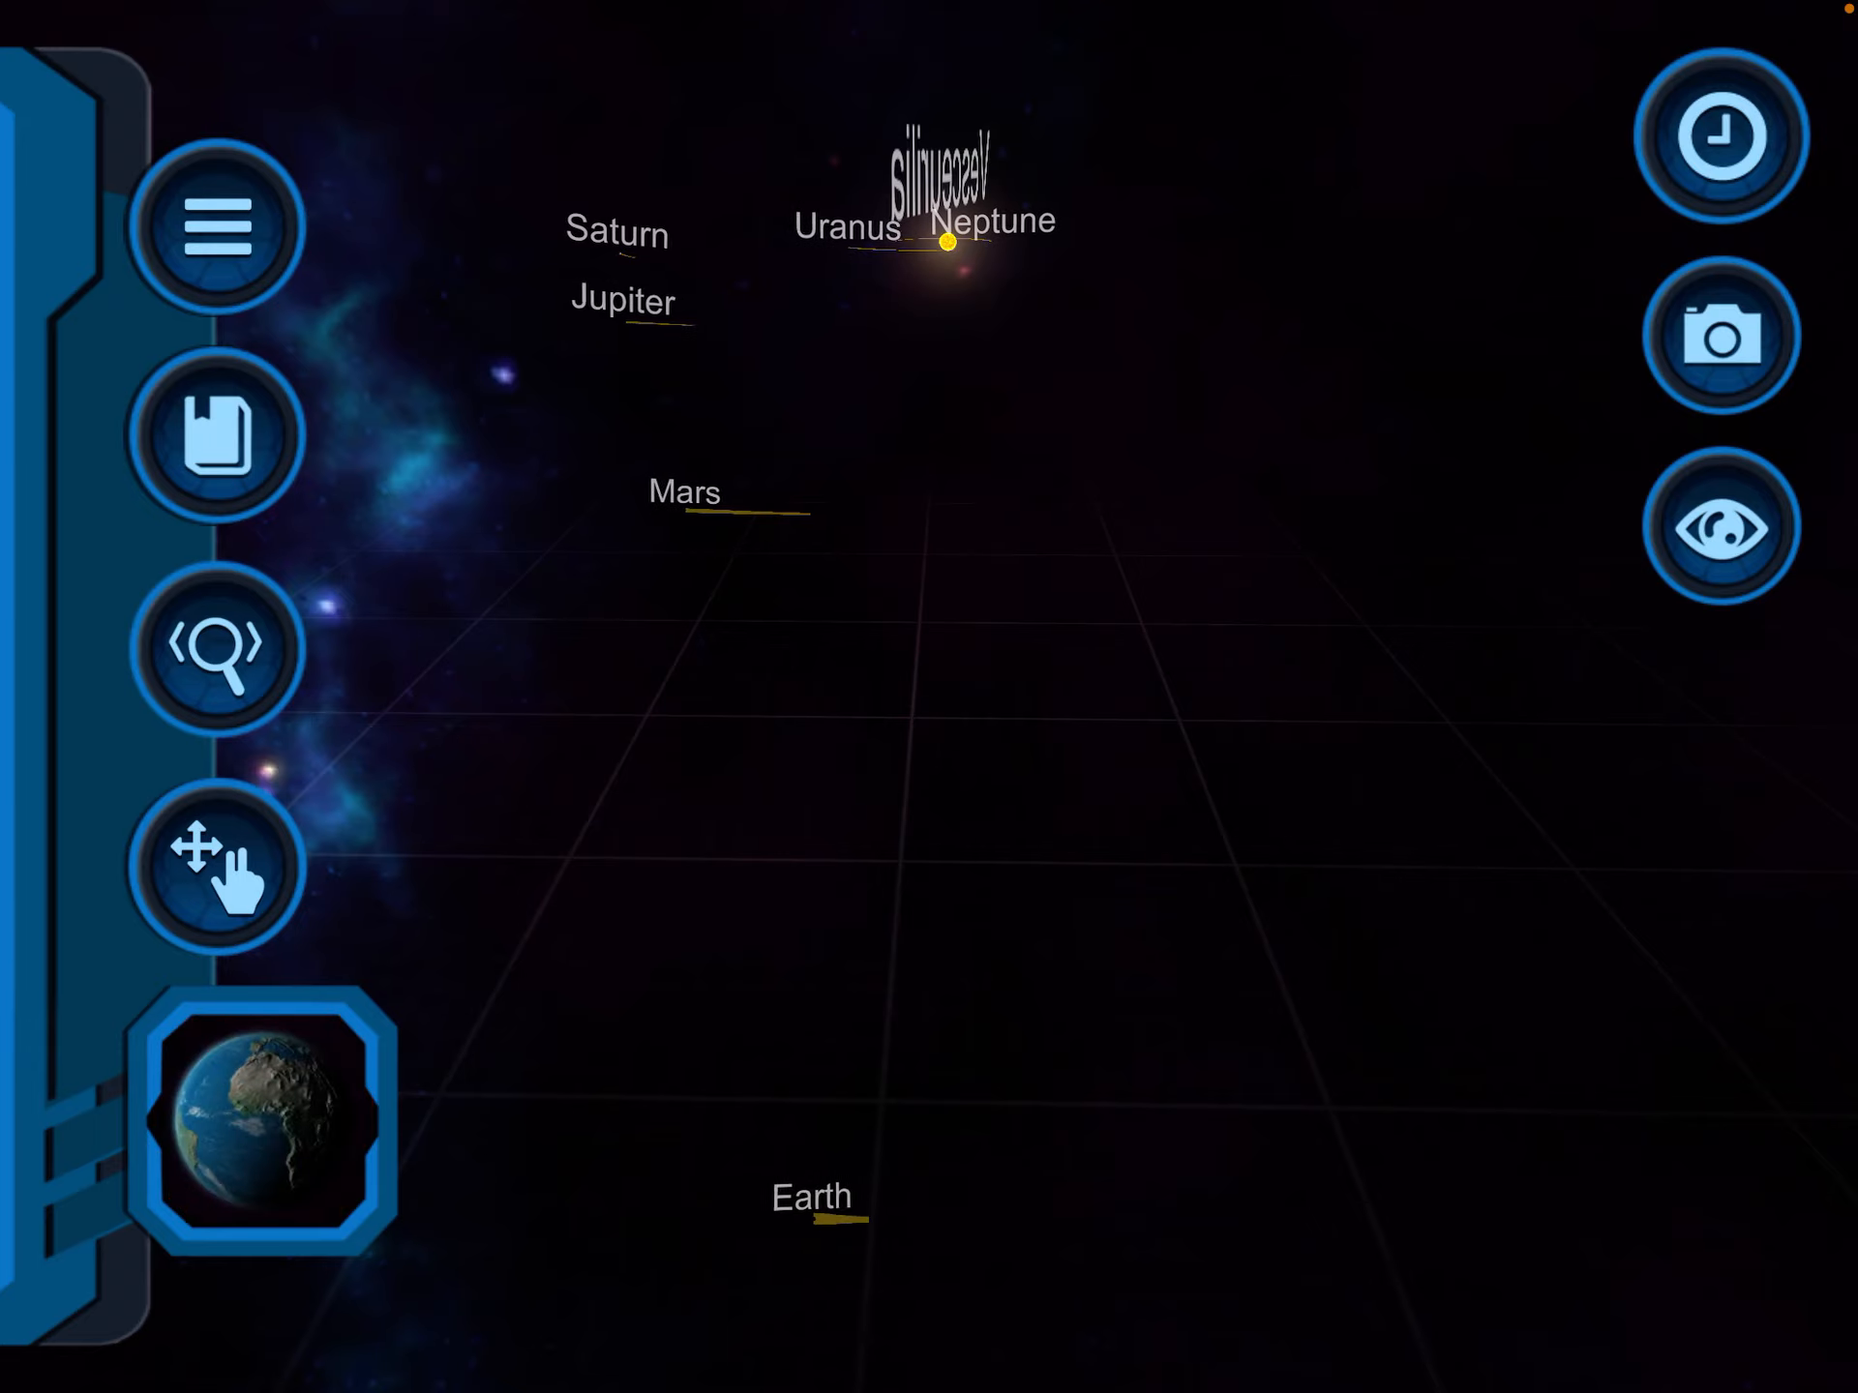
click(1721, 133)
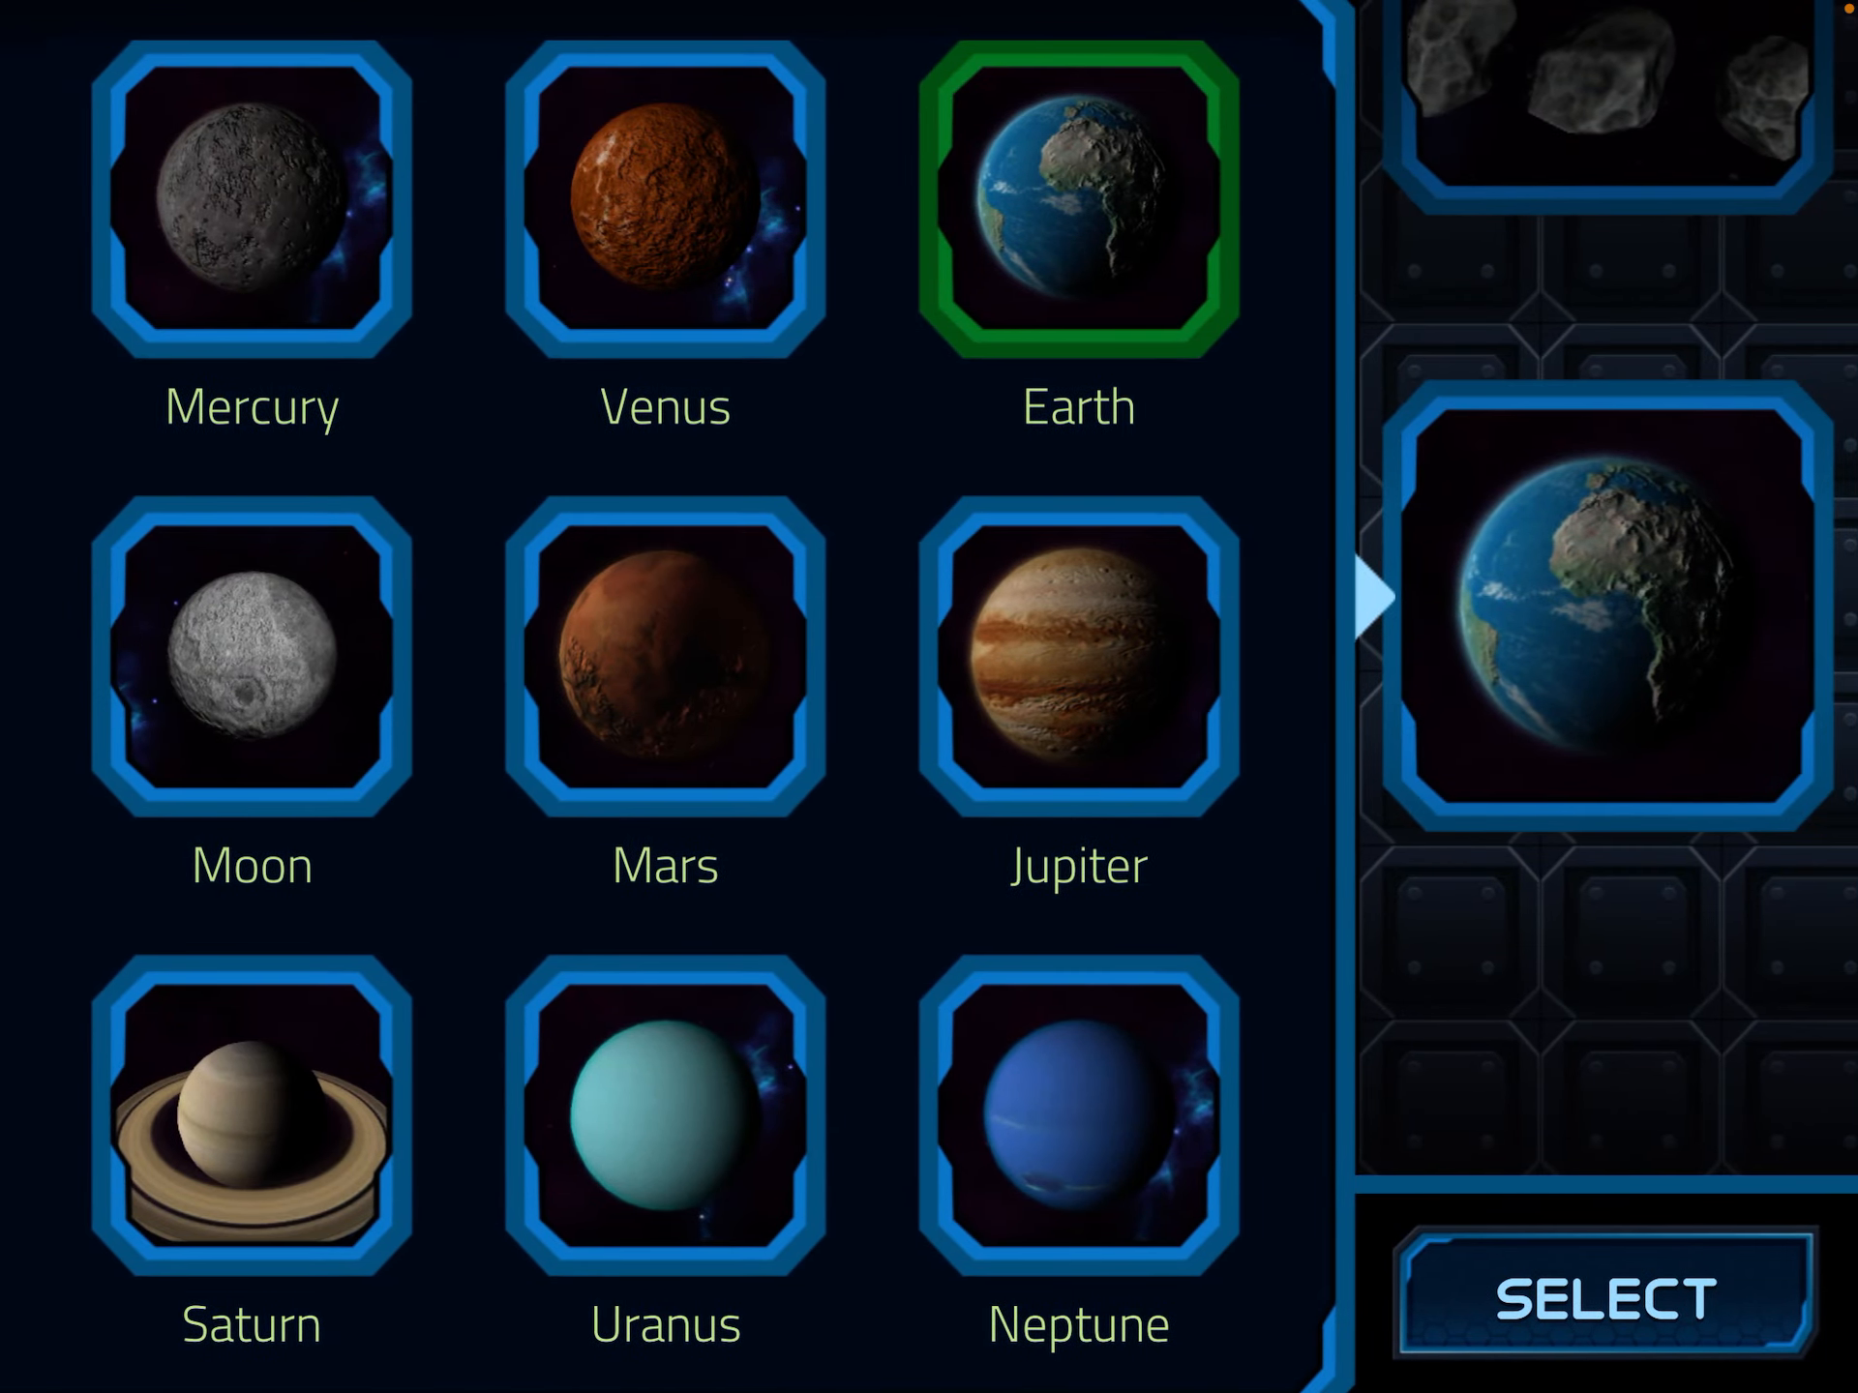
click(1603, 1300)
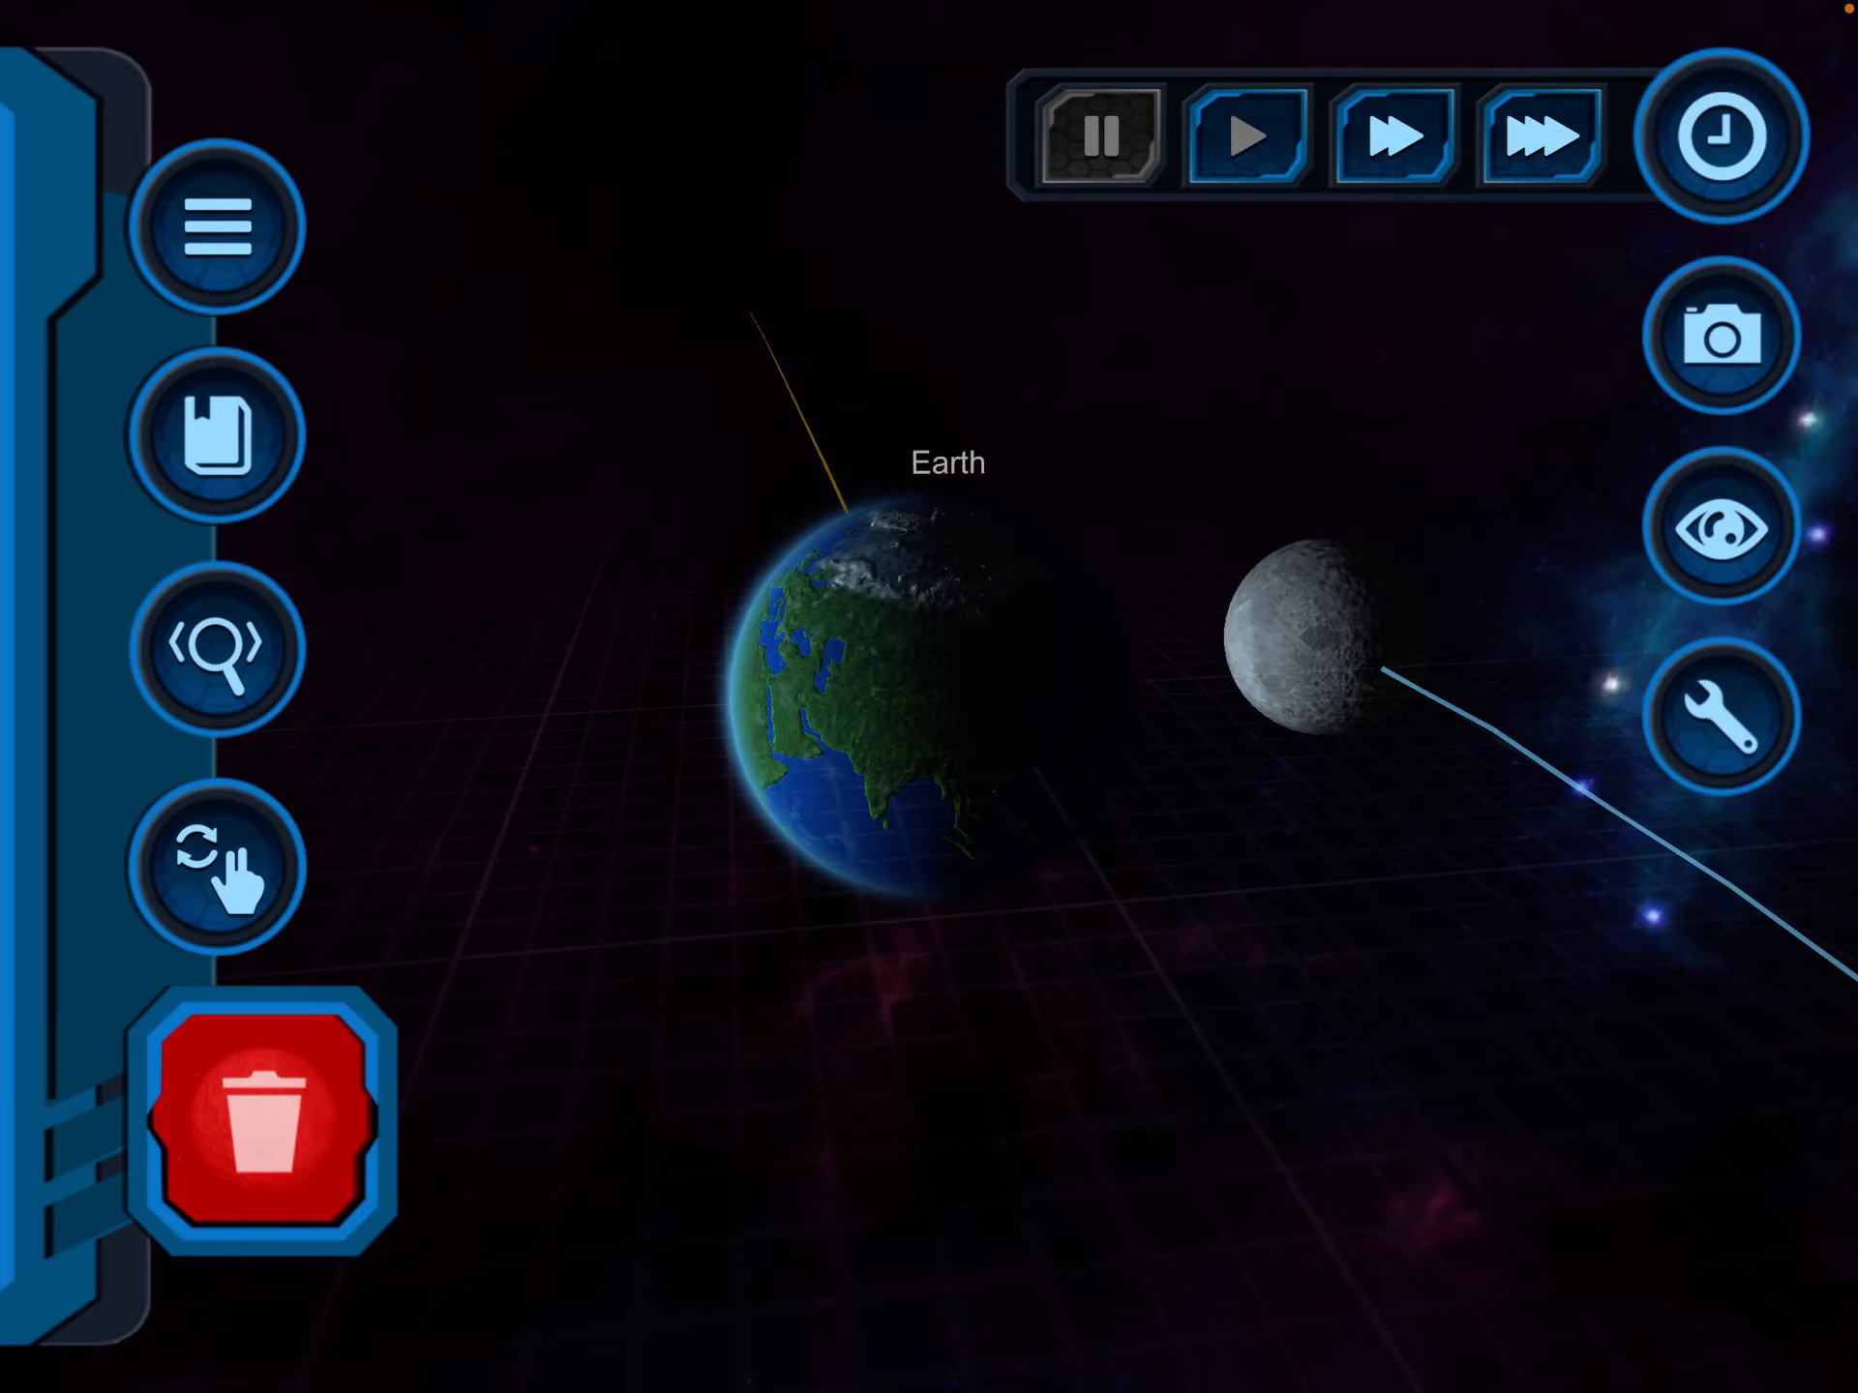
click(1310, 641)
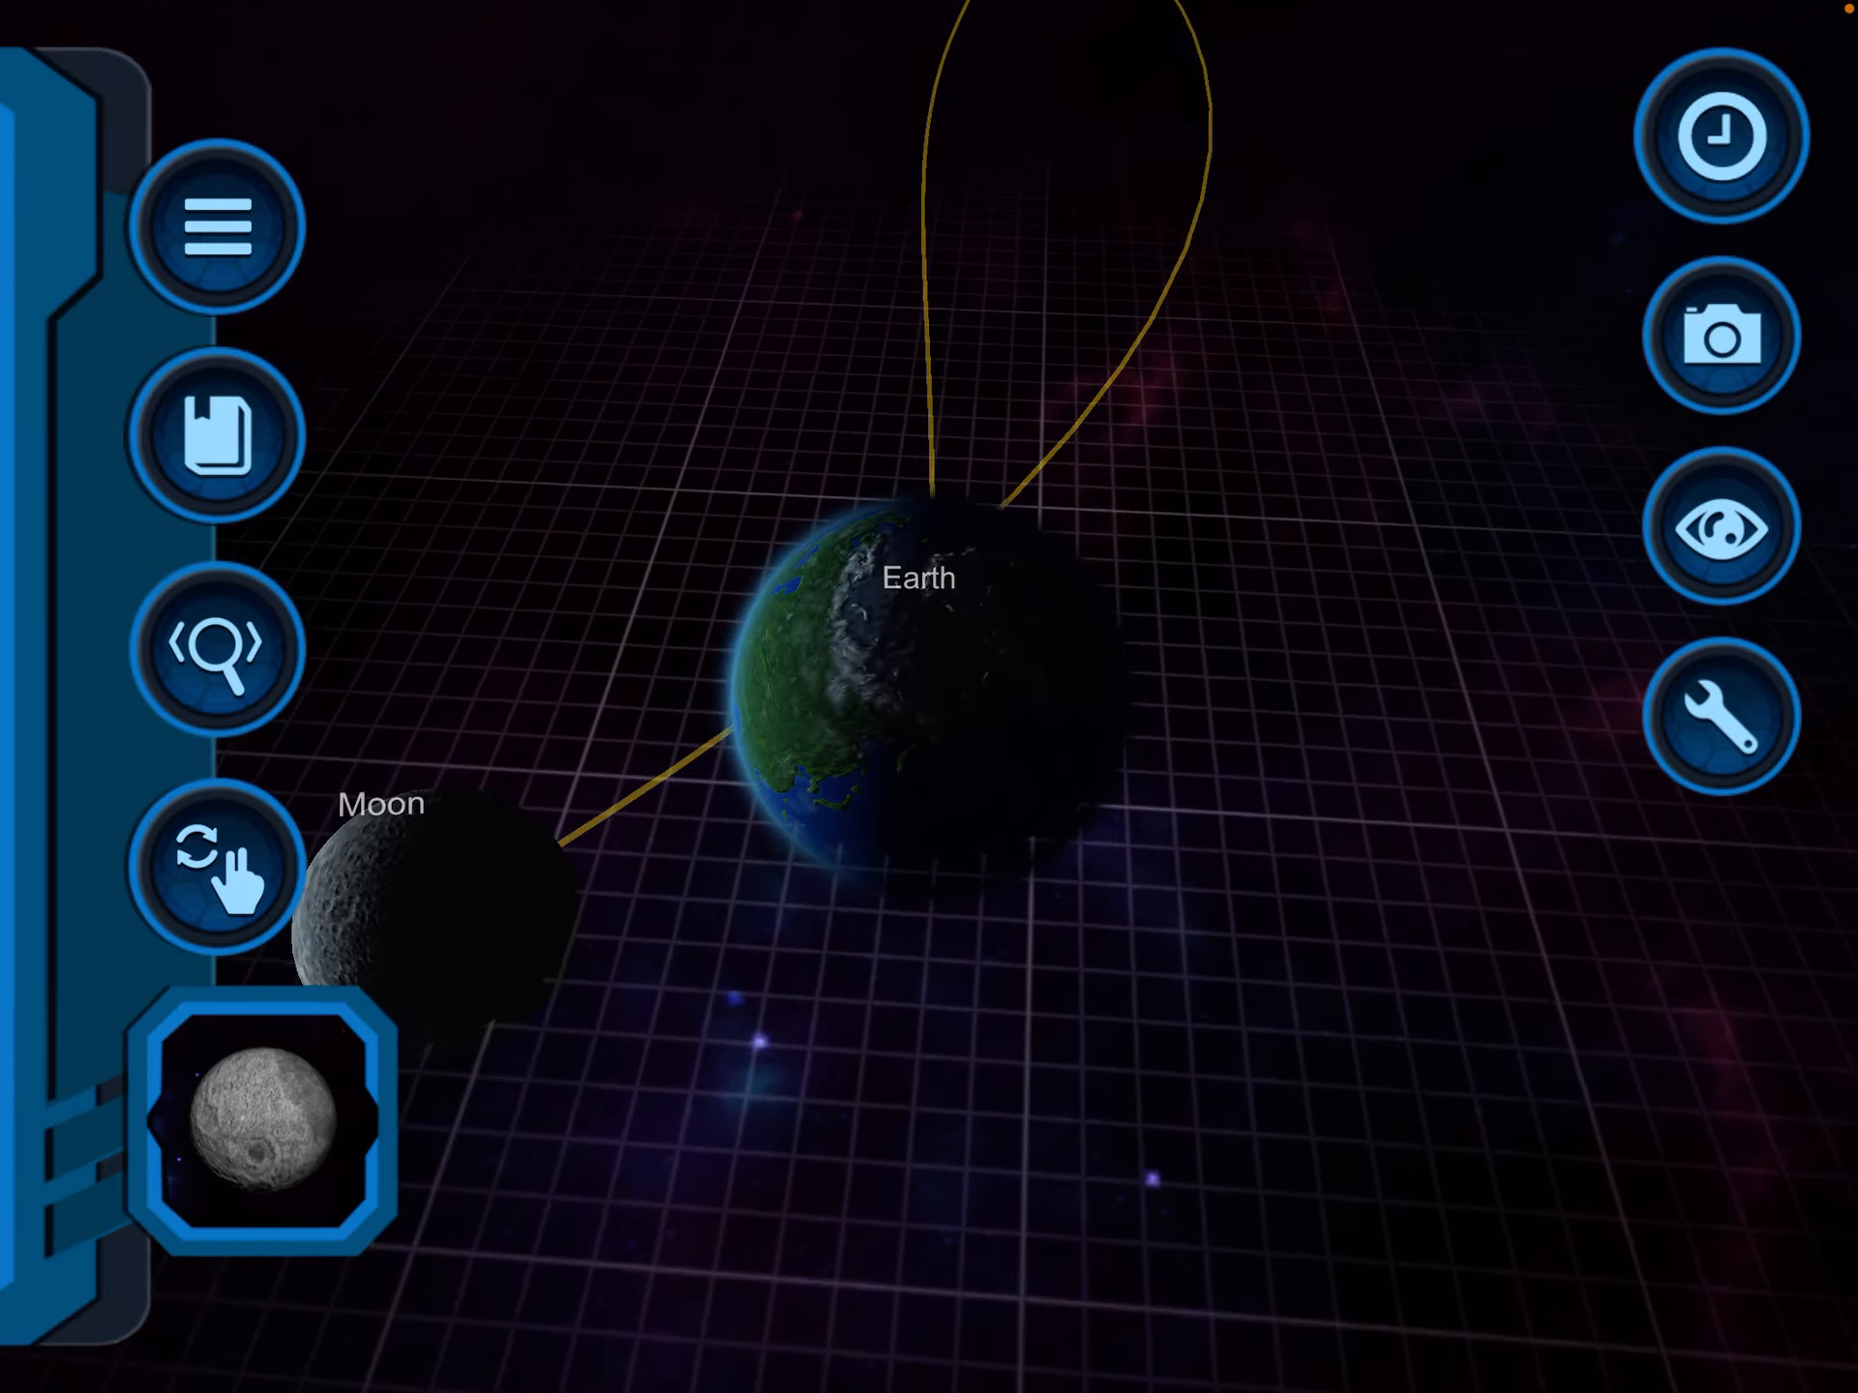
click(215, 863)
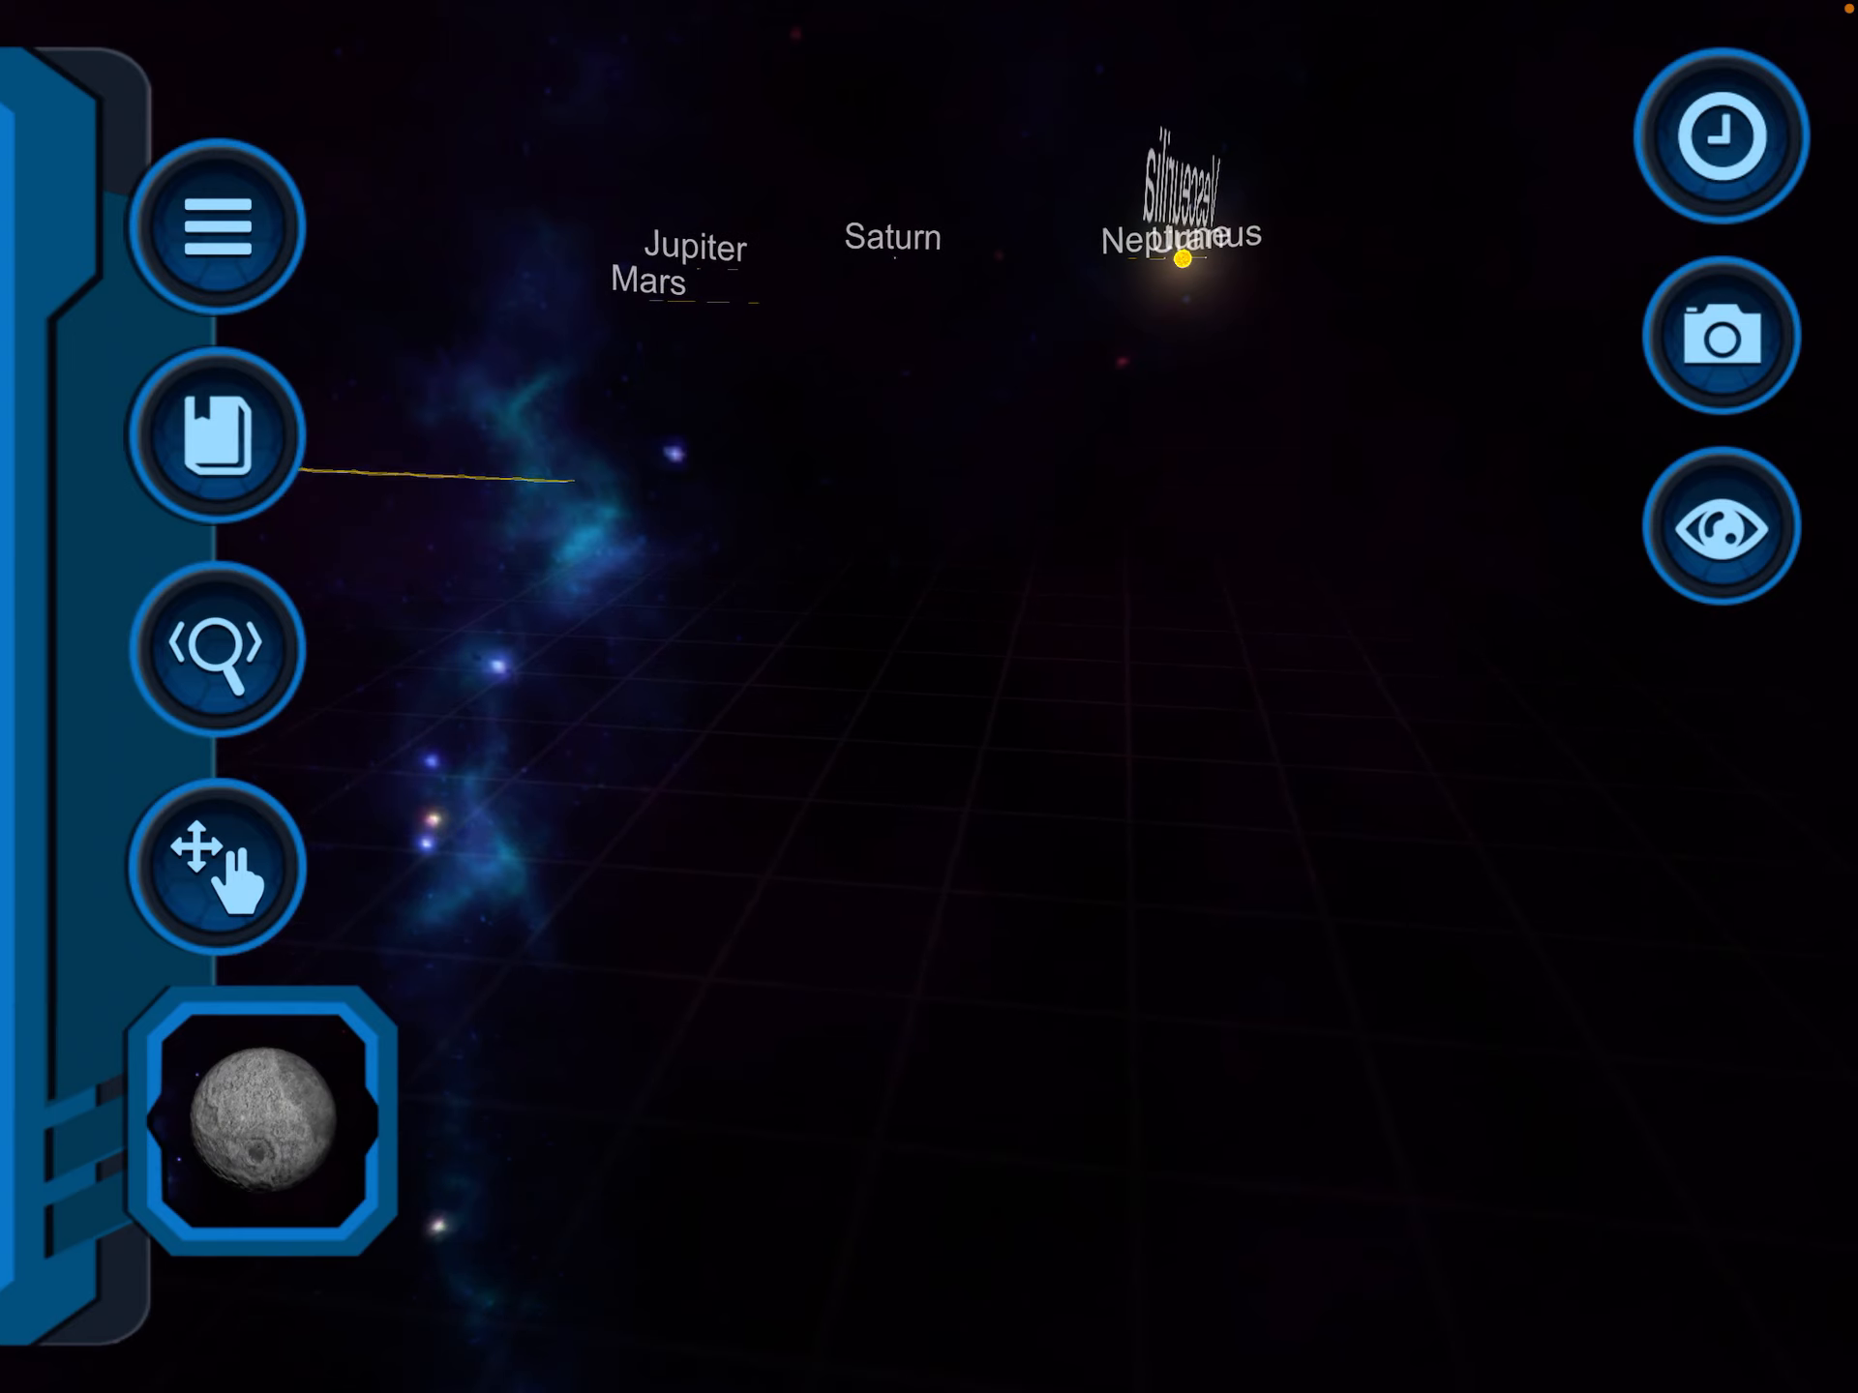
Step: Add Venus from the catalogue, then load Mercury into the placement slot as the next body
click(215, 865)
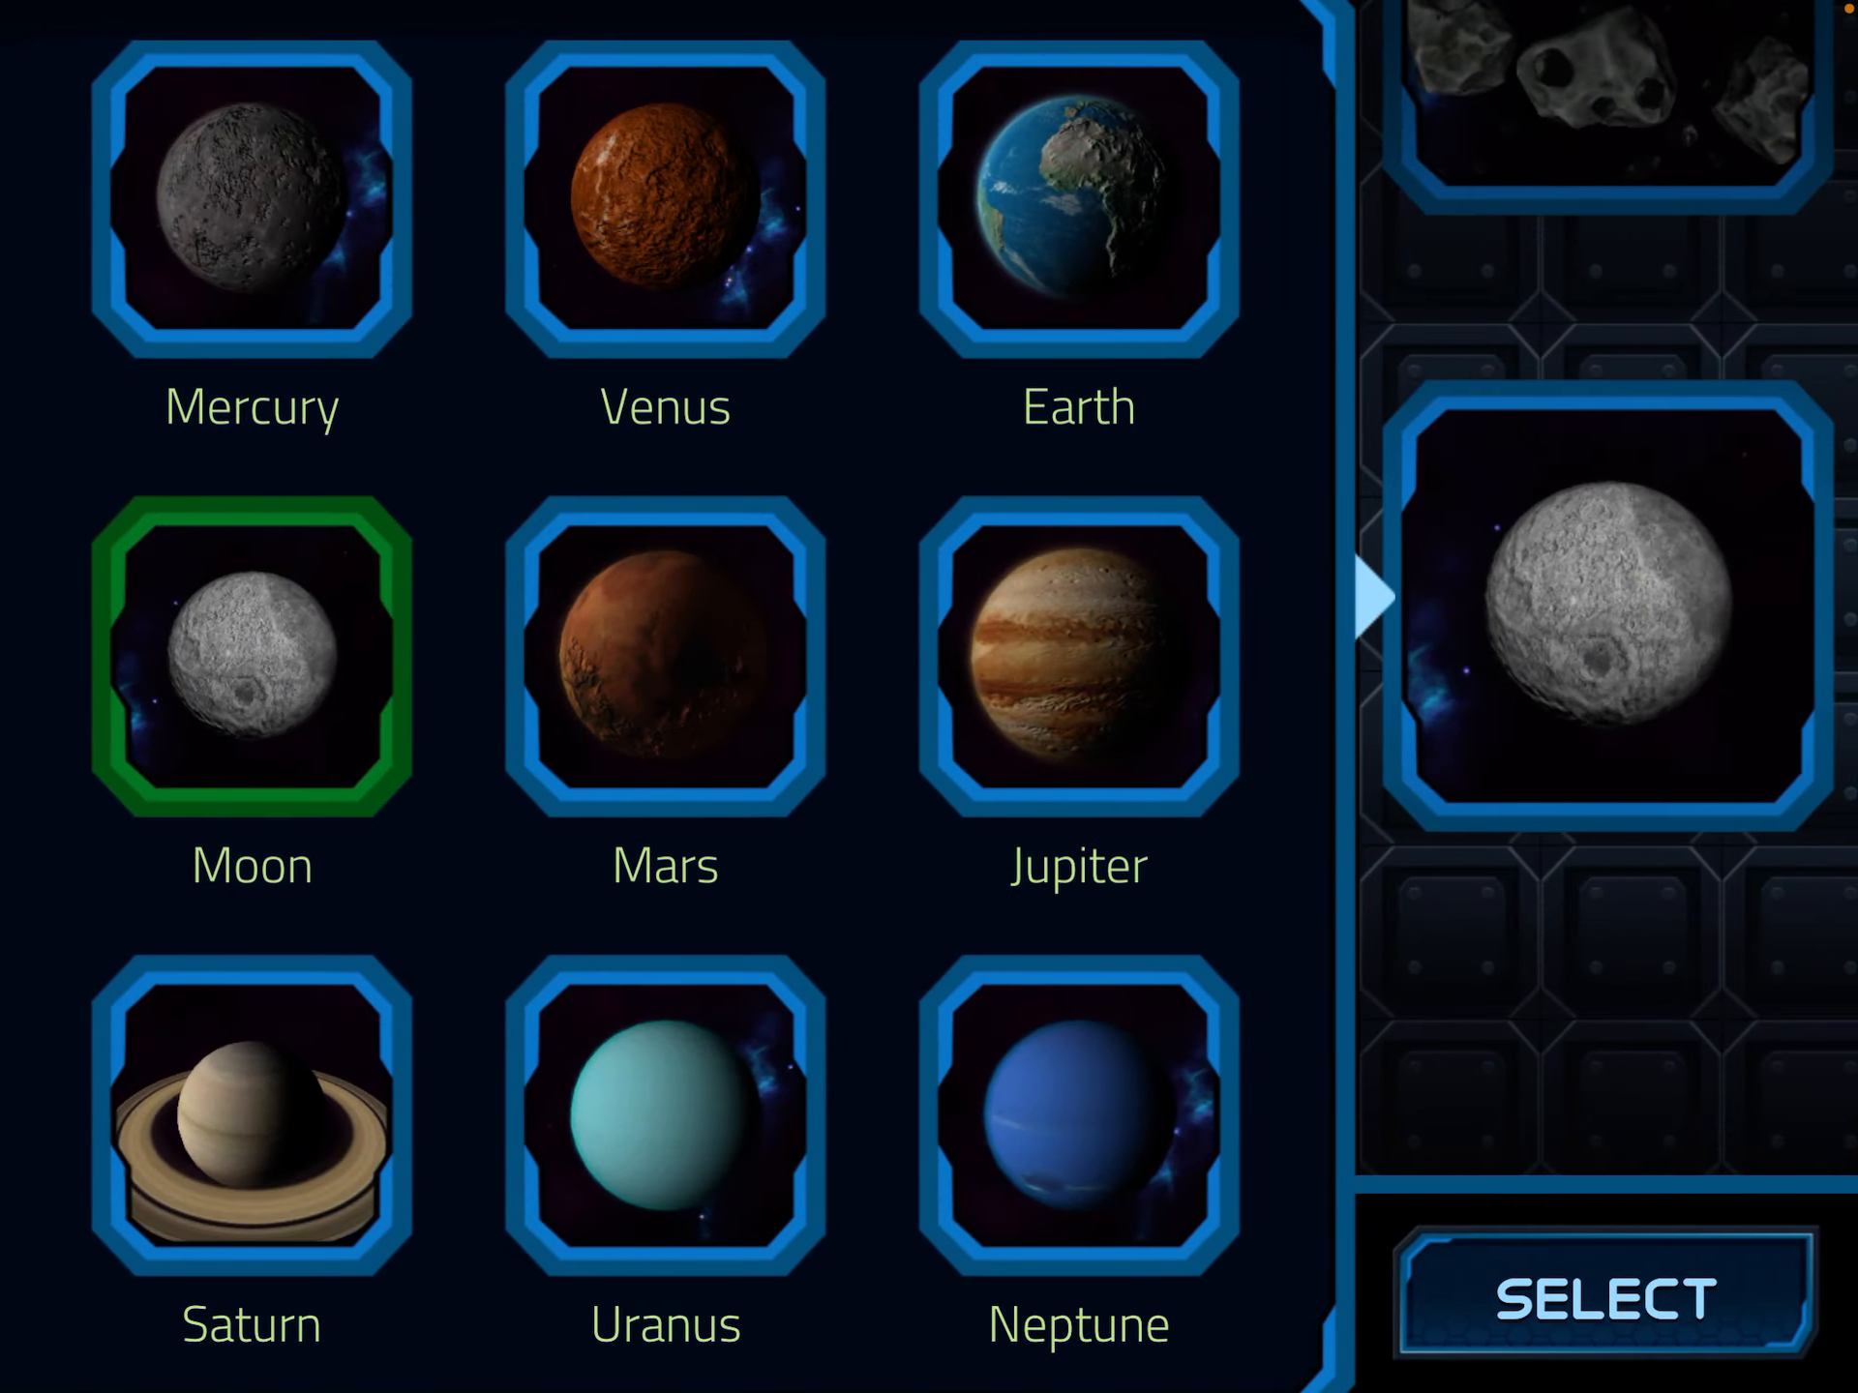
click(1600, 1301)
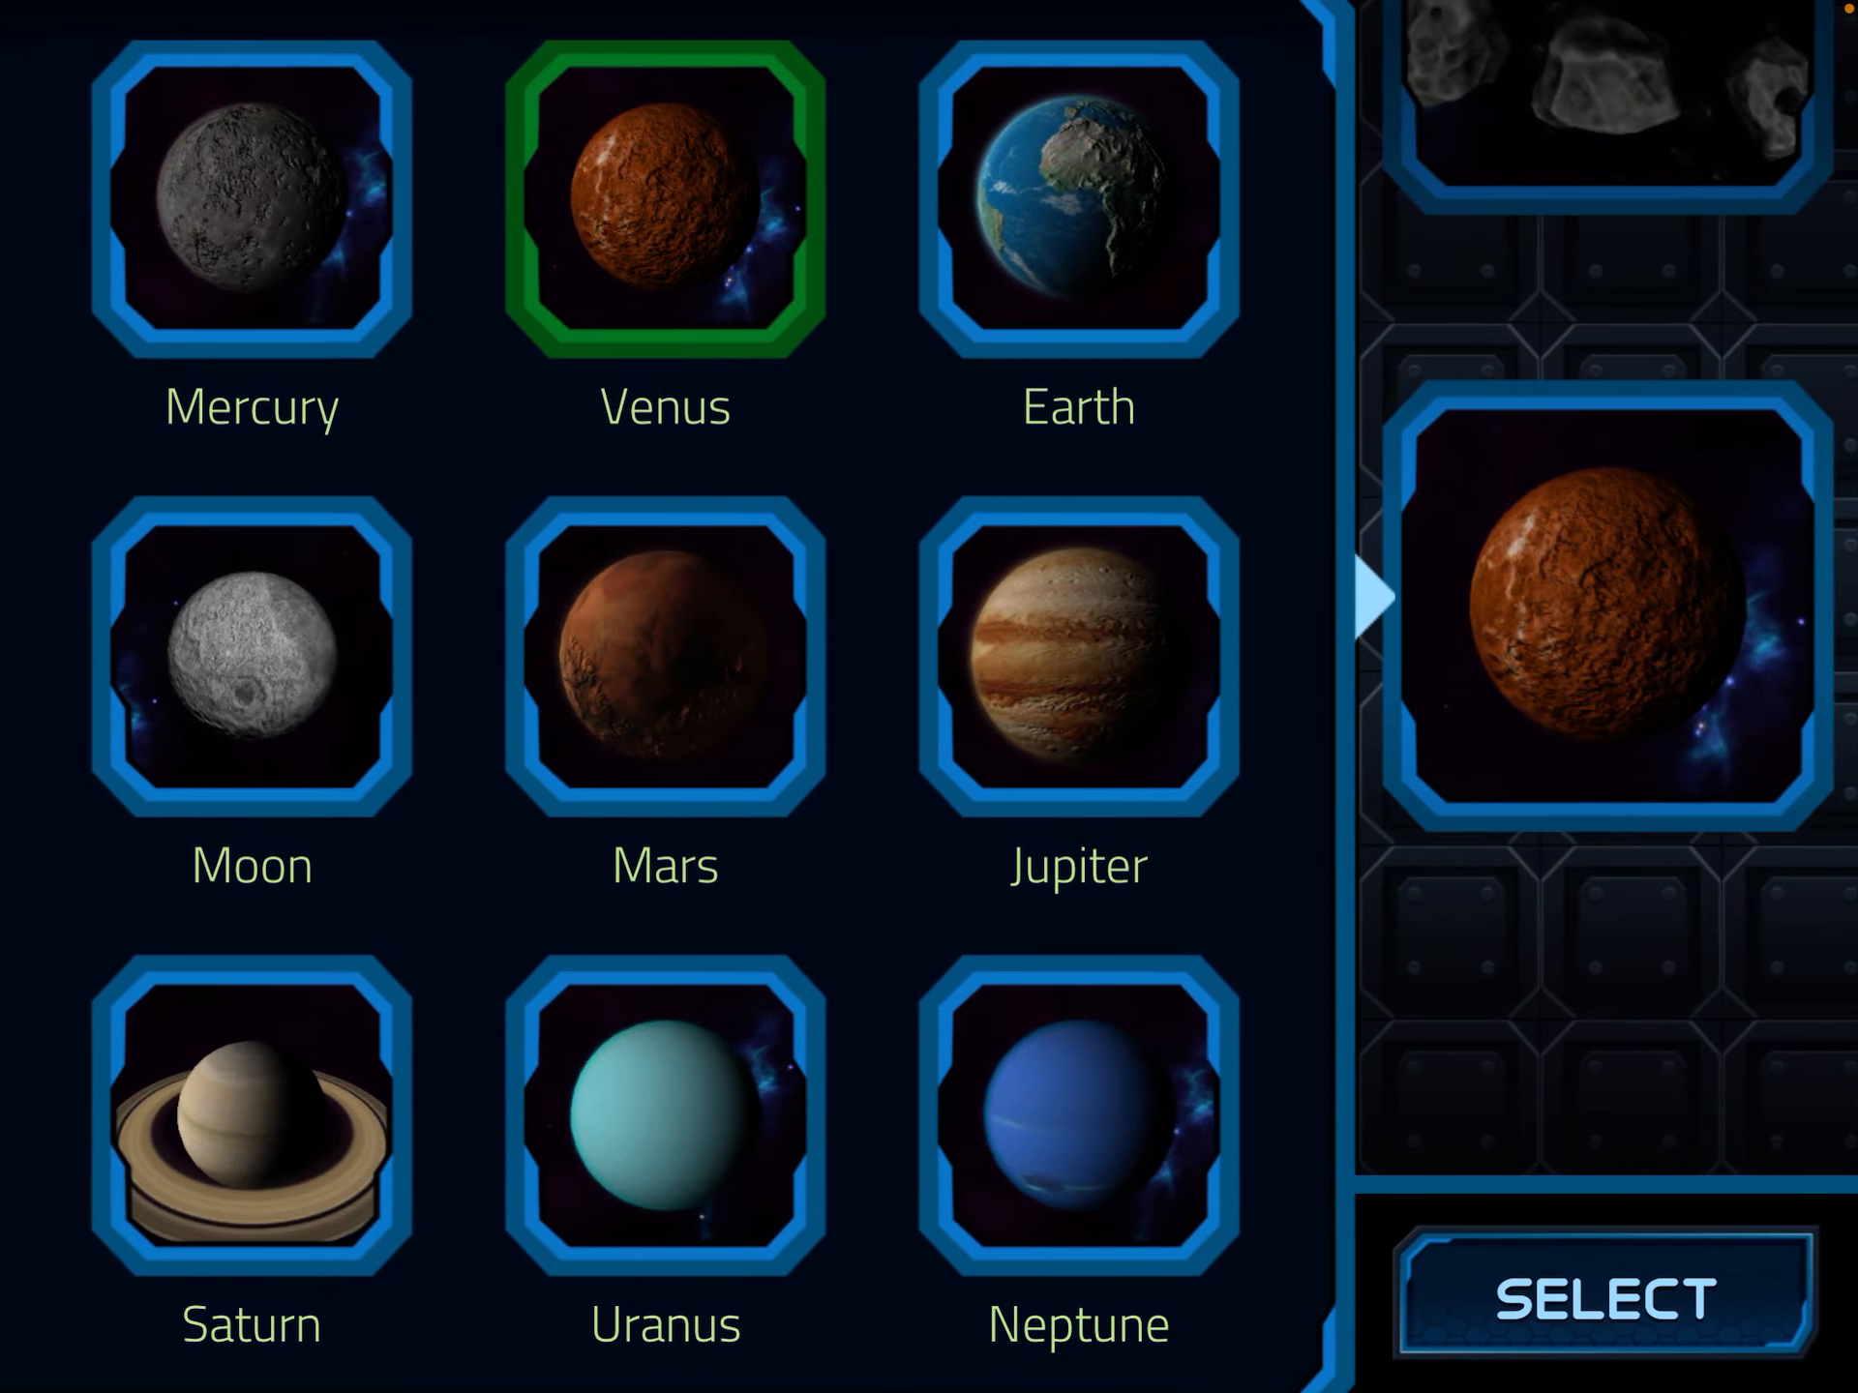
click(250, 201)
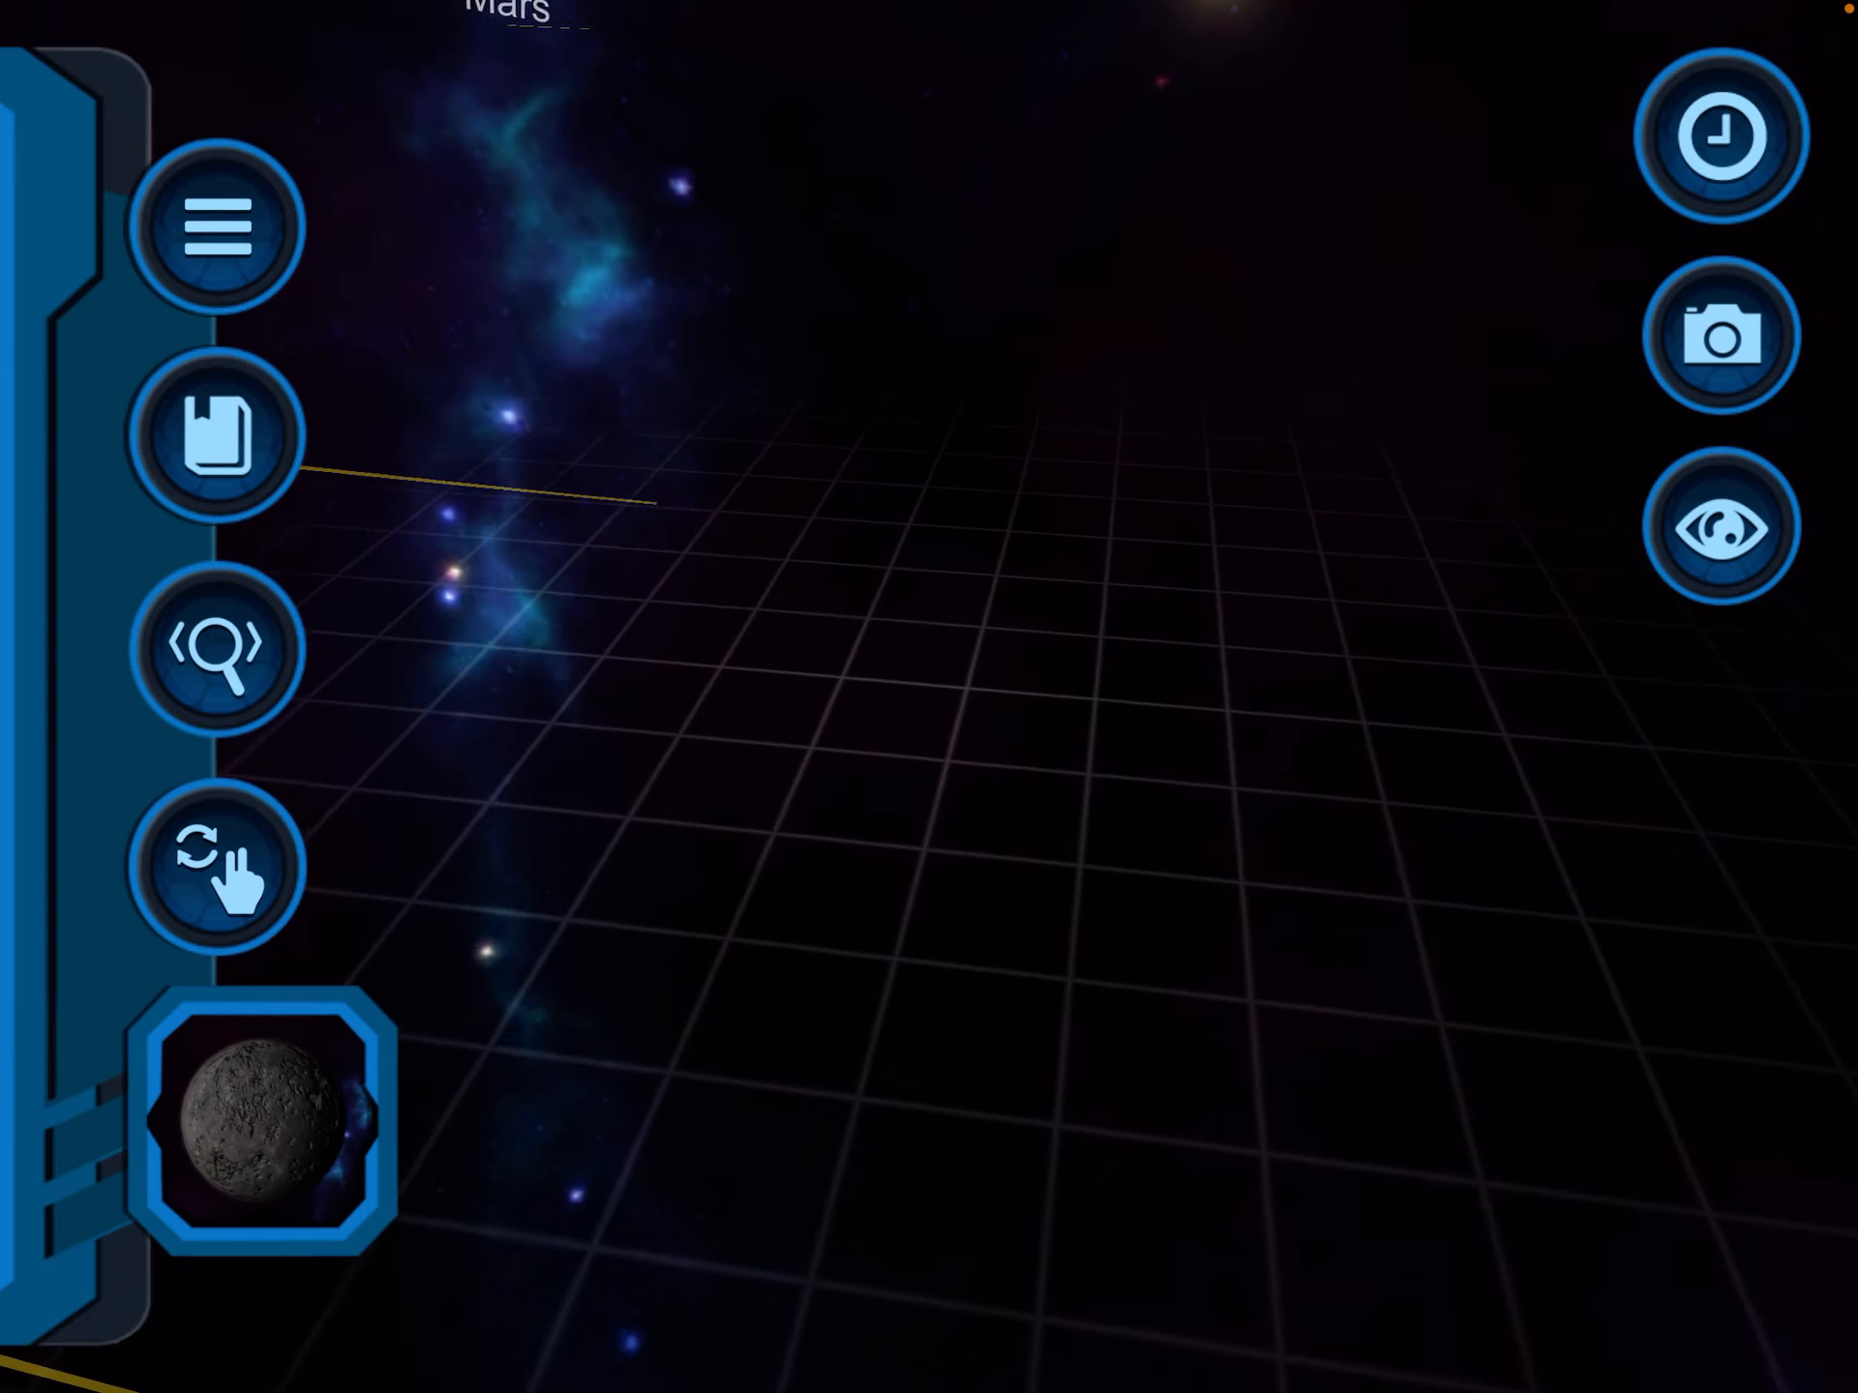
click(219, 865)
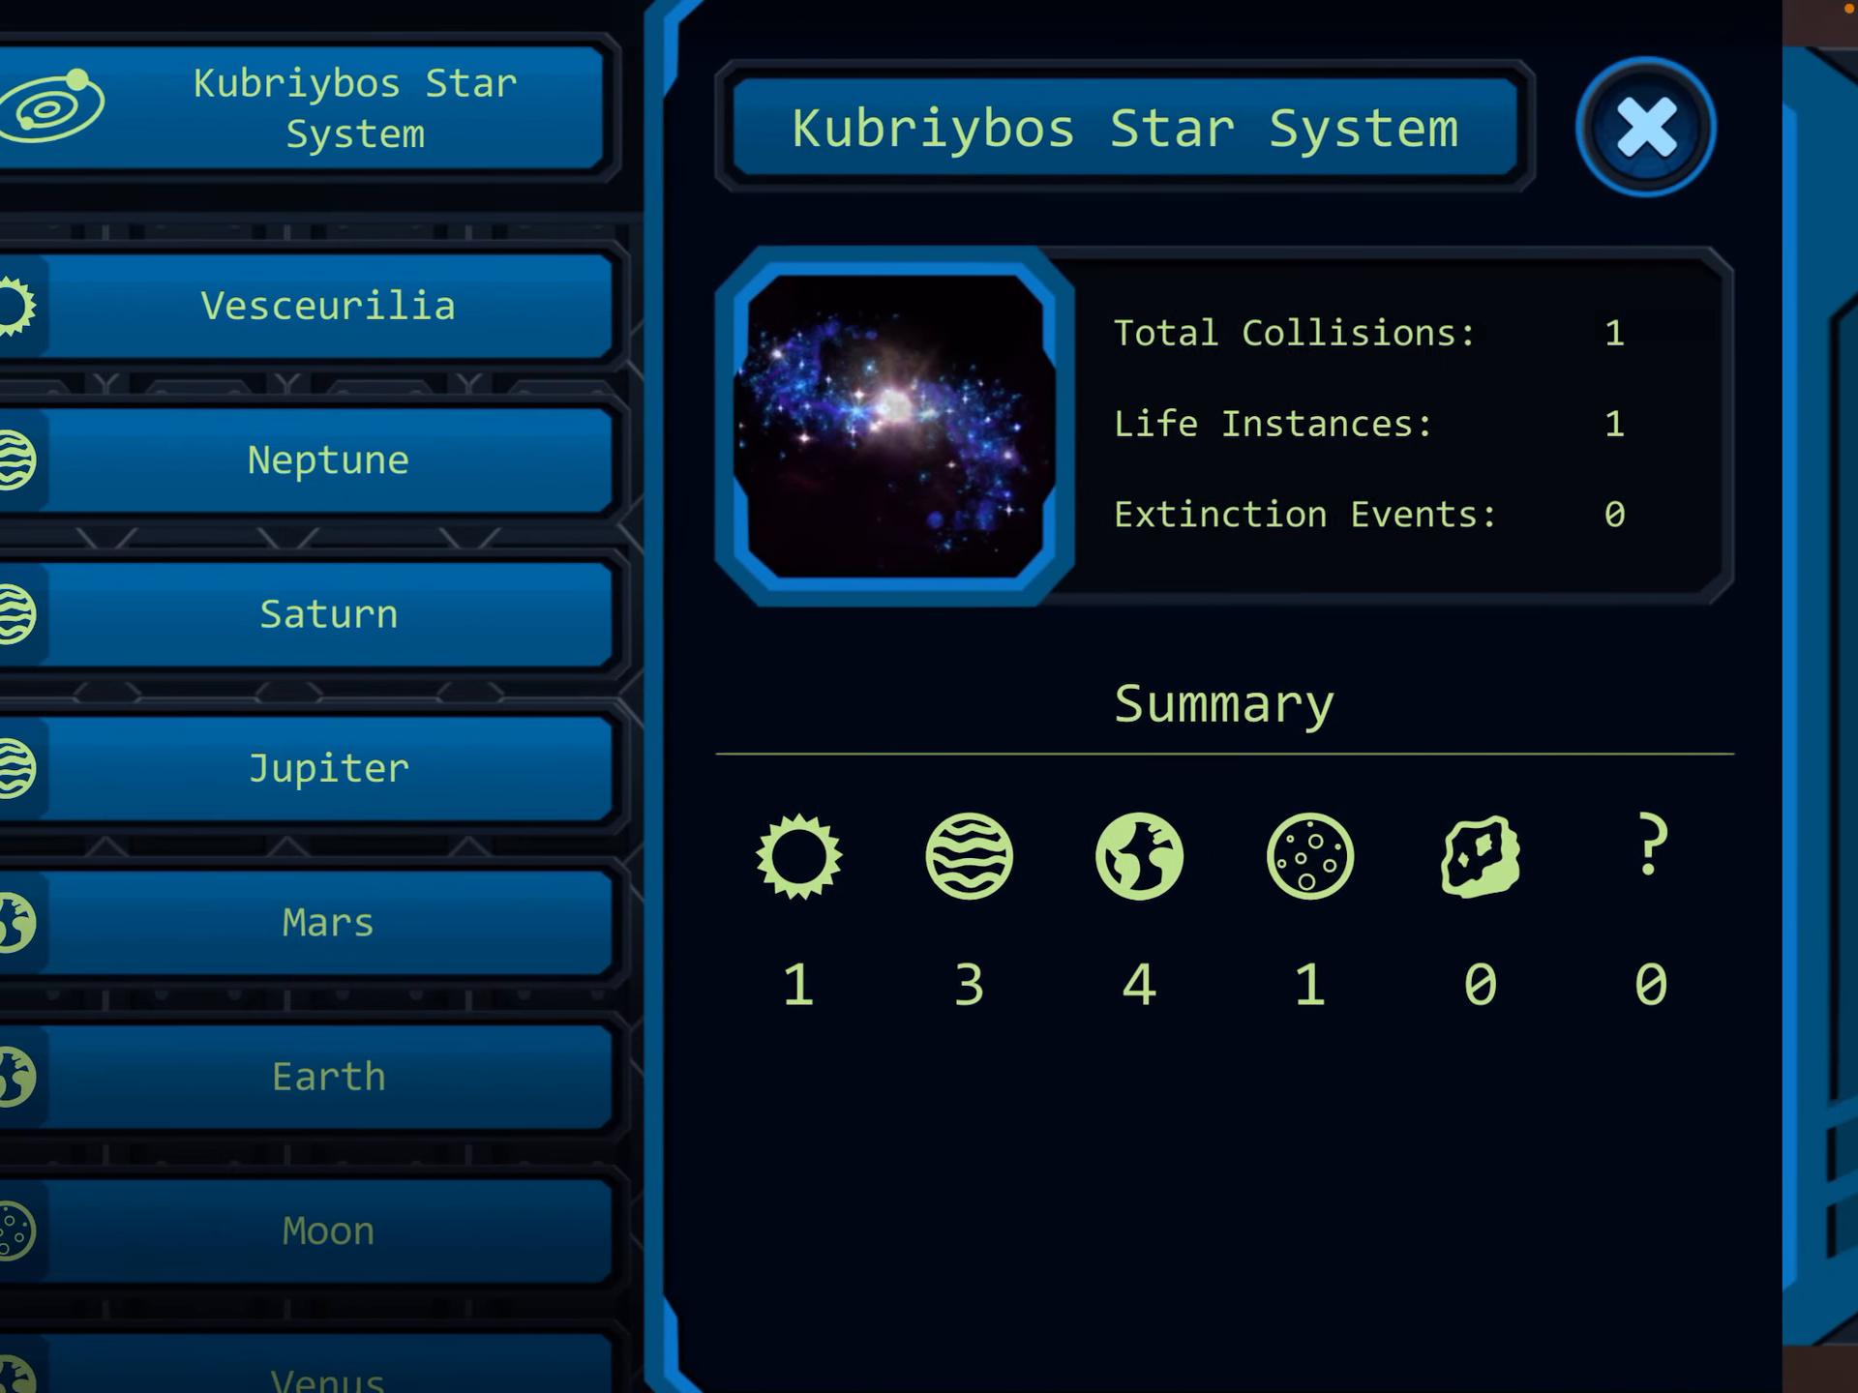
Step: Scroll the body list to fly to Neptune and switch from rotating the view to moving objects
scroll(down, 3)
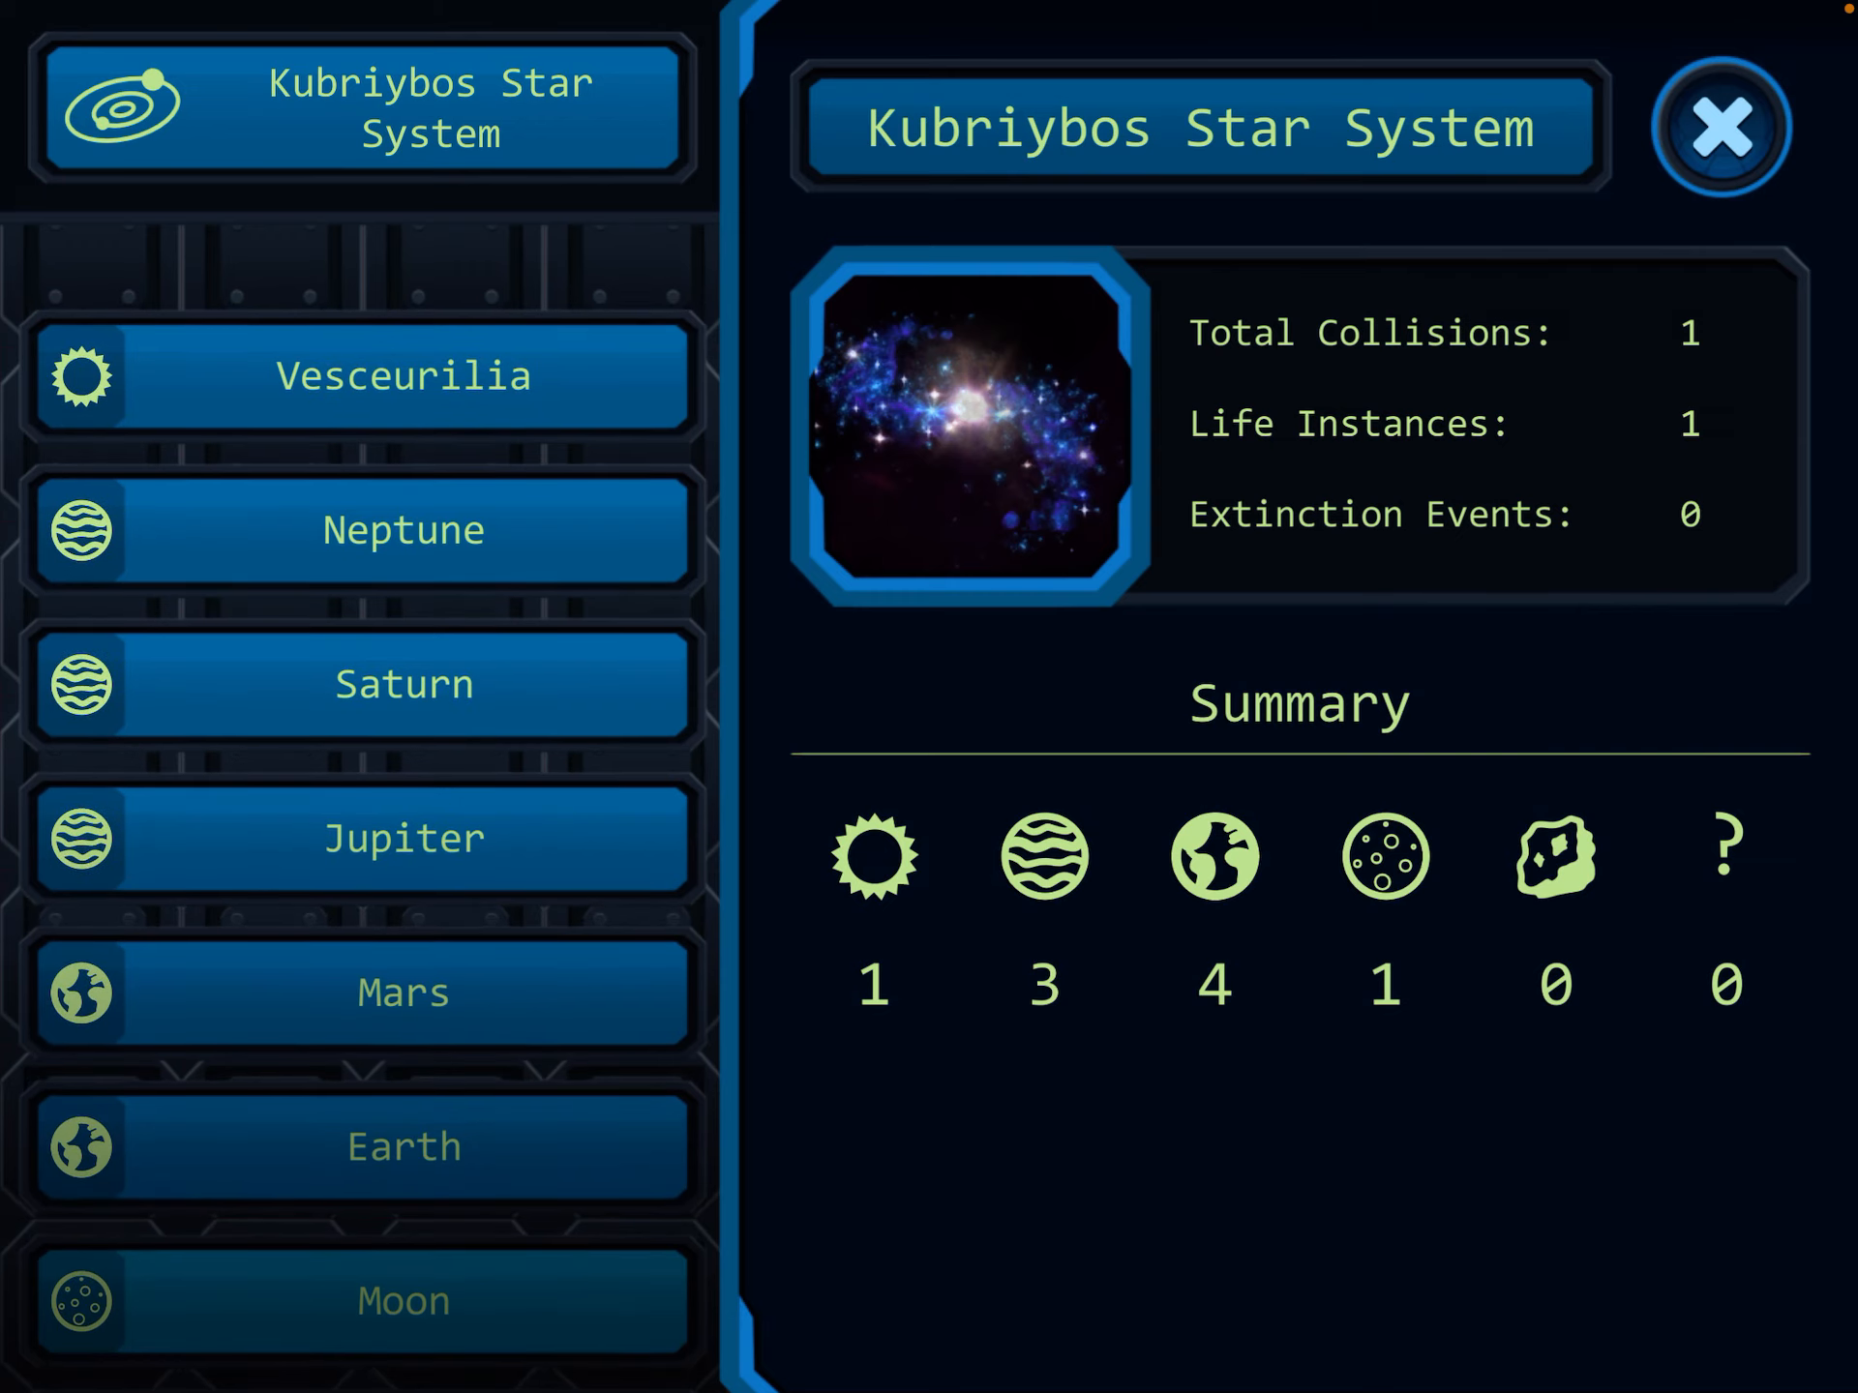
scroll(up, 3)
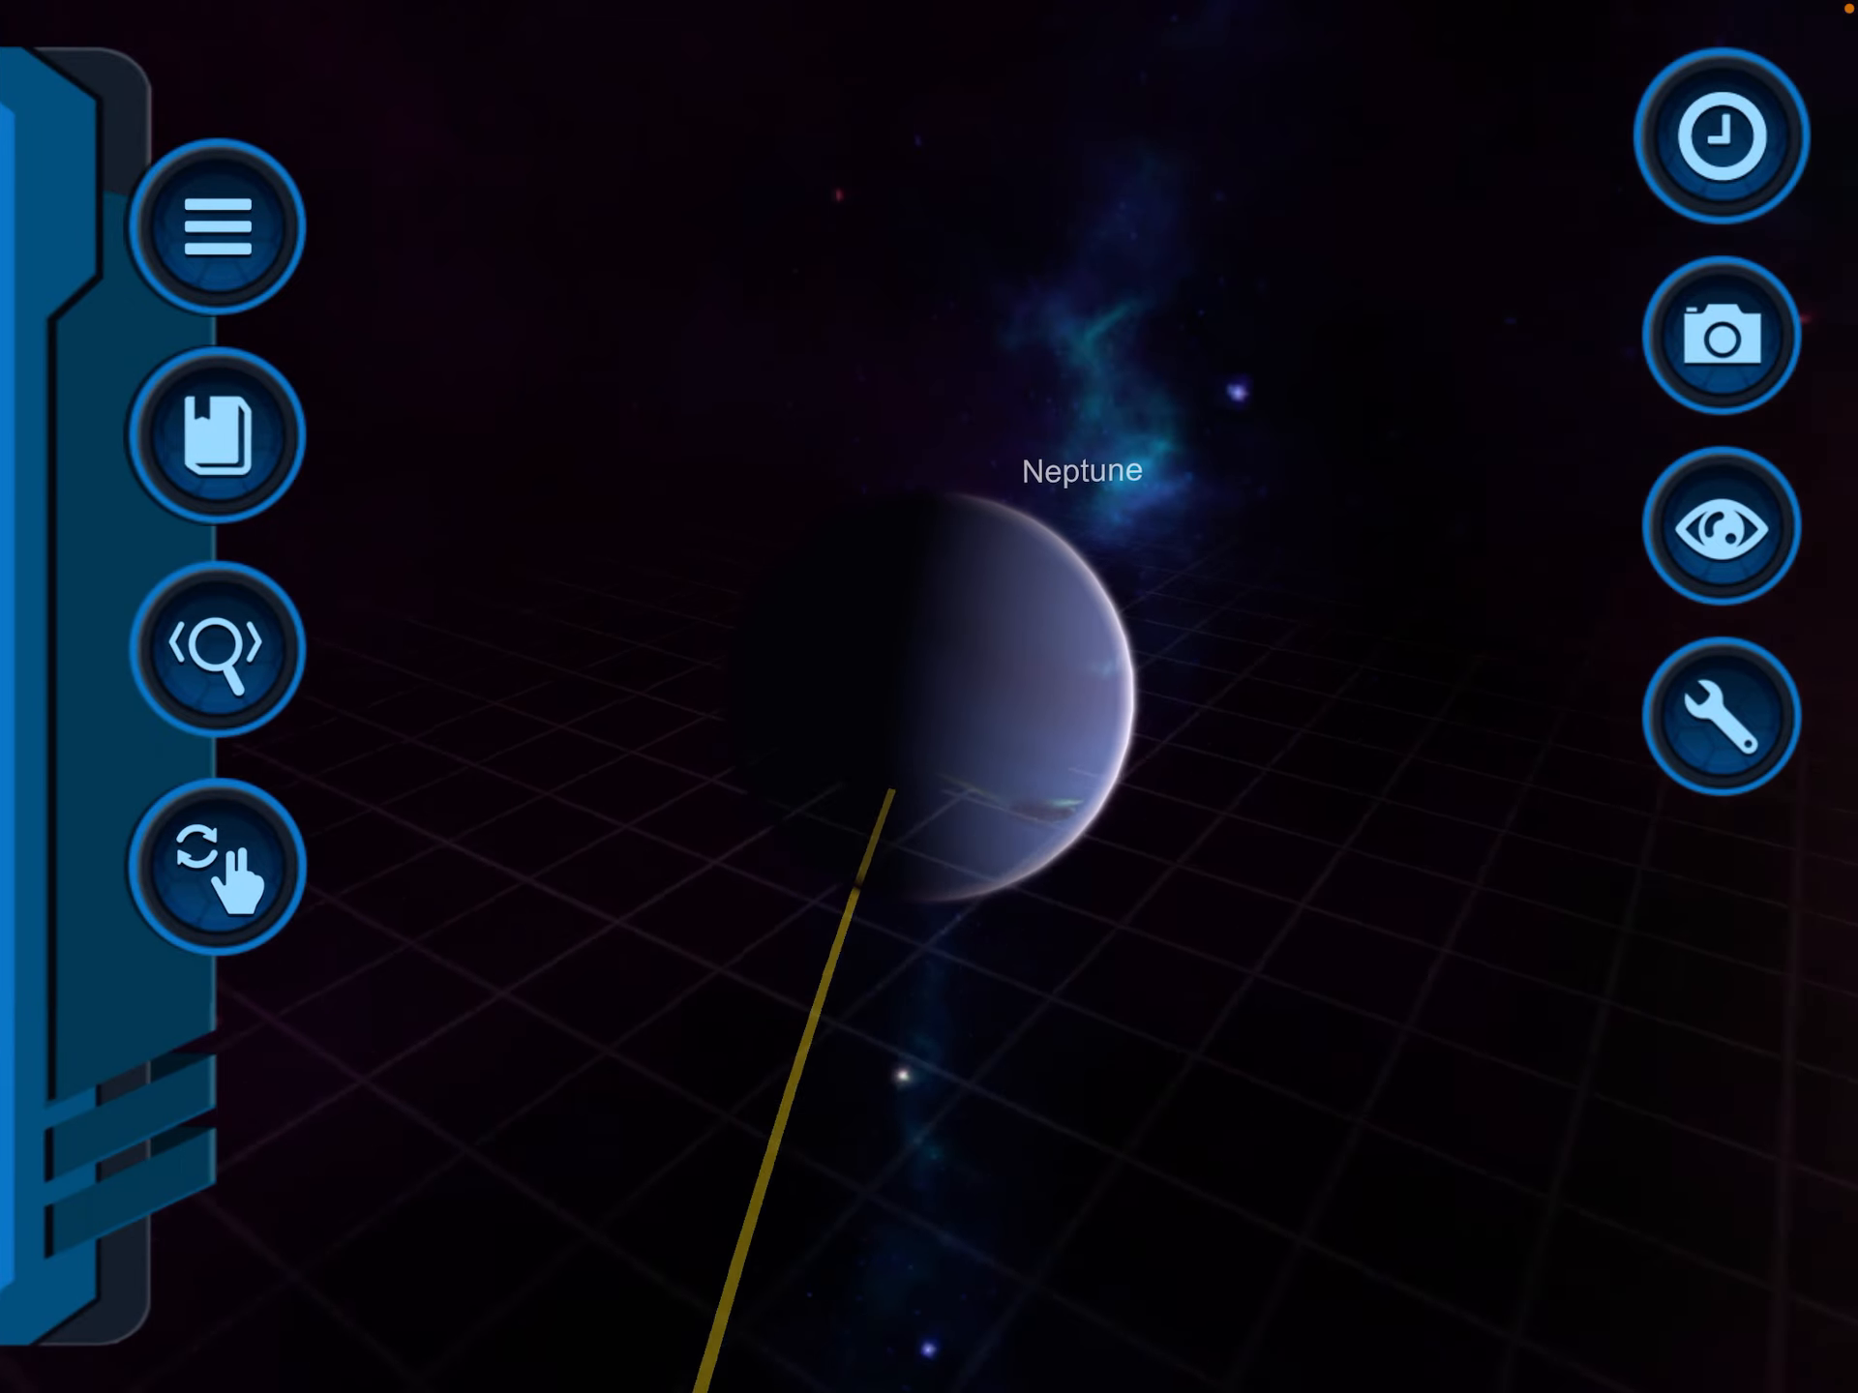
click(221, 863)
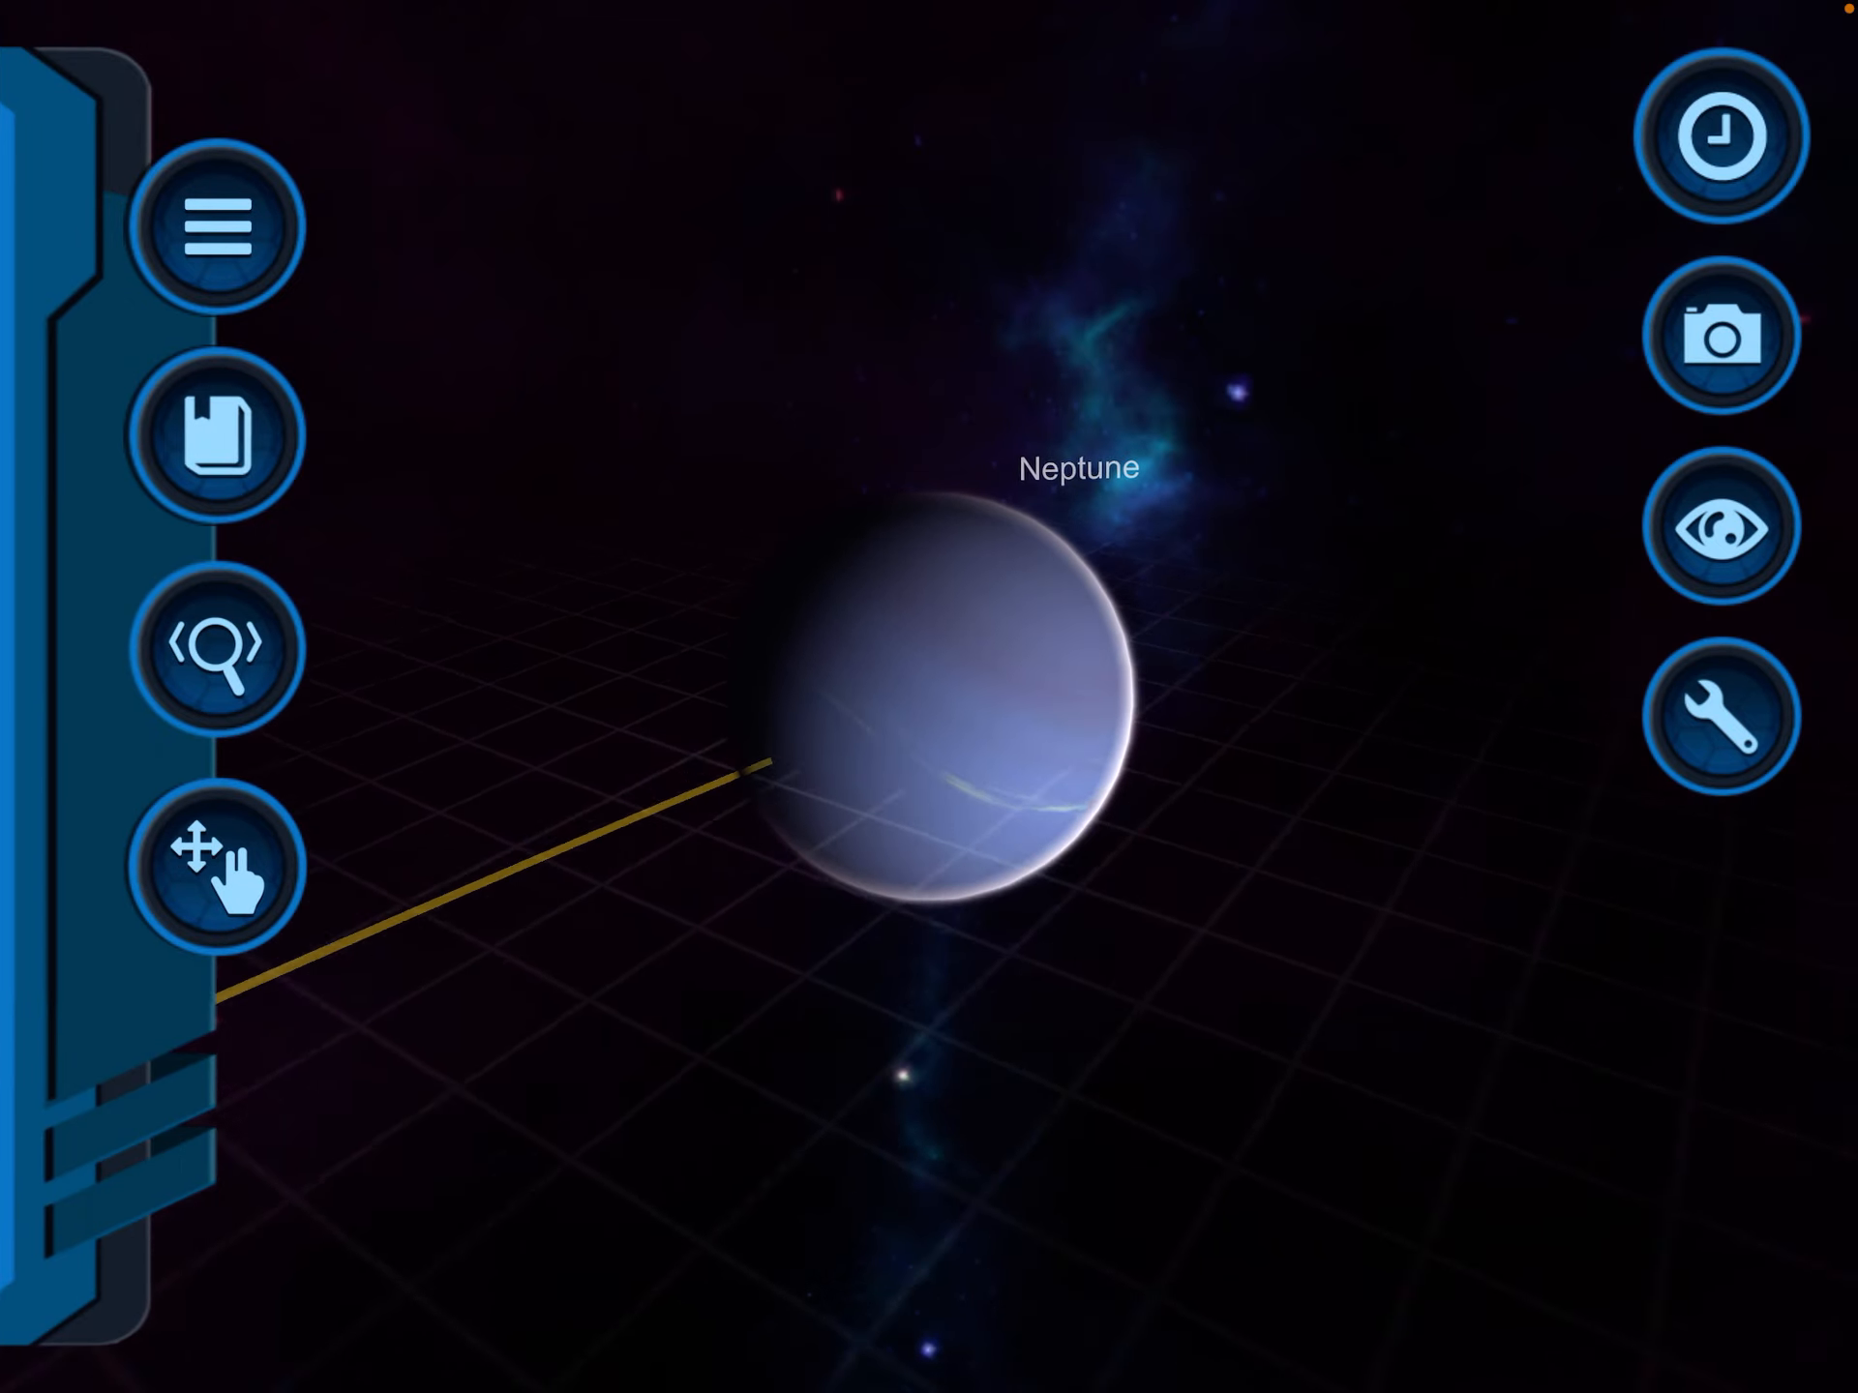